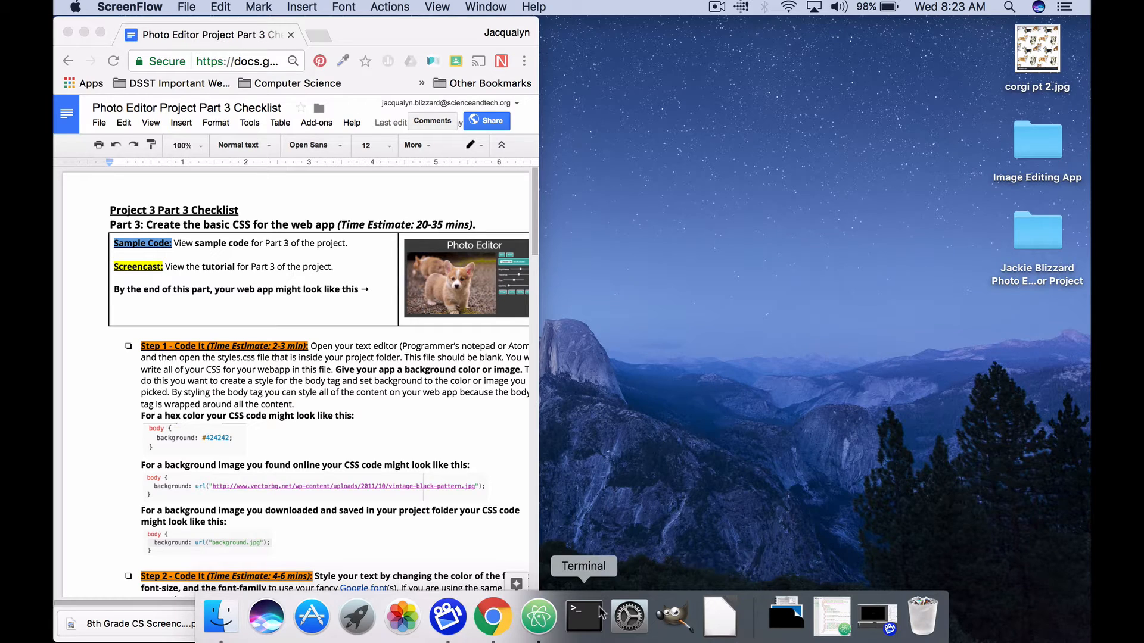
mouse_move(538, 619)
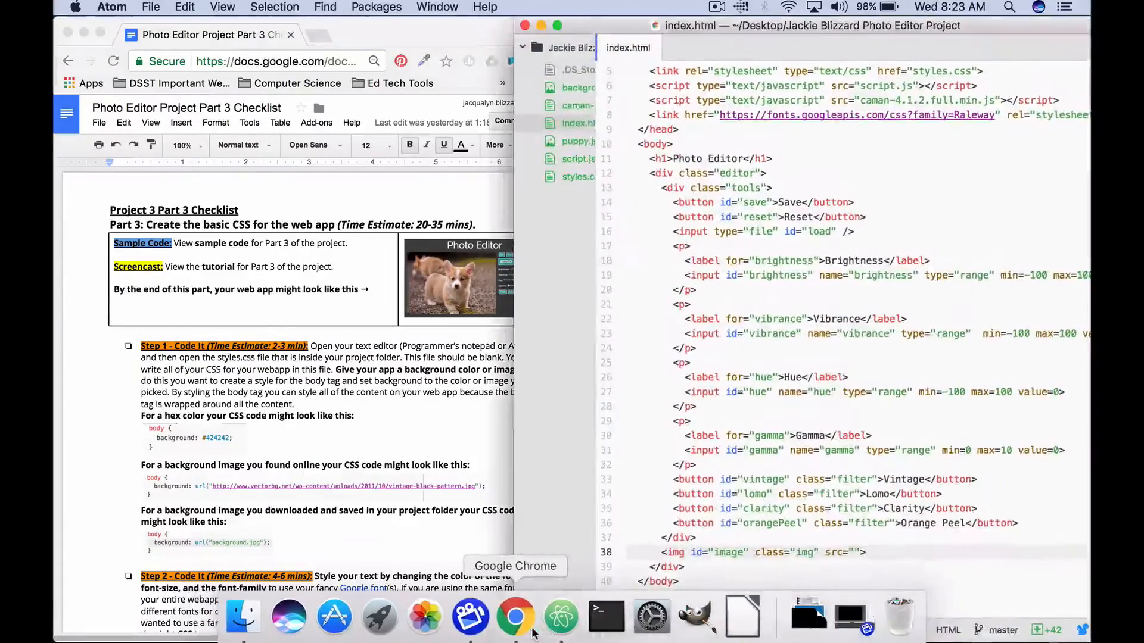
- Bring up the project's empty styles.css from the tree view beside index.html
left_click(515, 616)
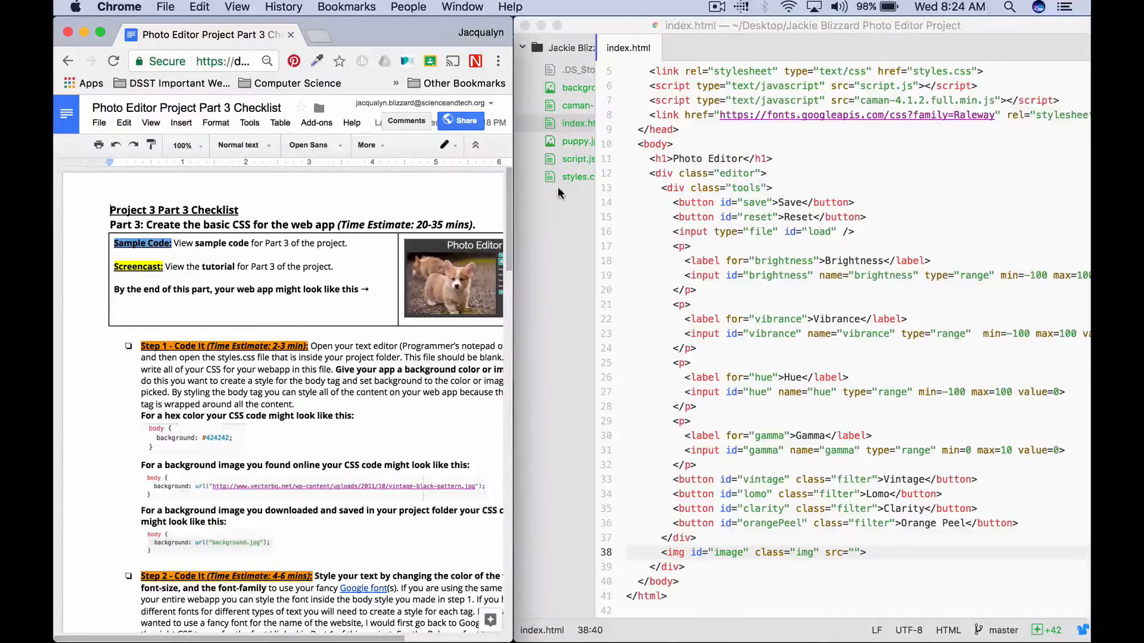
left_click(628, 48)
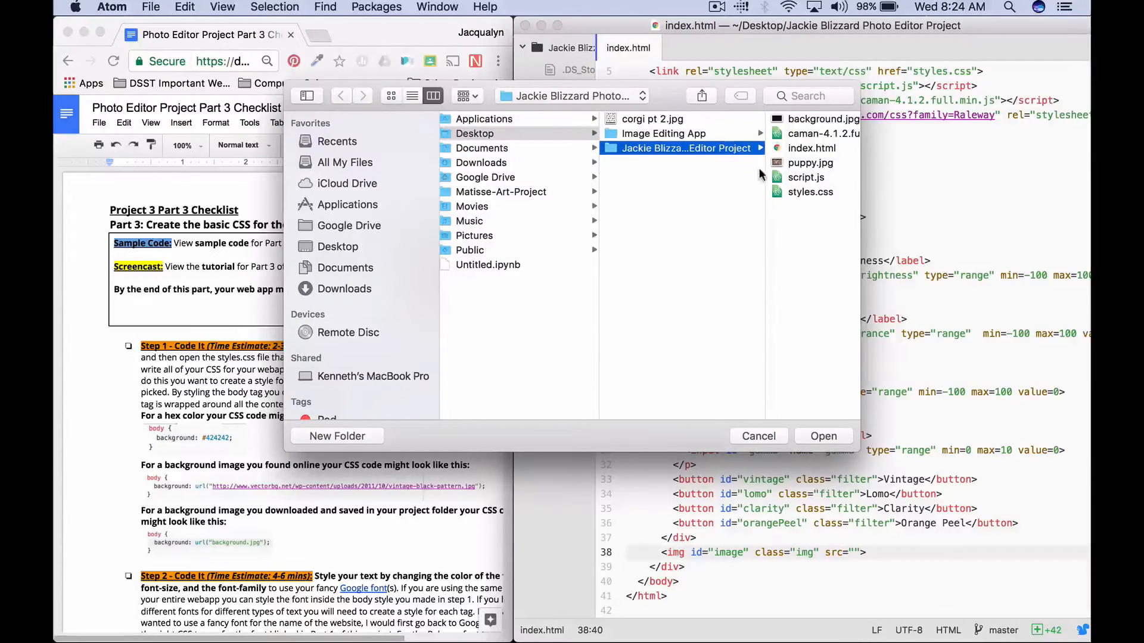
left_click(758, 436)
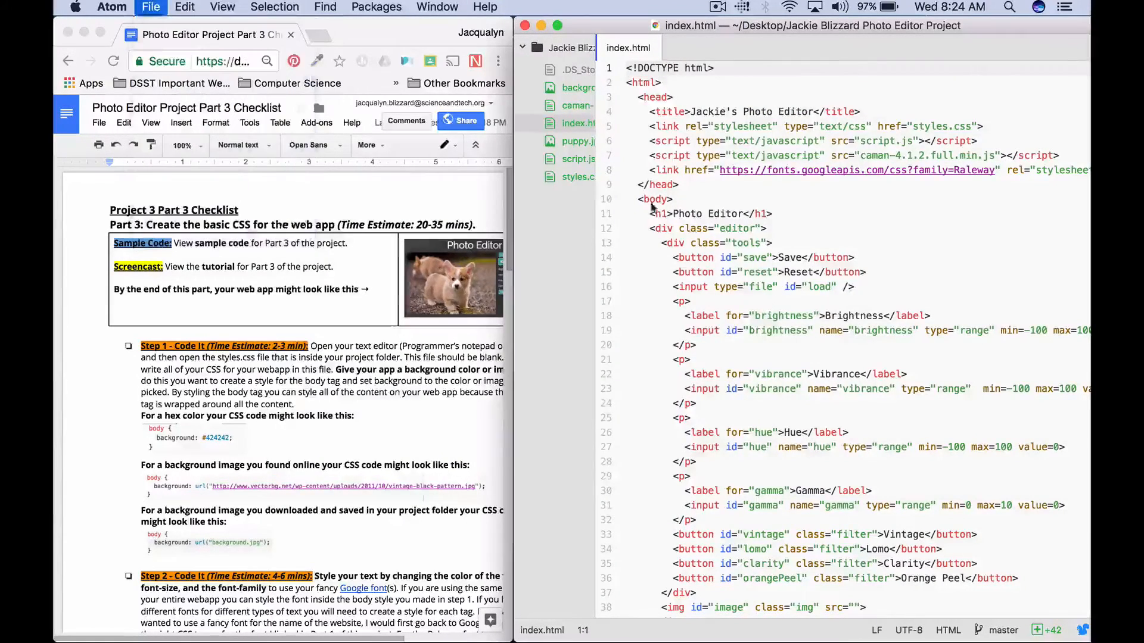
left_click(578, 176)
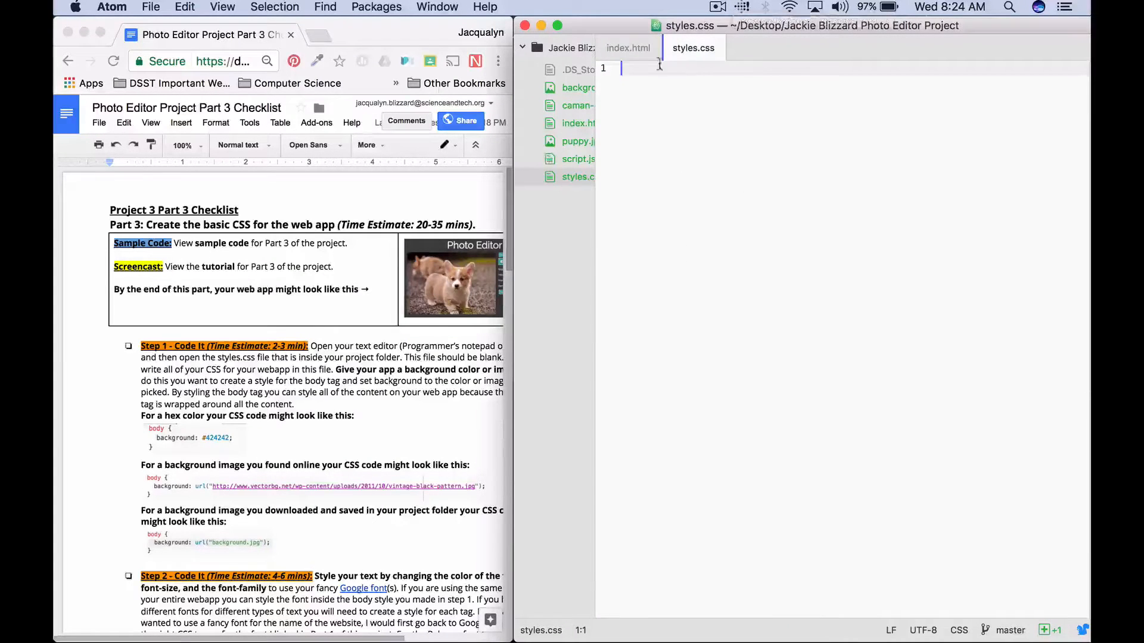
left_click(628, 47)
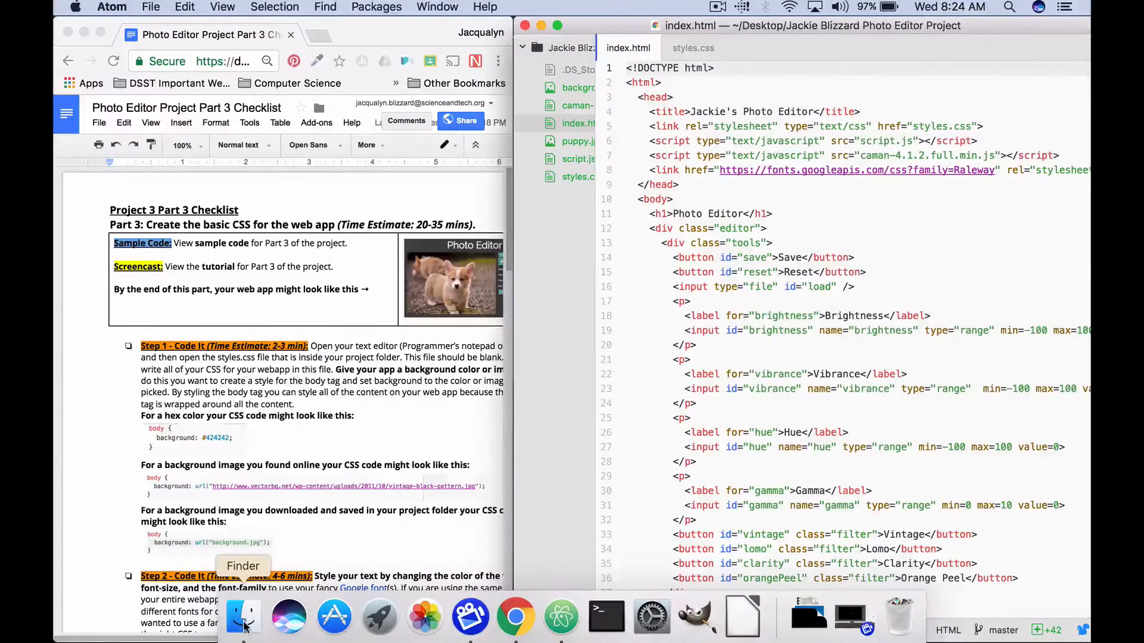
- Browse Desktop's Photo Editor project folder in Finder, then close the window
left_click(243, 618)
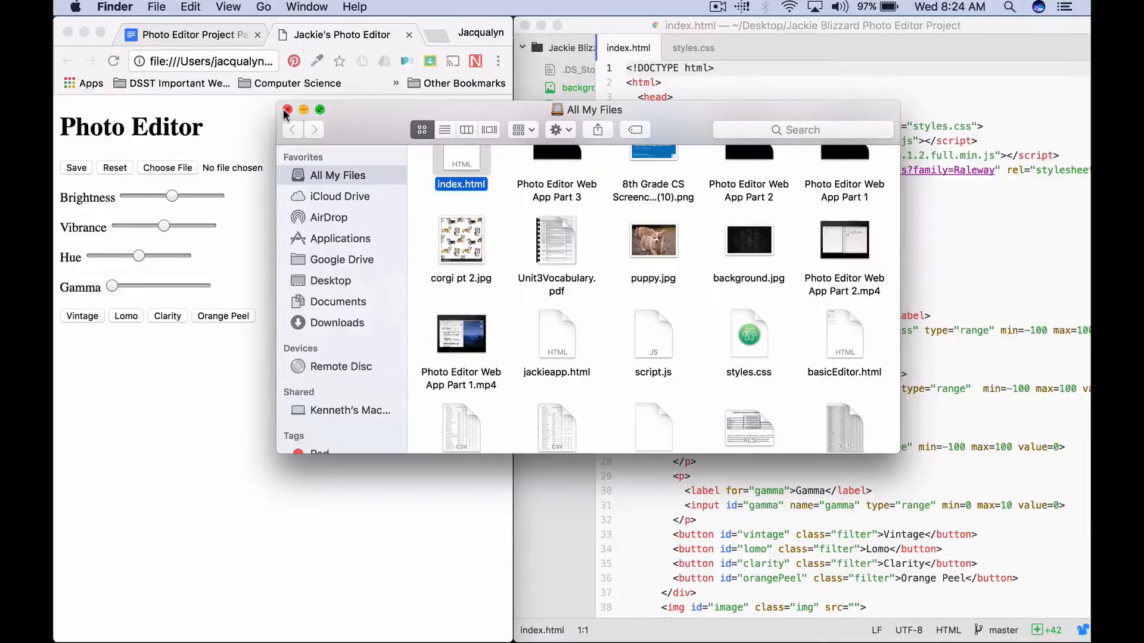
left_click(330, 279)
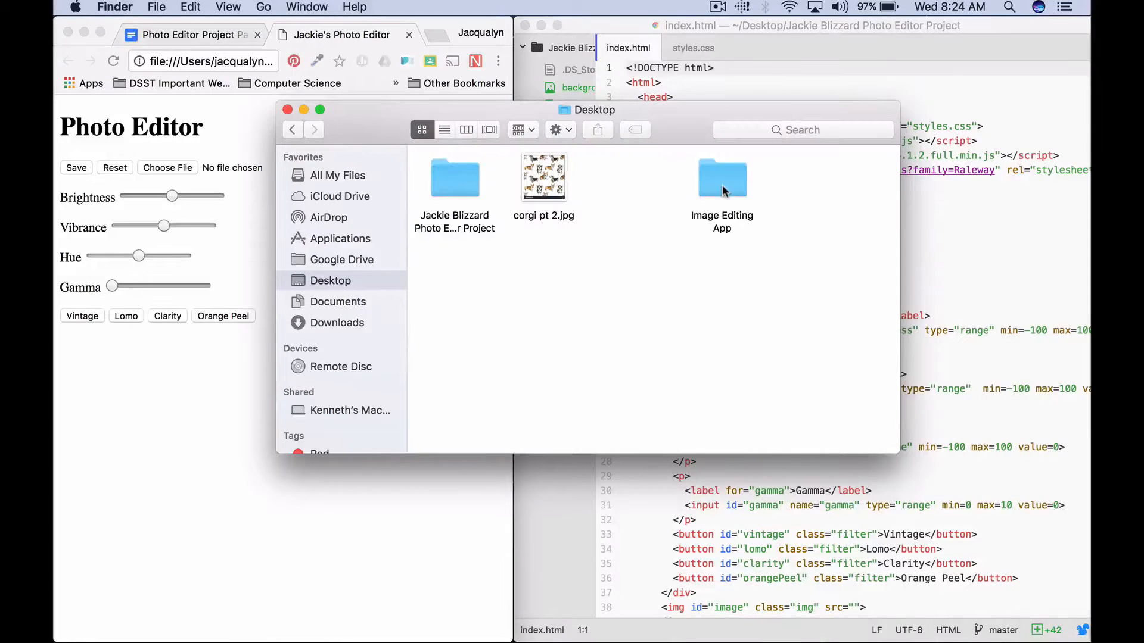
double_click(454, 178)
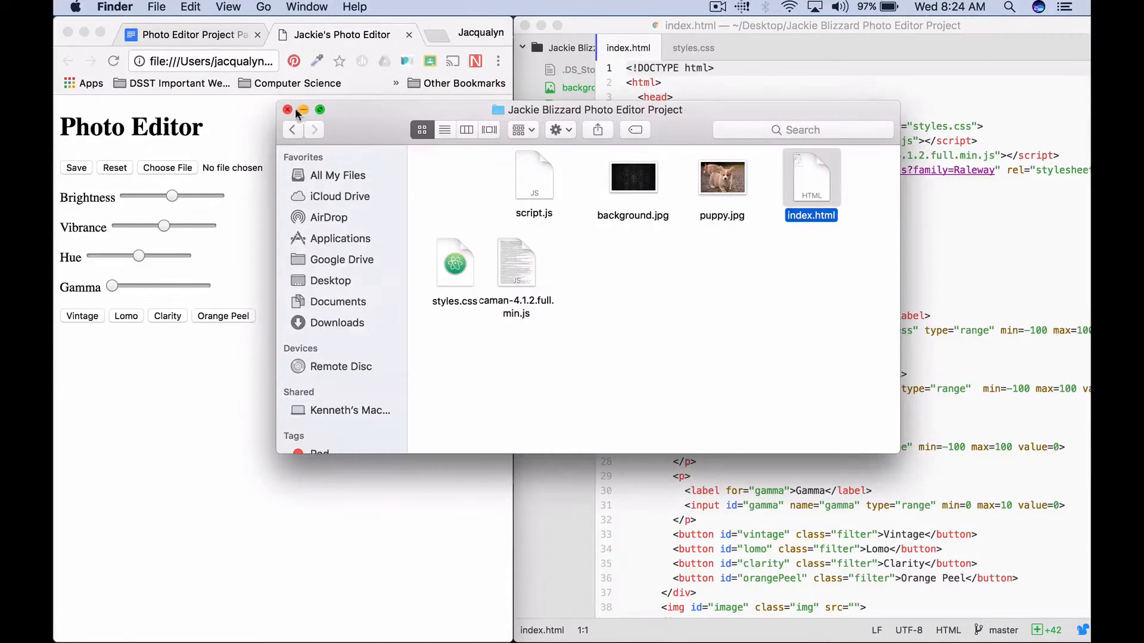
left_click(287, 110)
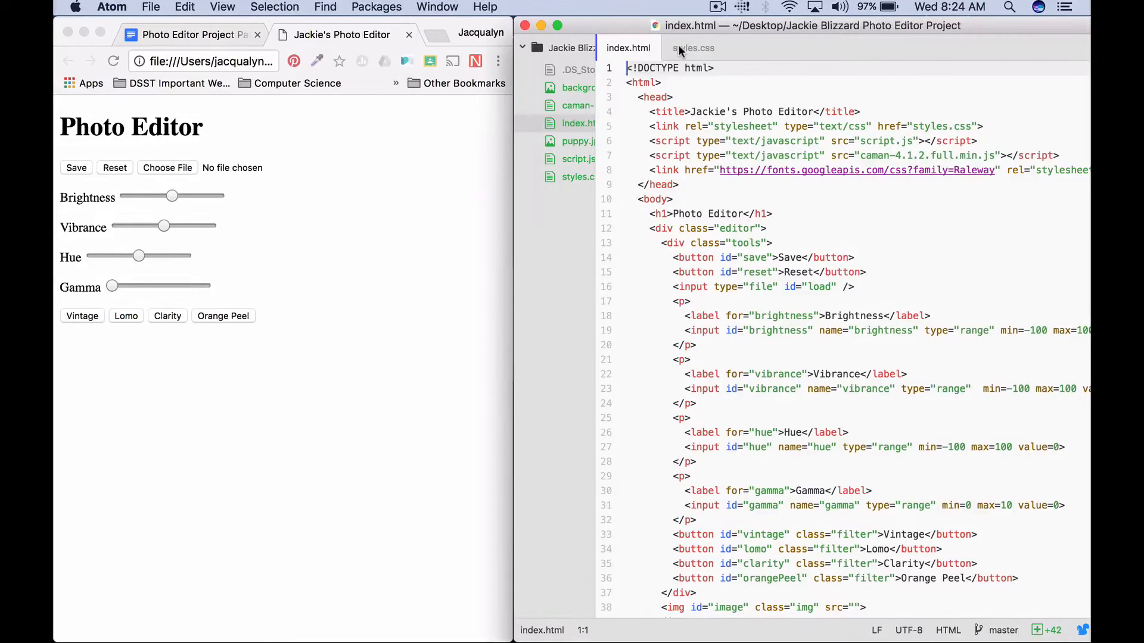
- Focus the empty styles.css editor after a quick look at index.html
left_click(691, 48)
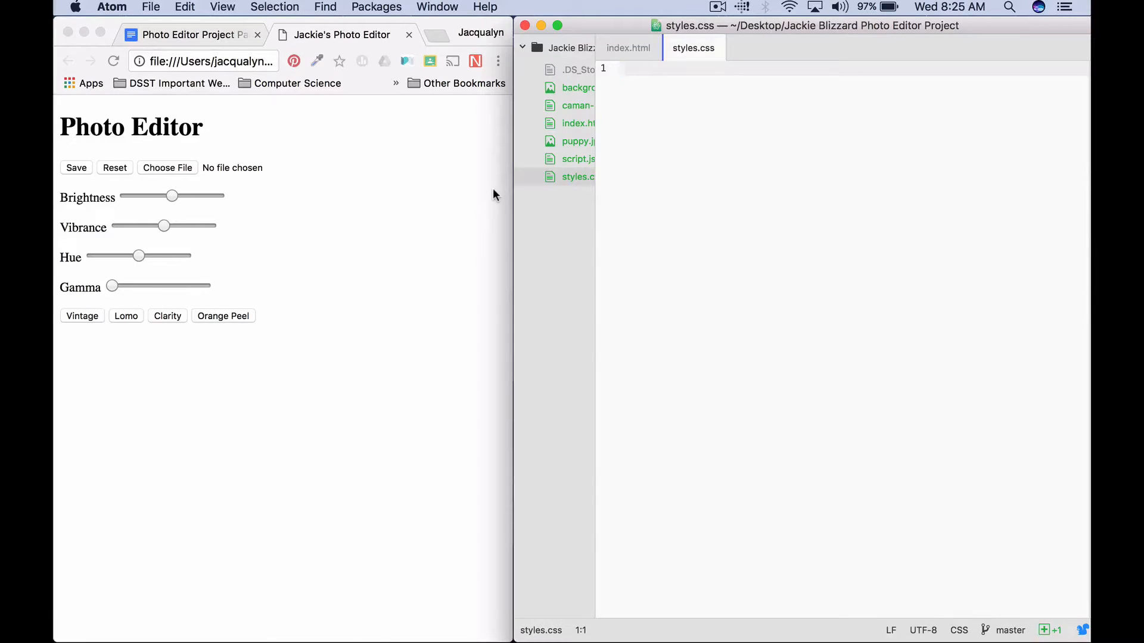
left_click(649, 226)
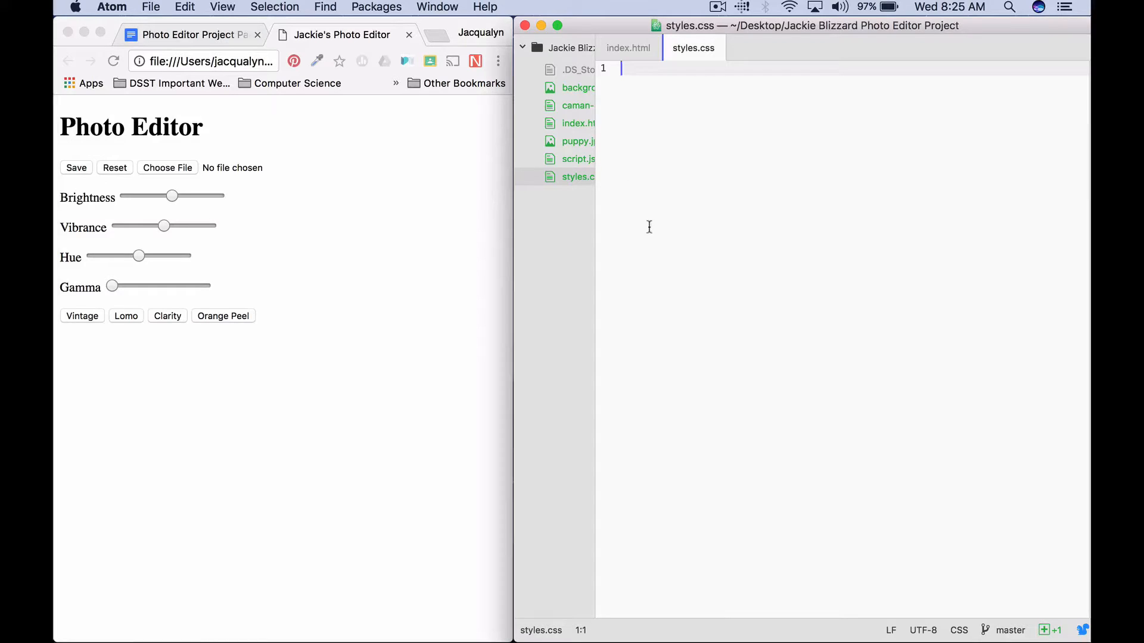
mouse_move(628, 47)
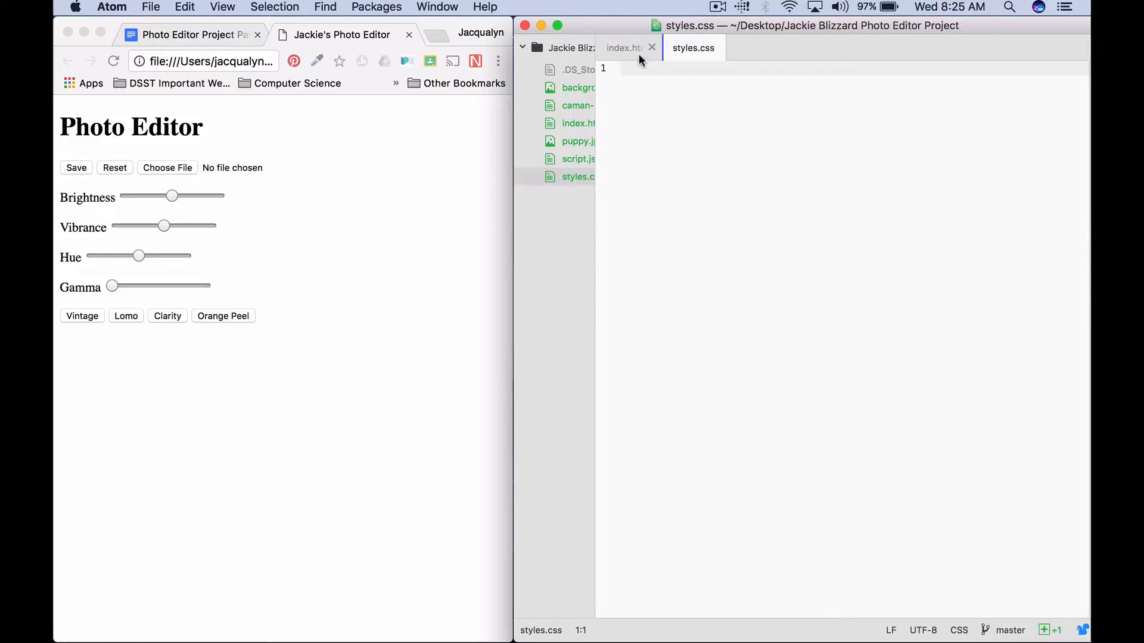
left_click(623, 47)
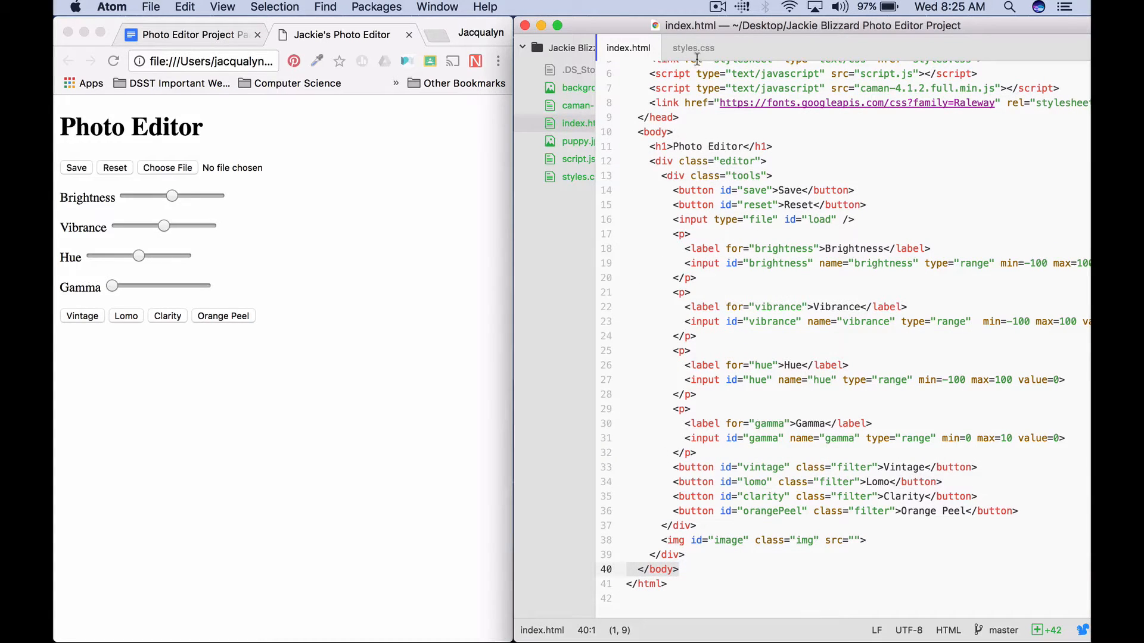
left_click(693, 48)
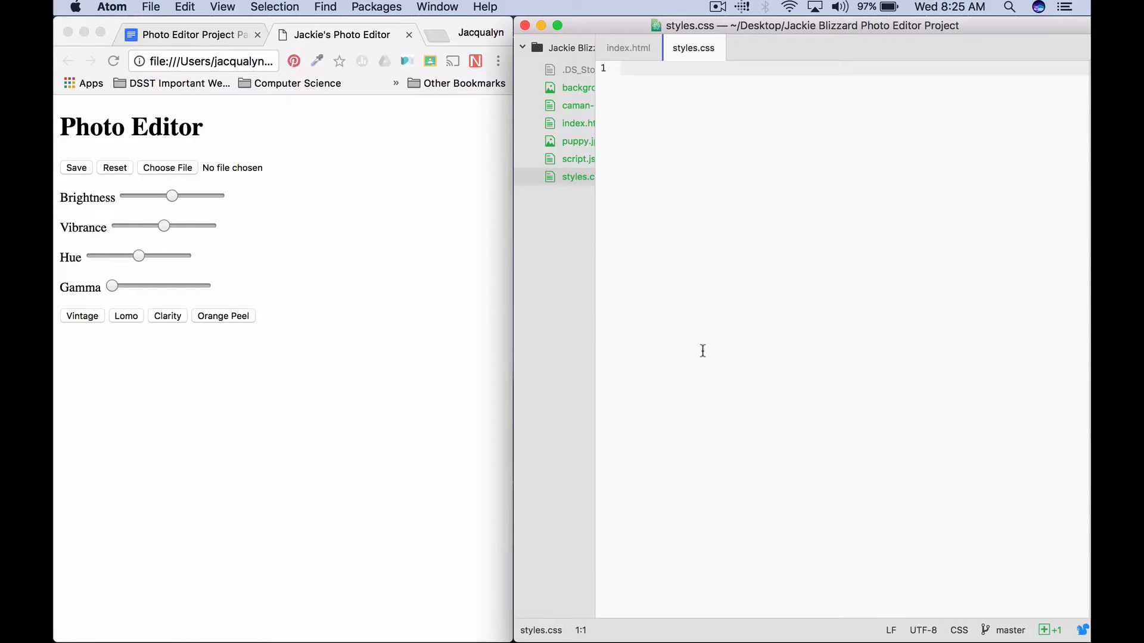
left_click(694, 68)
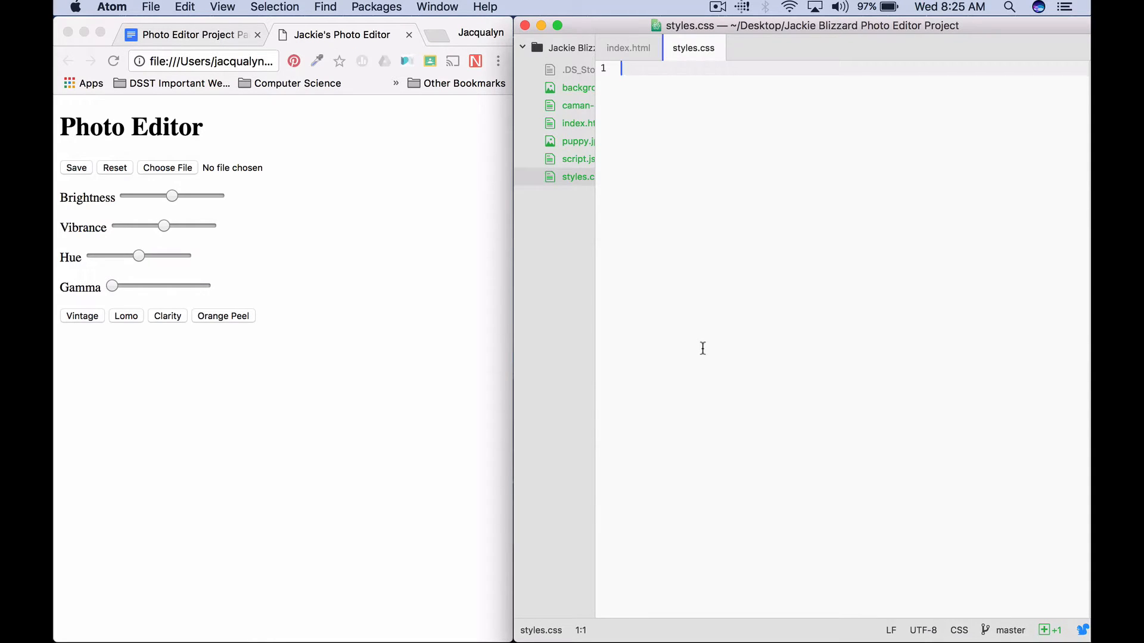
- Write a body rule with background: #424242; for a dark grey page
type("body {")
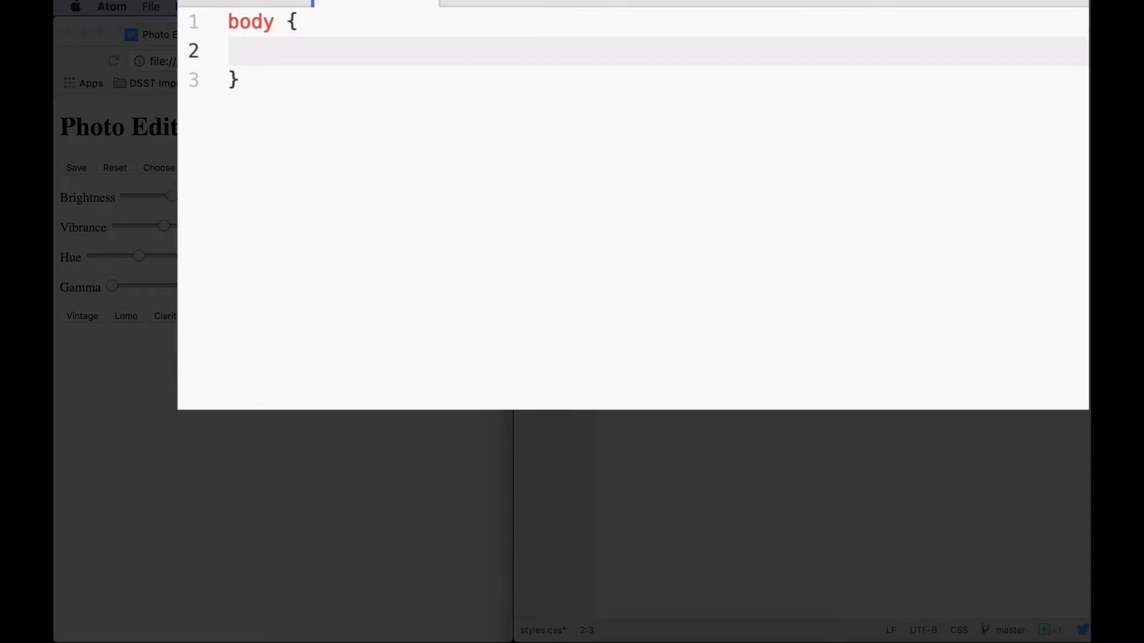
type("backgo")
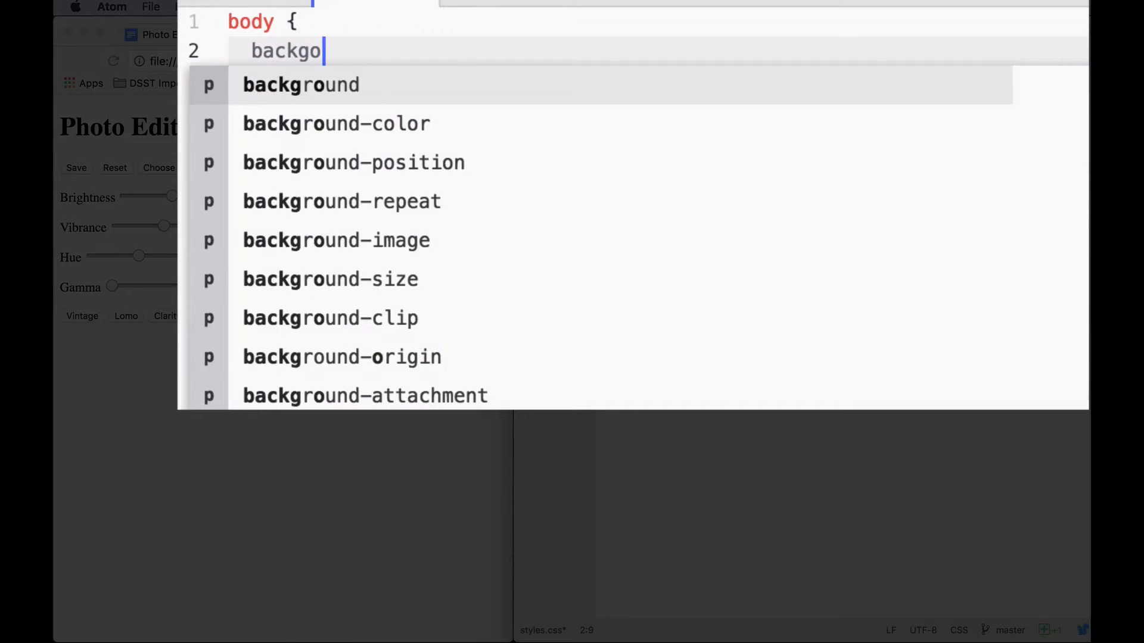
left_click(301, 84)
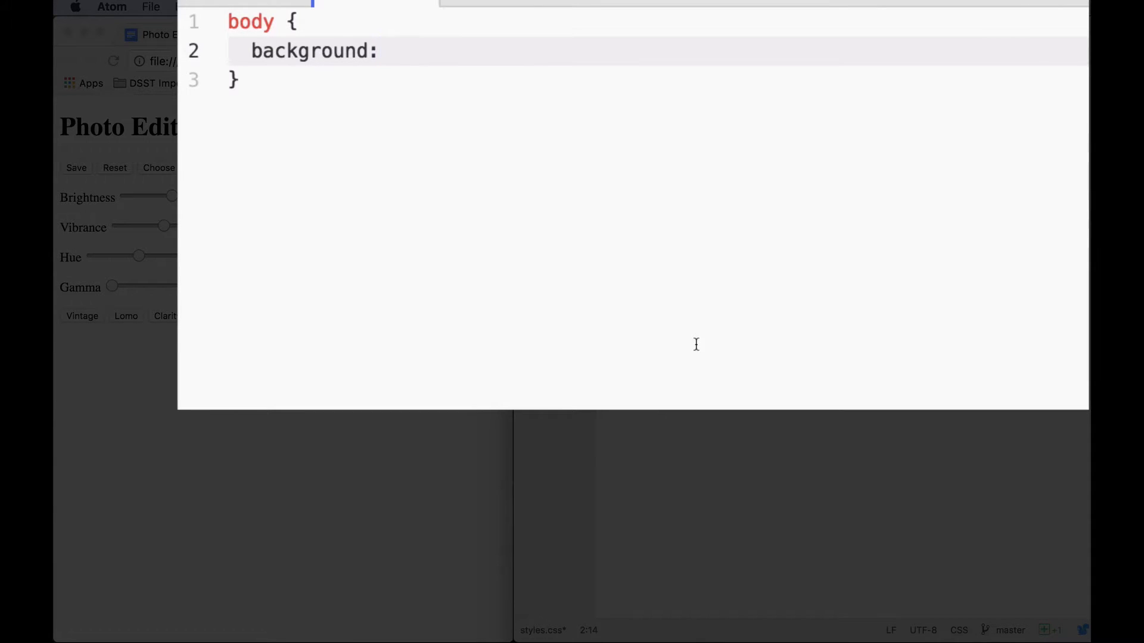
left_click(383, 50)
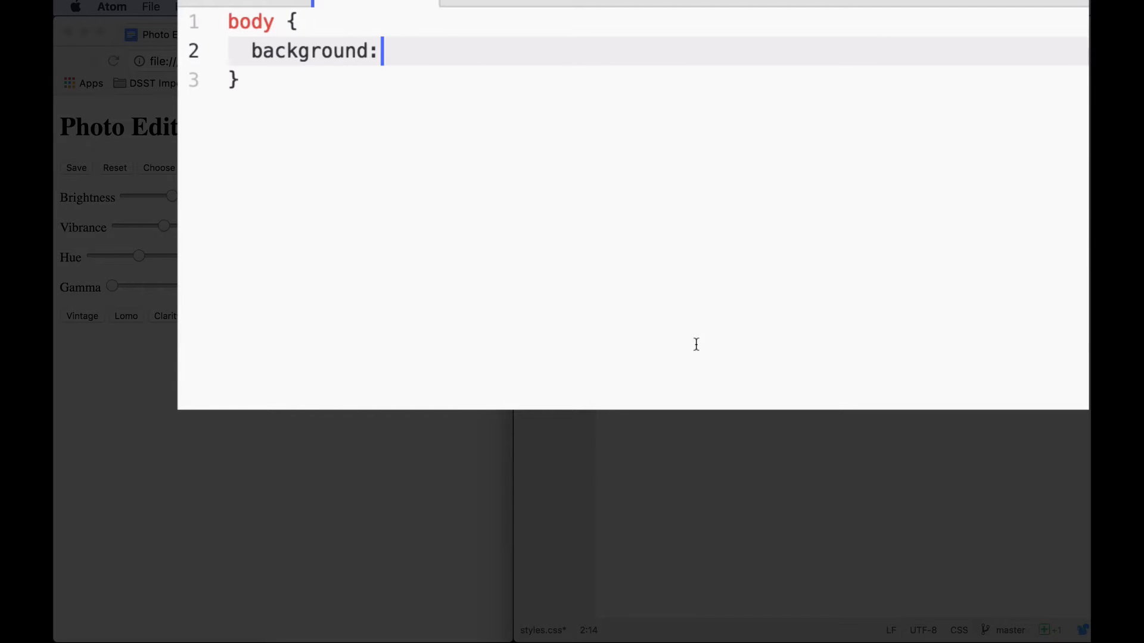
type("#")
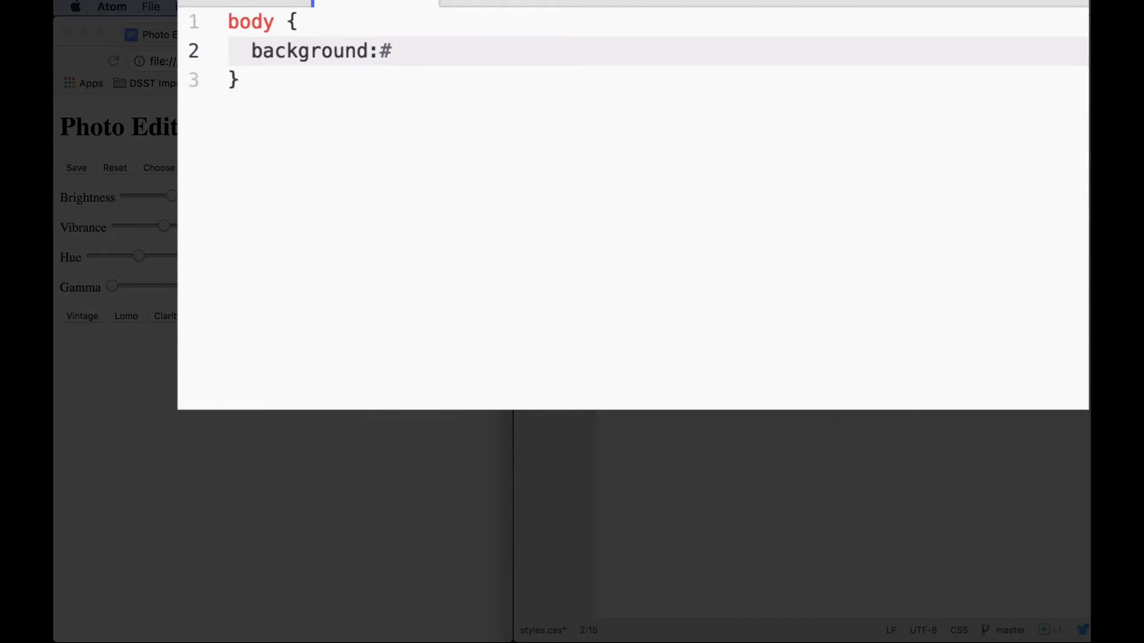
type("424")
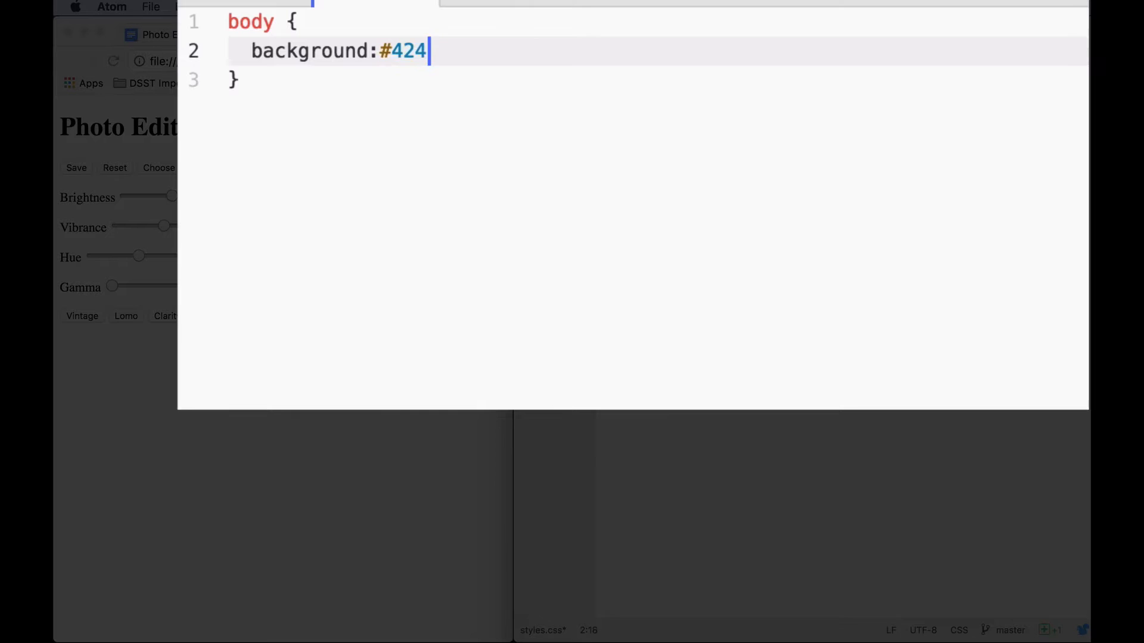
type("242;")
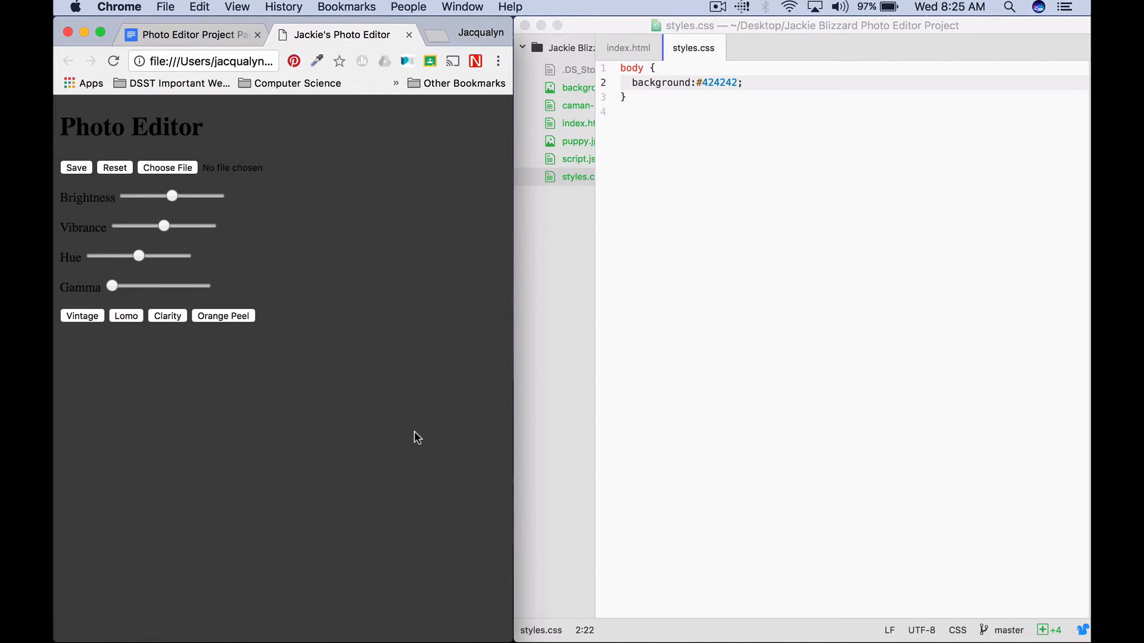
mouse_move(641, 234)
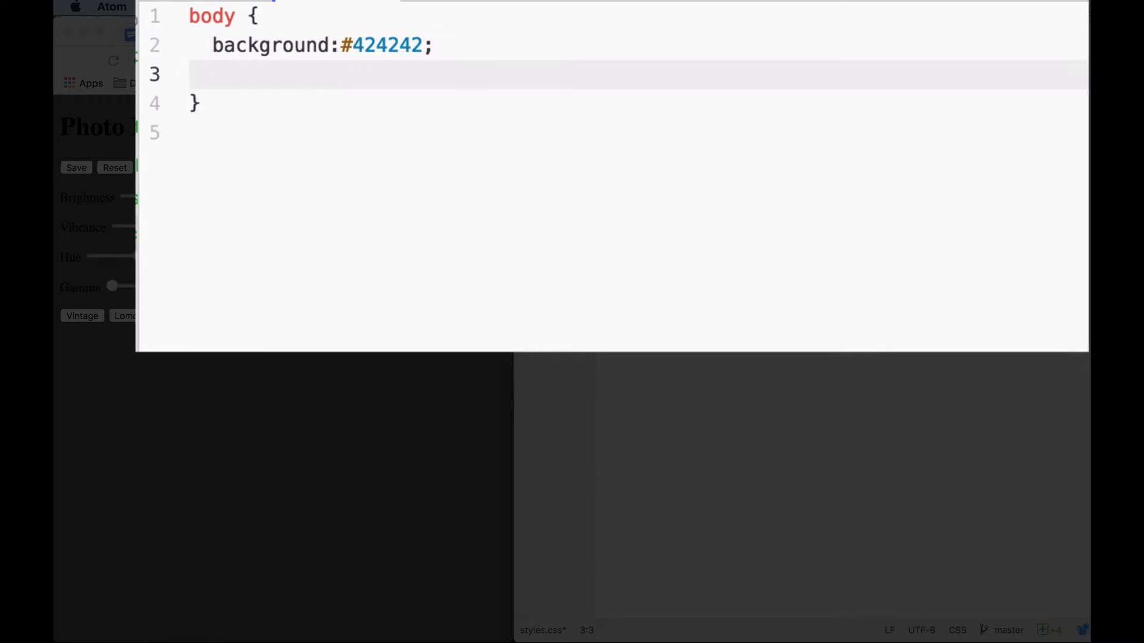
- Start a second body declaration background: url("") with the path still empty
type("background:")
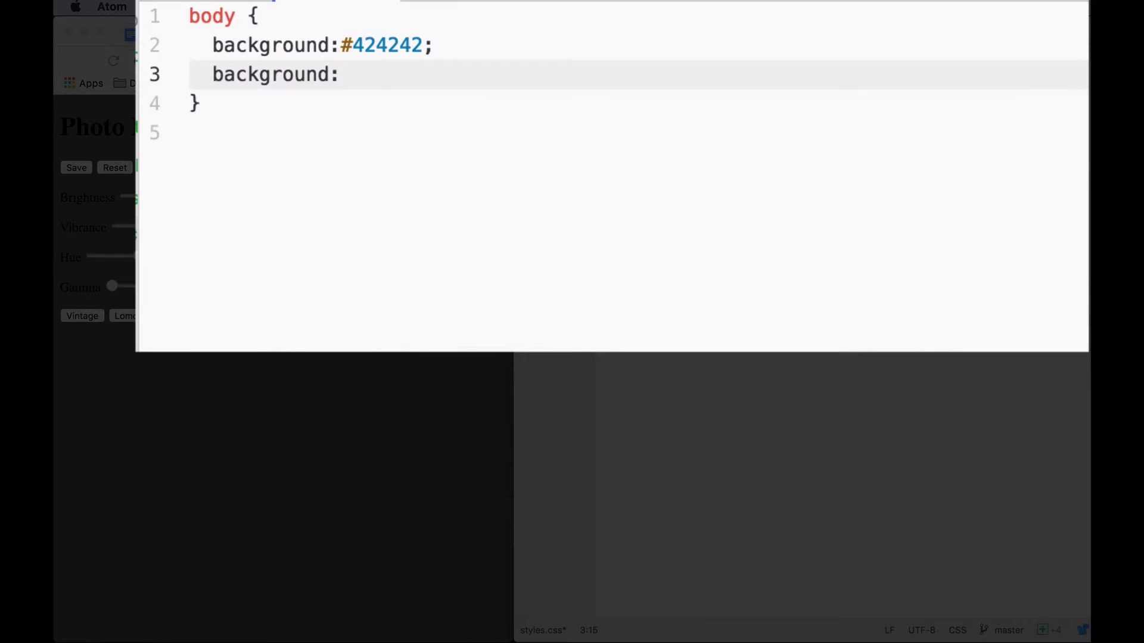
type("url()")
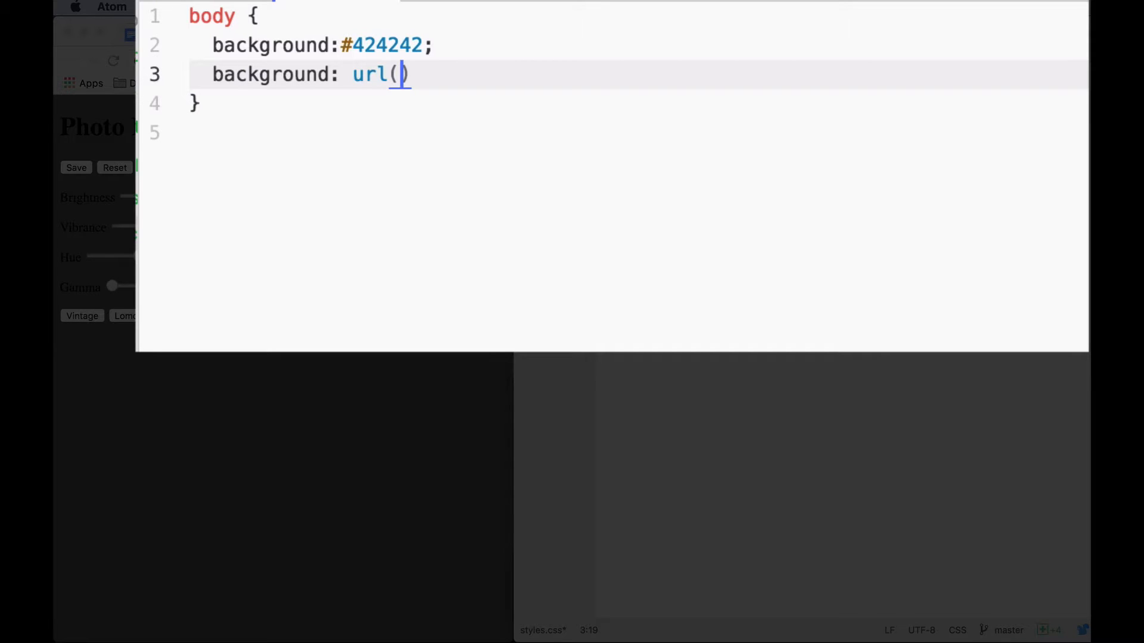
type("\"\"")
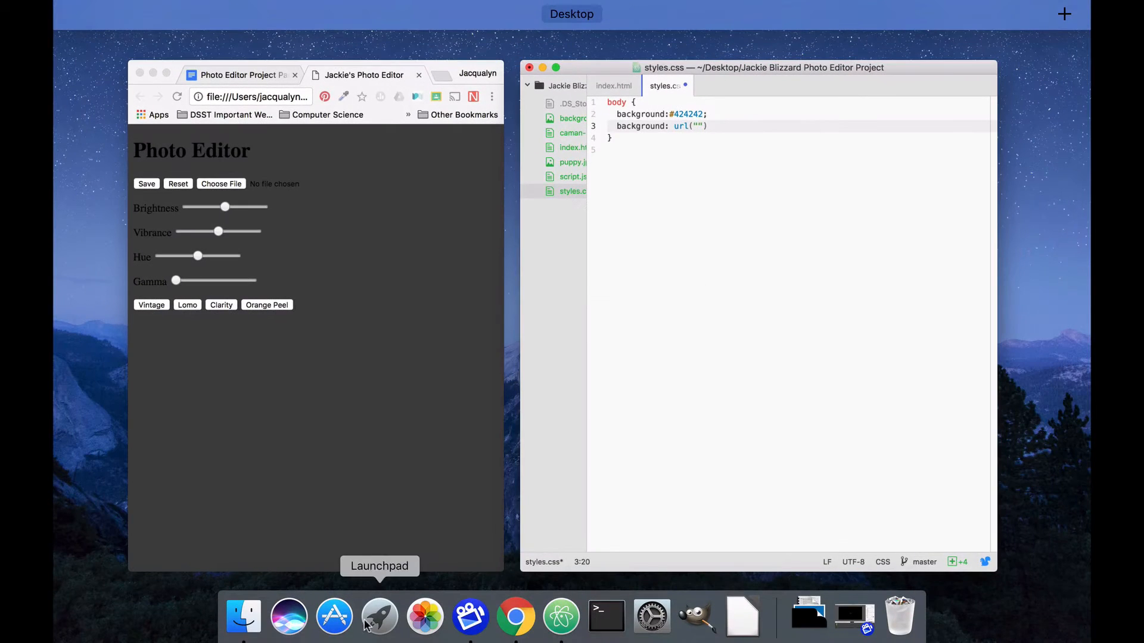
- Find background.jpg in the Photo Editor folder in Finder and return to Atom
left_click(243, 616)
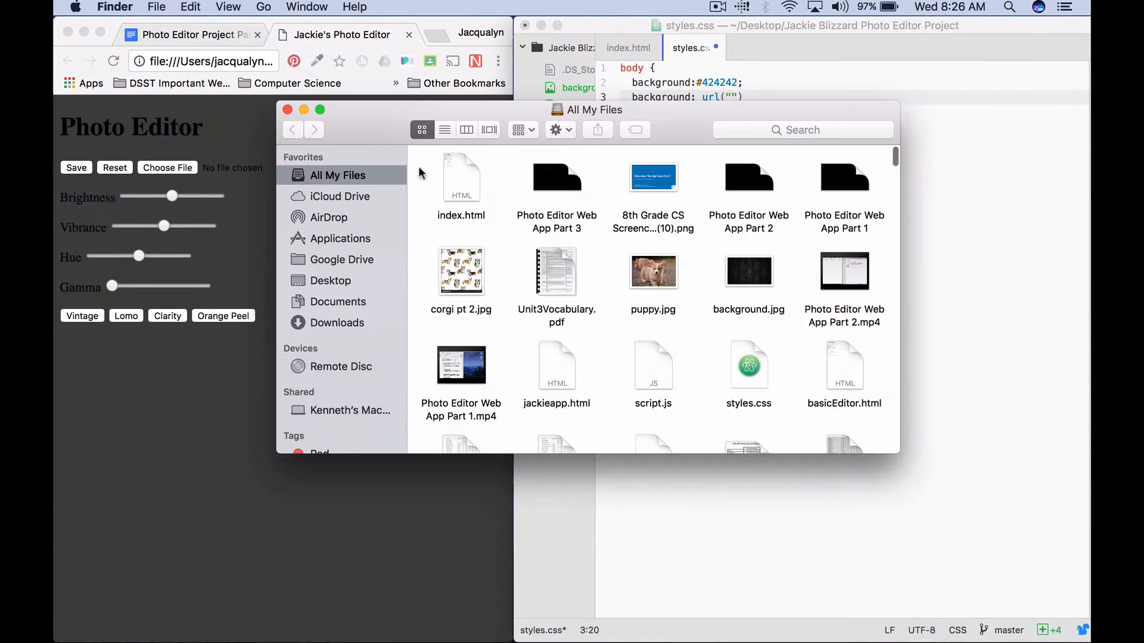
left_click(330, 280)
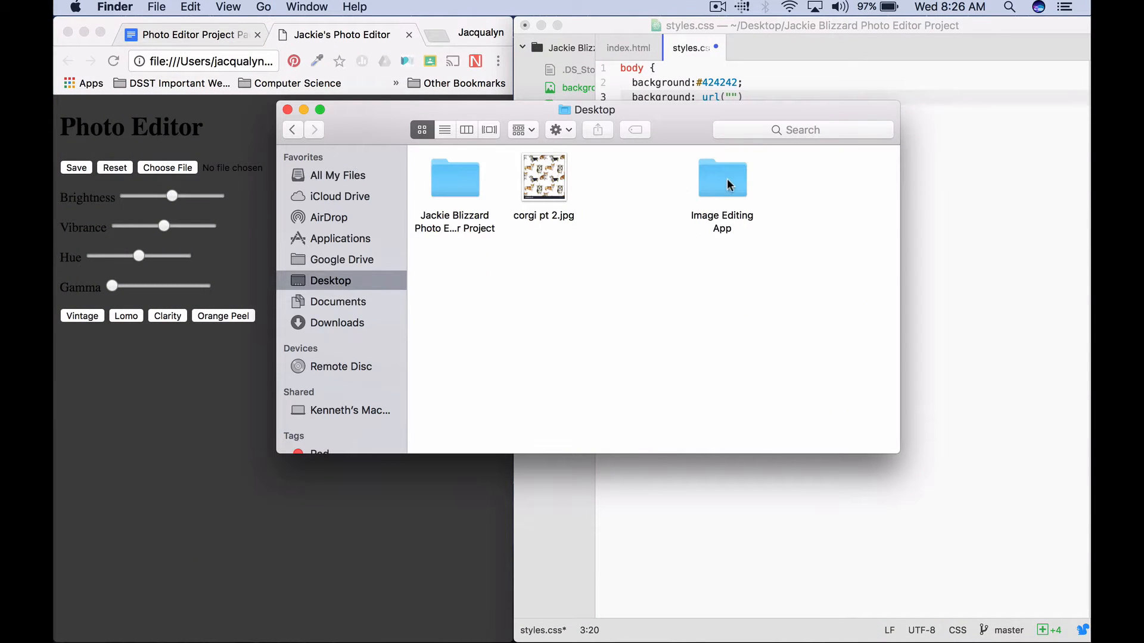
double_click(454, 177)
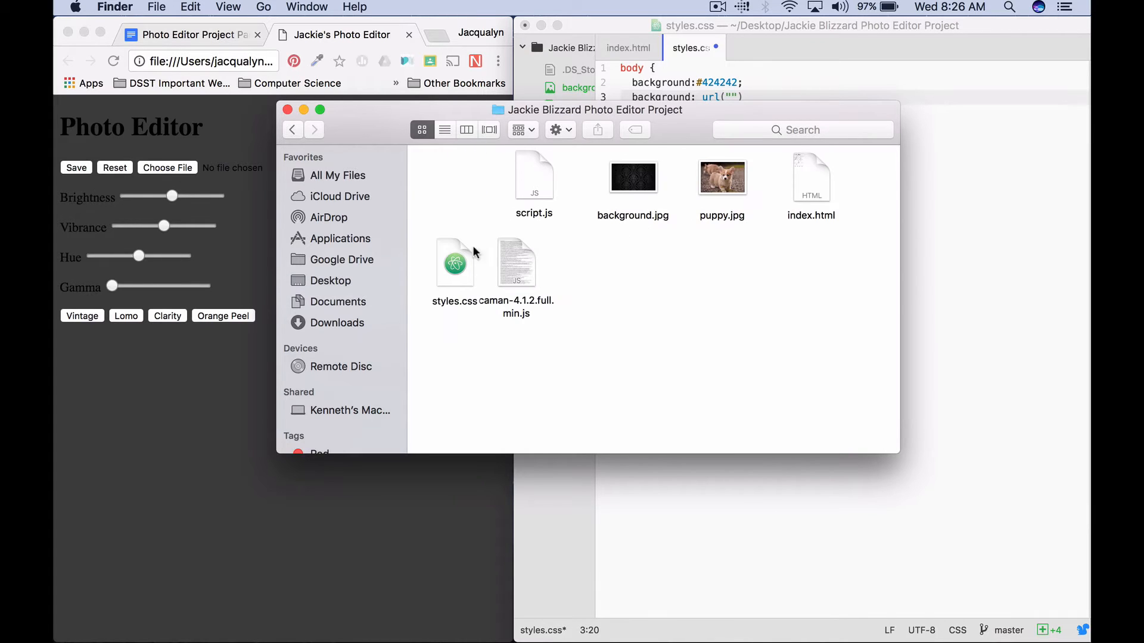
left_click(633, 177)
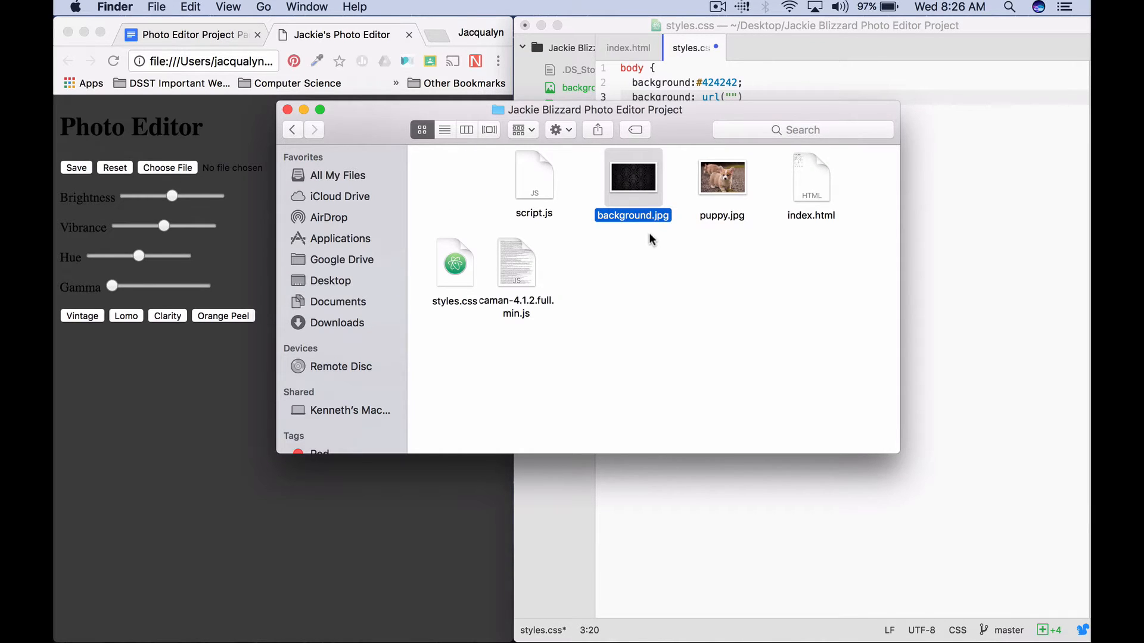
mouse_move(664, 231)
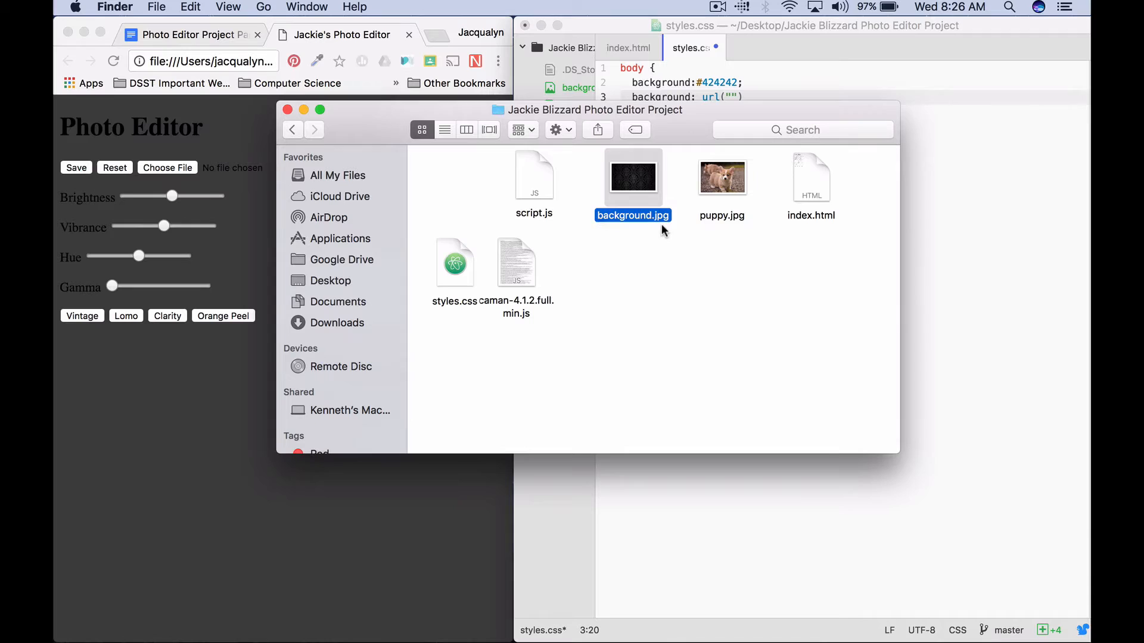
left_click(754, 103)
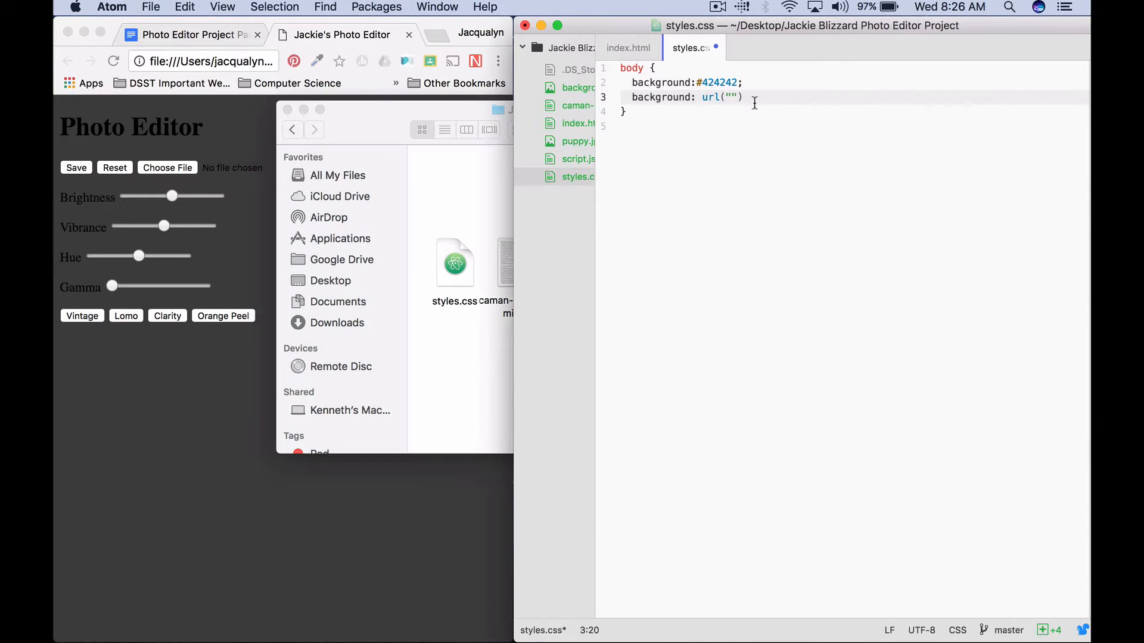
- Fill url("background.jpg"), preview it in the browser, then drop that line
type("back")
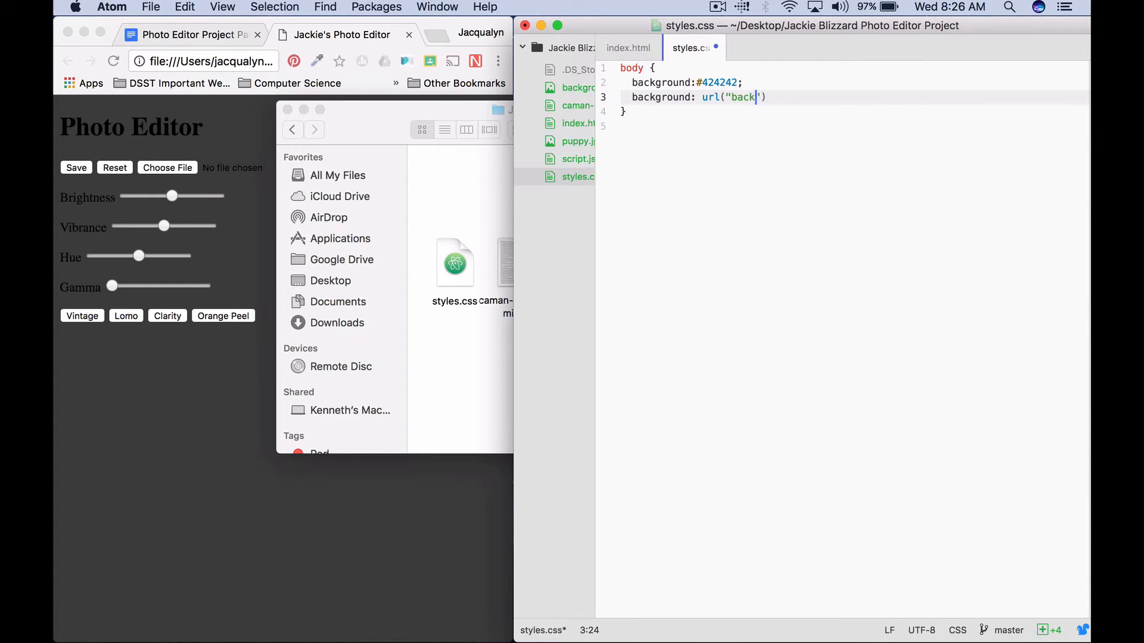
type("round.jpg")
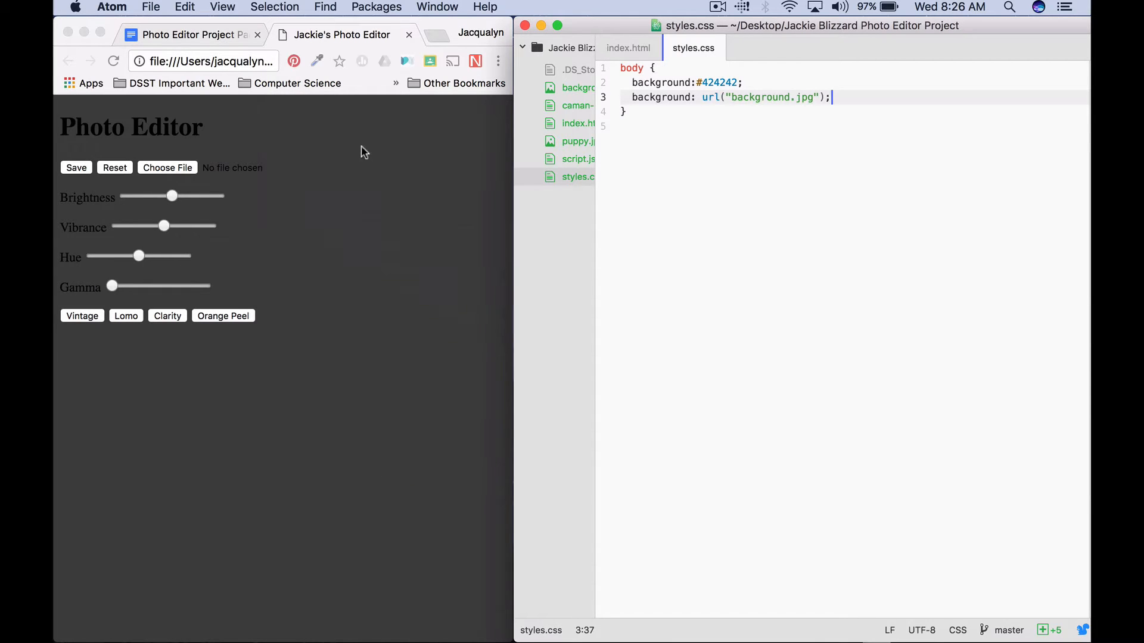
left_click(291, 278)
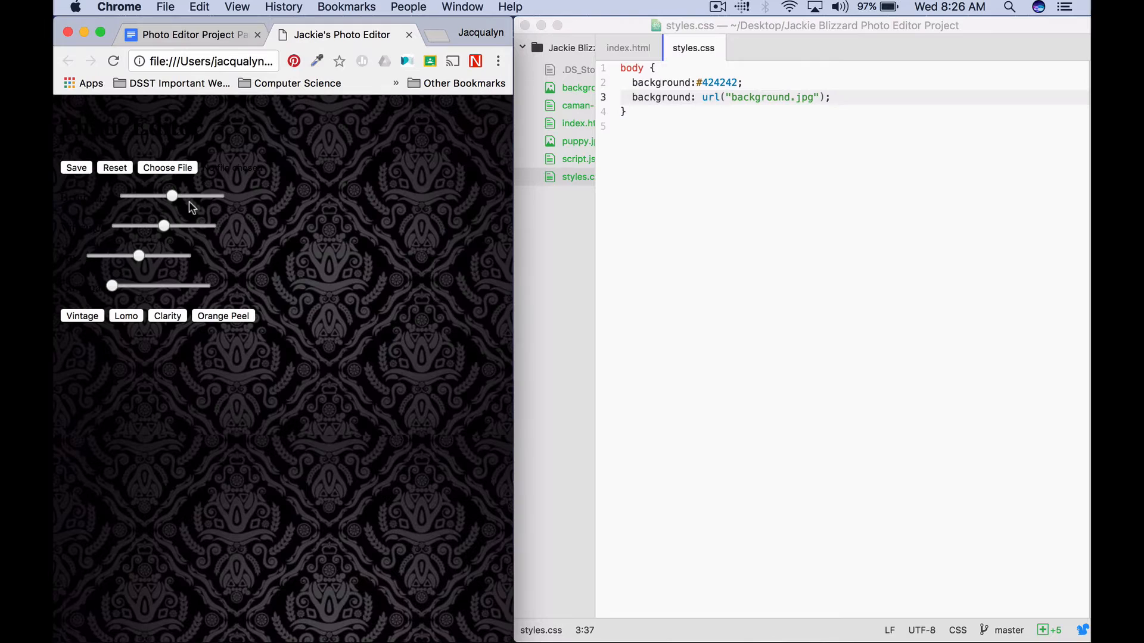
mouse_move(435, 284)
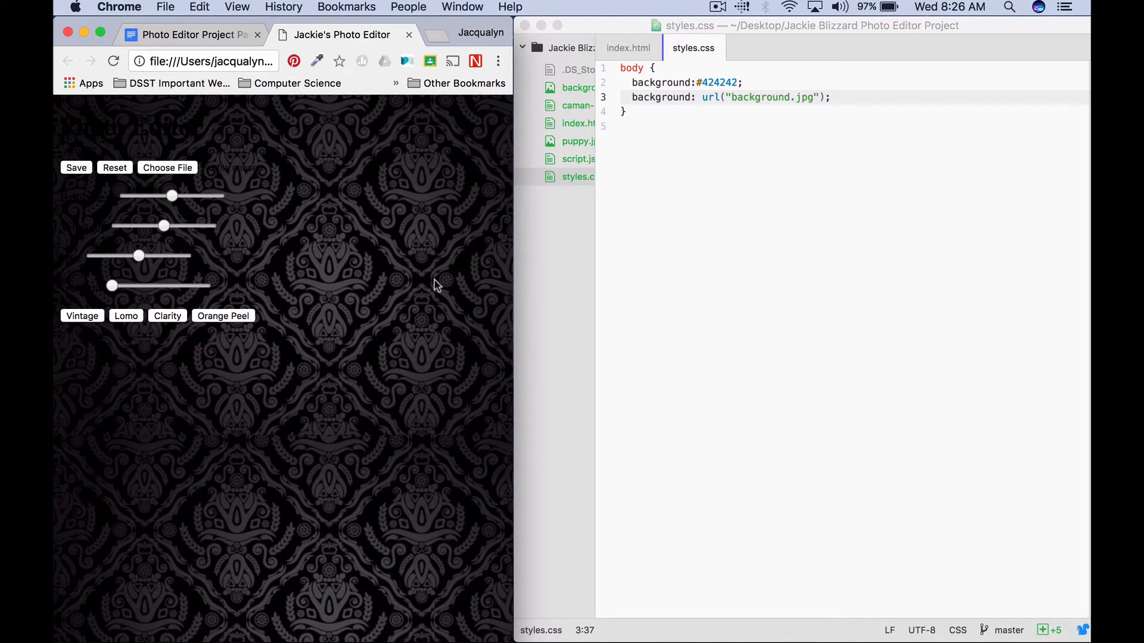
mouse_move(798, 56)
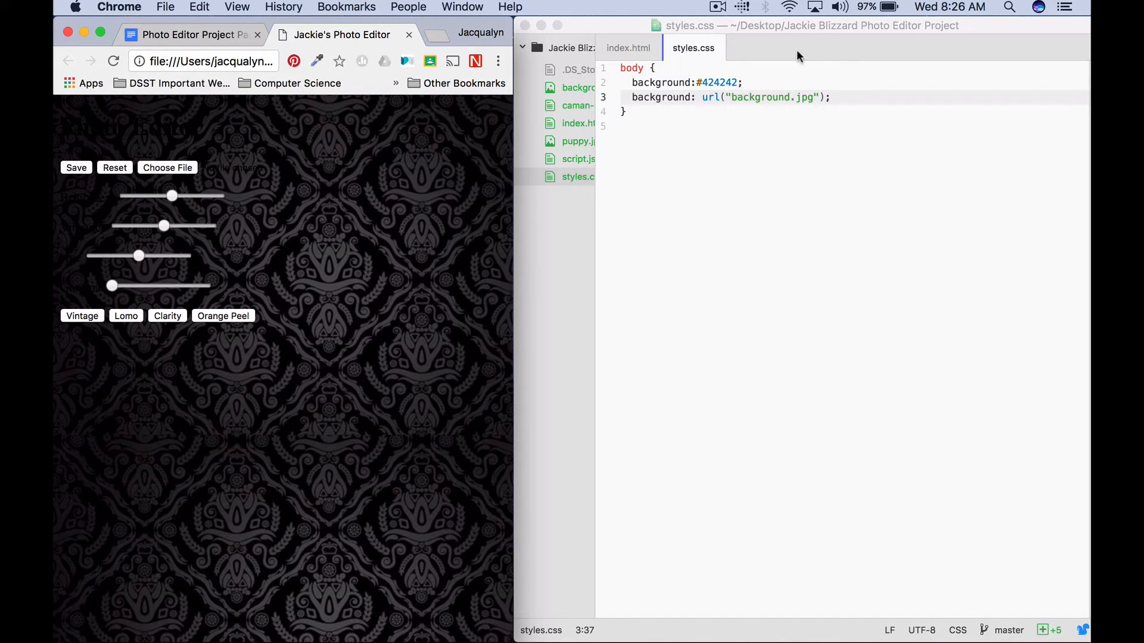
left_click(664, 97)
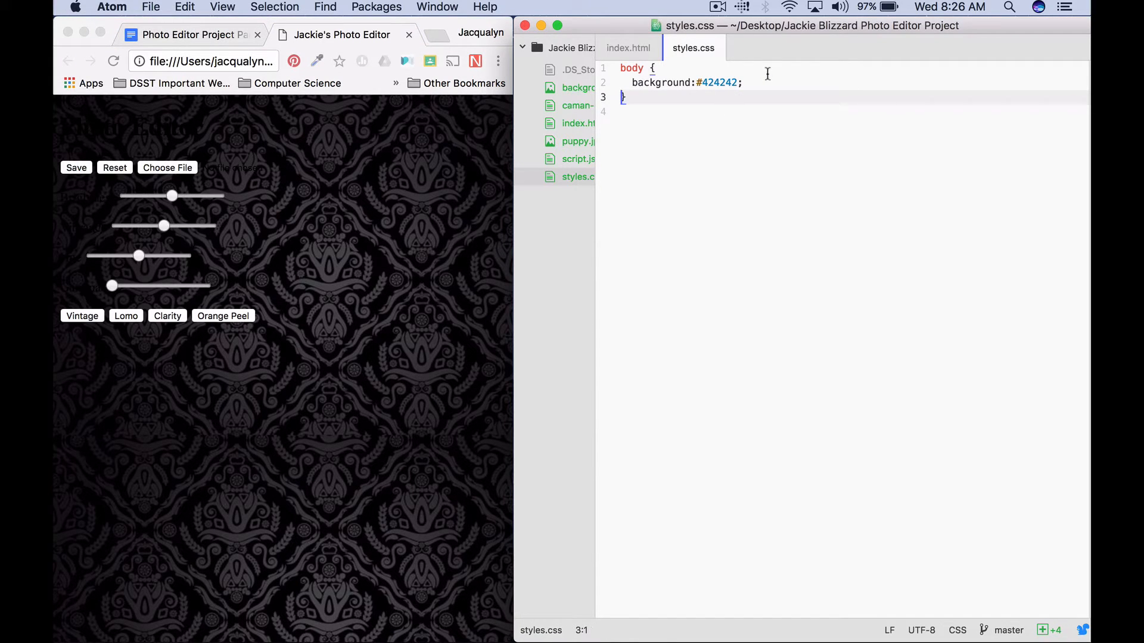
- Add color: white; to the body rule and check the white text in Chrome
left_click(426, 210)
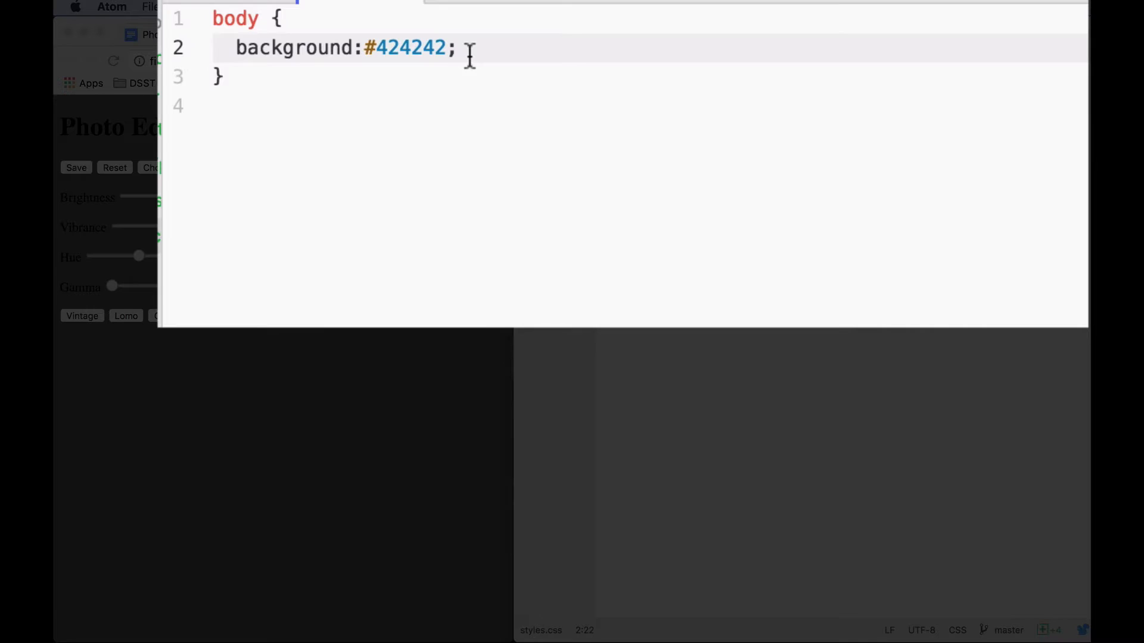
type("color: whit")
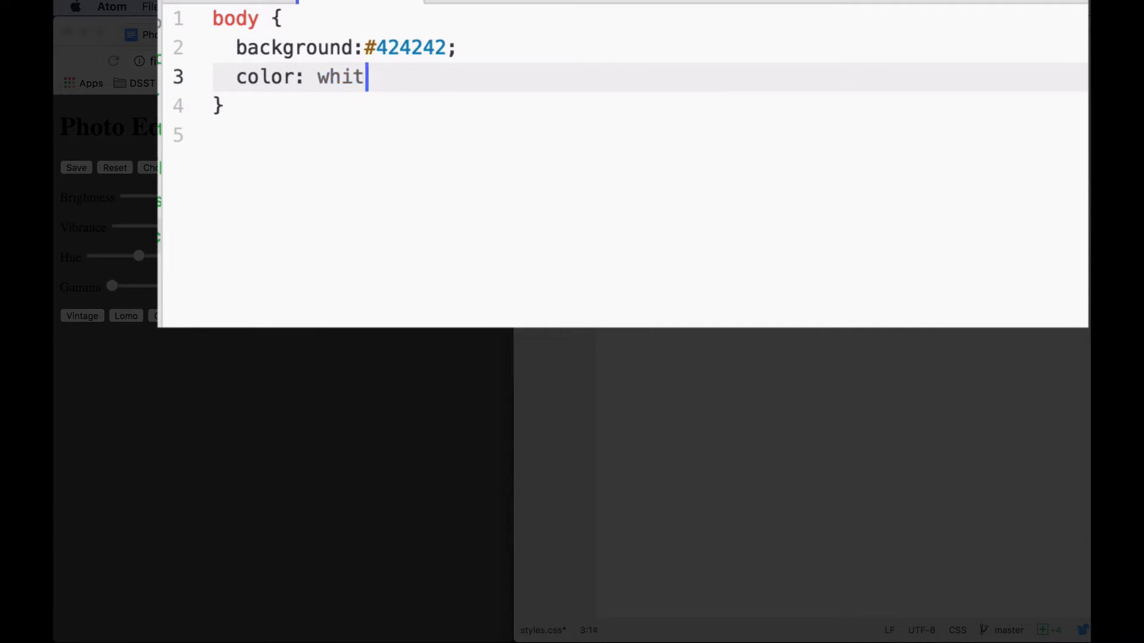
type("e;")
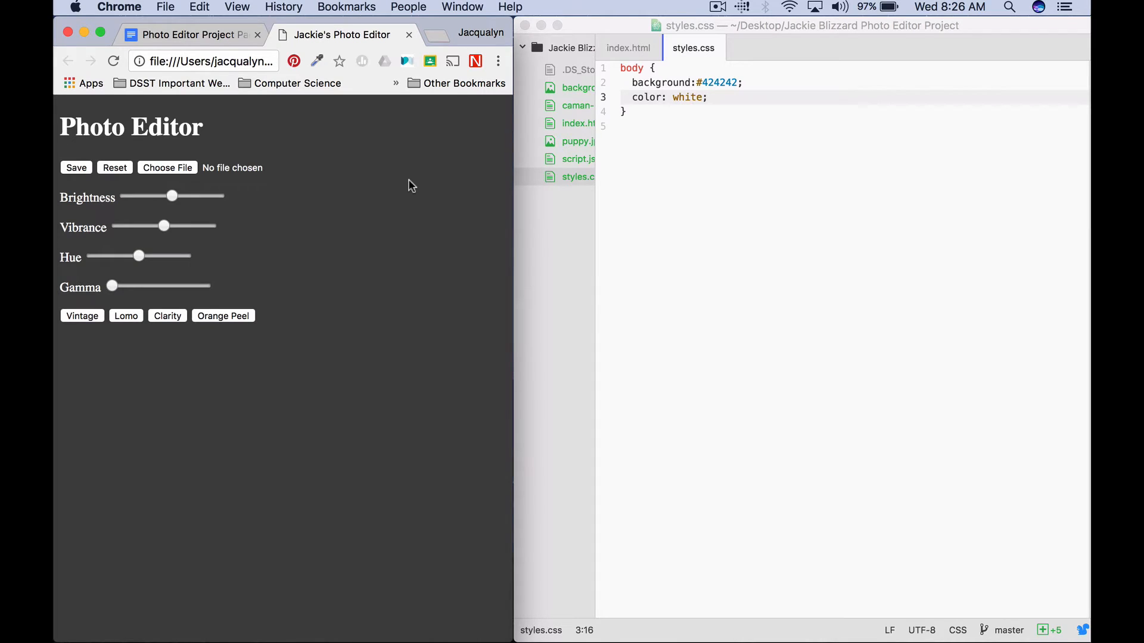
mouse_move(357, 208)
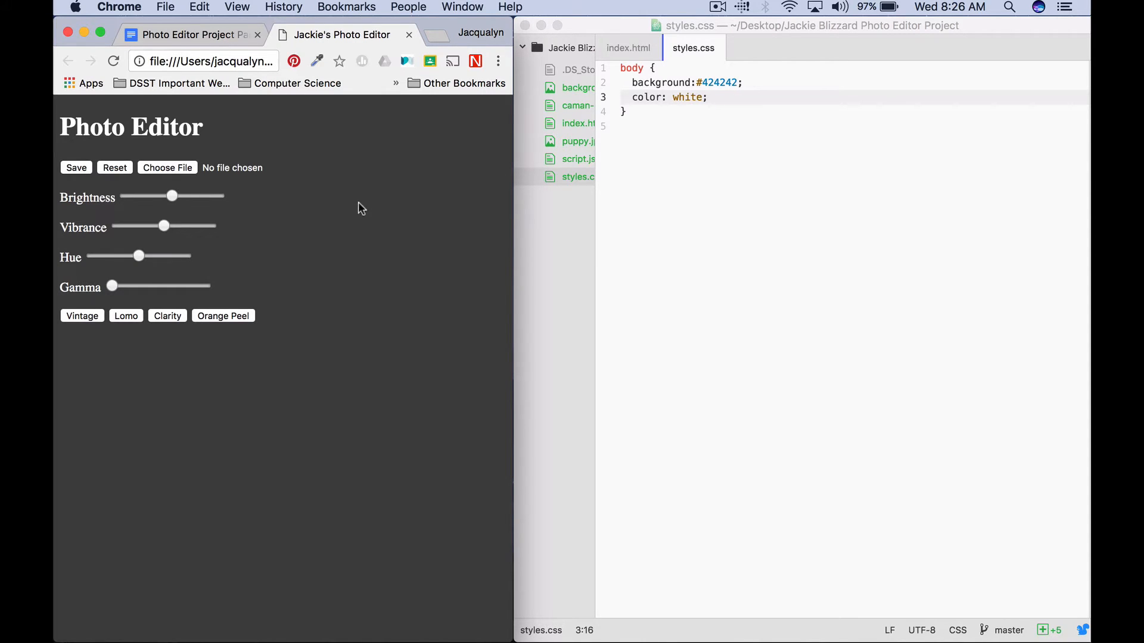
left_click(708, 97)
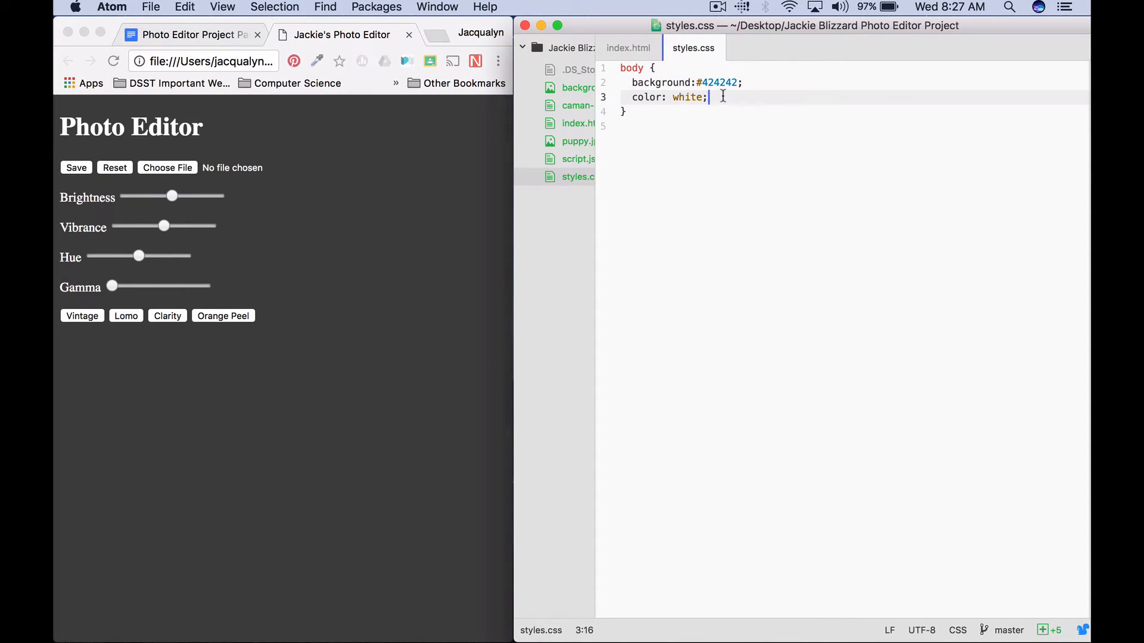
- Add font-family: sans-serif; and text-align: center; to body, then start an h1 selector
type("font-family:")
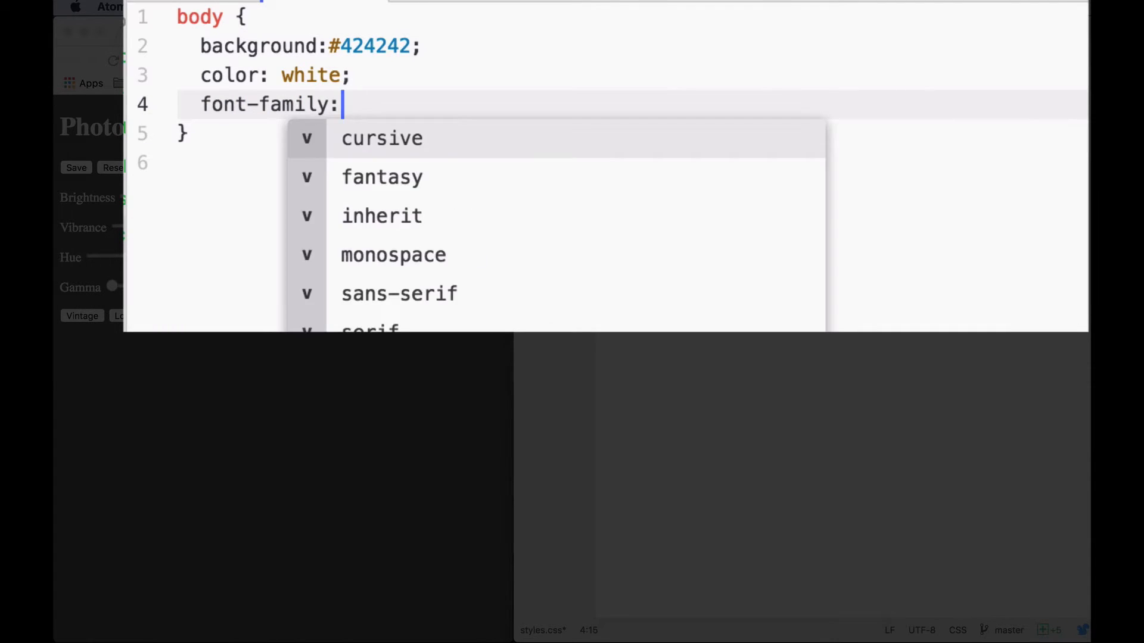
type("sans")
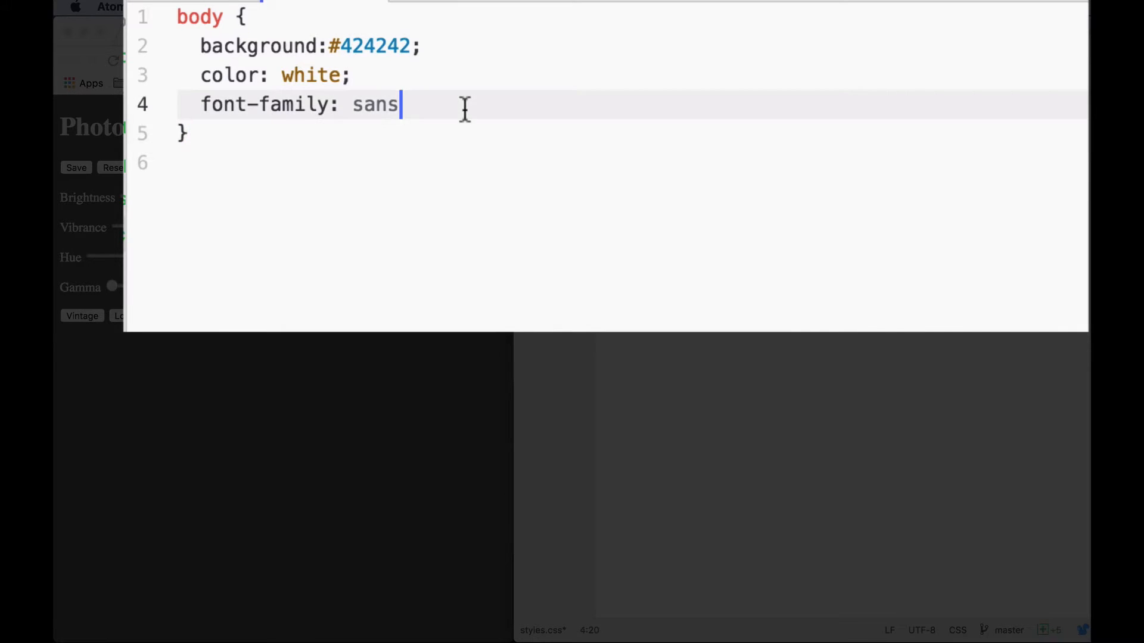
type("-serif;")
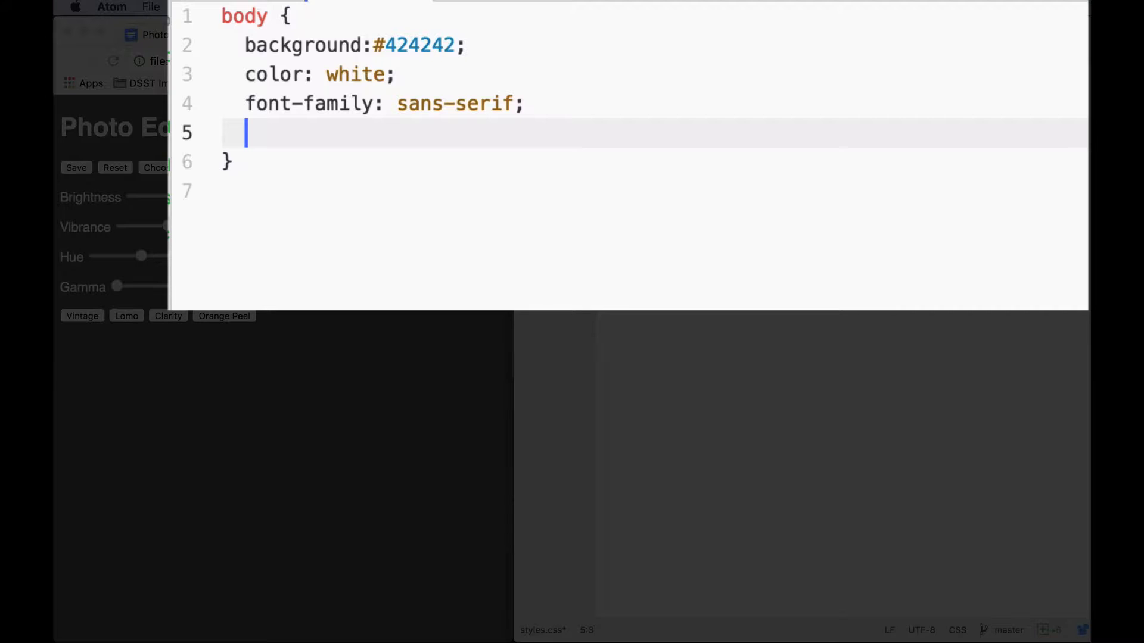
type("text-sal")
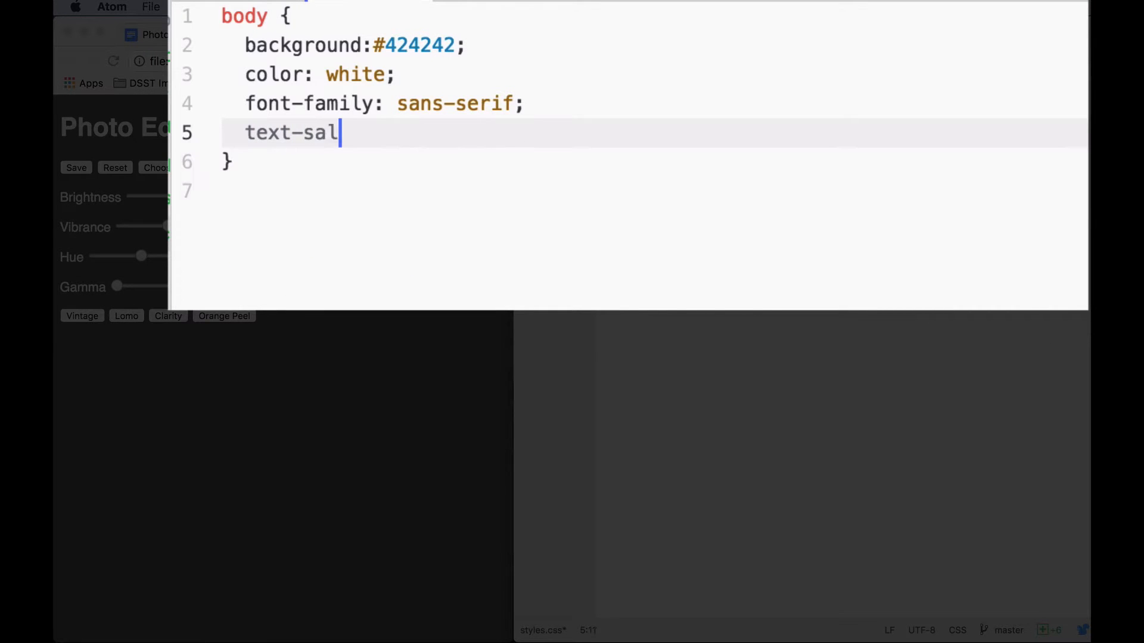
type("ign: center;")
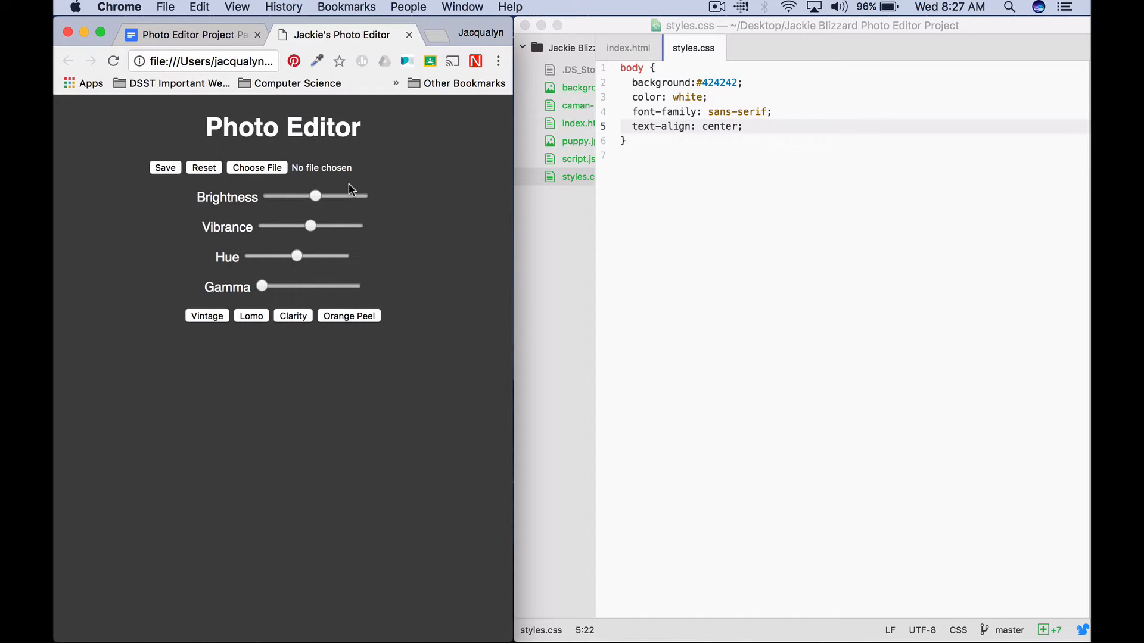
left_click(781, 206)
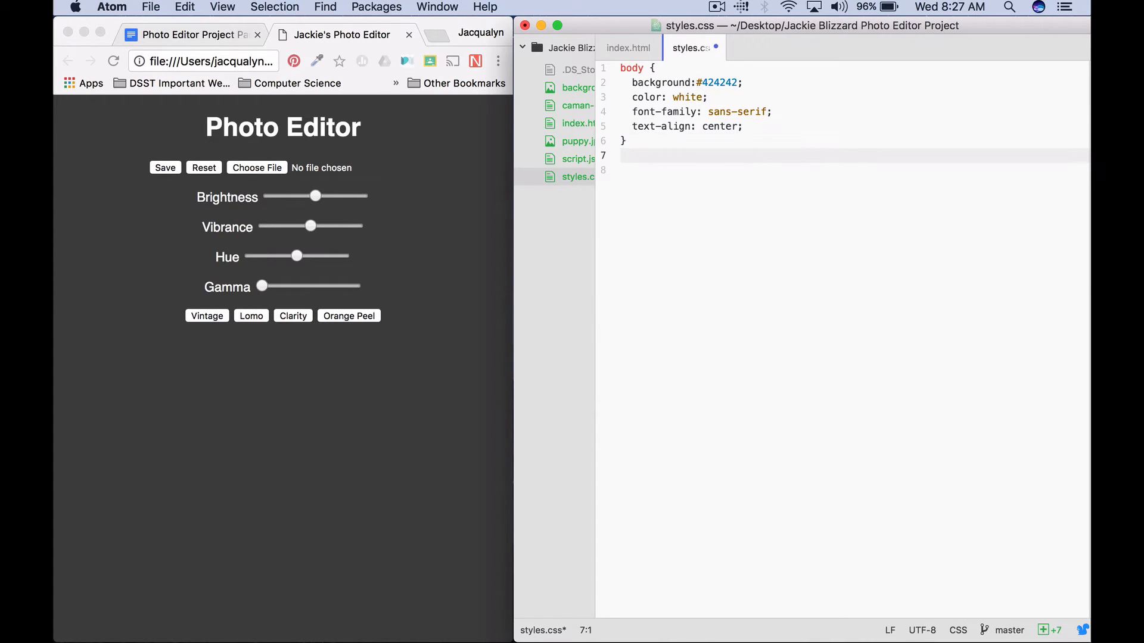
type("h1")
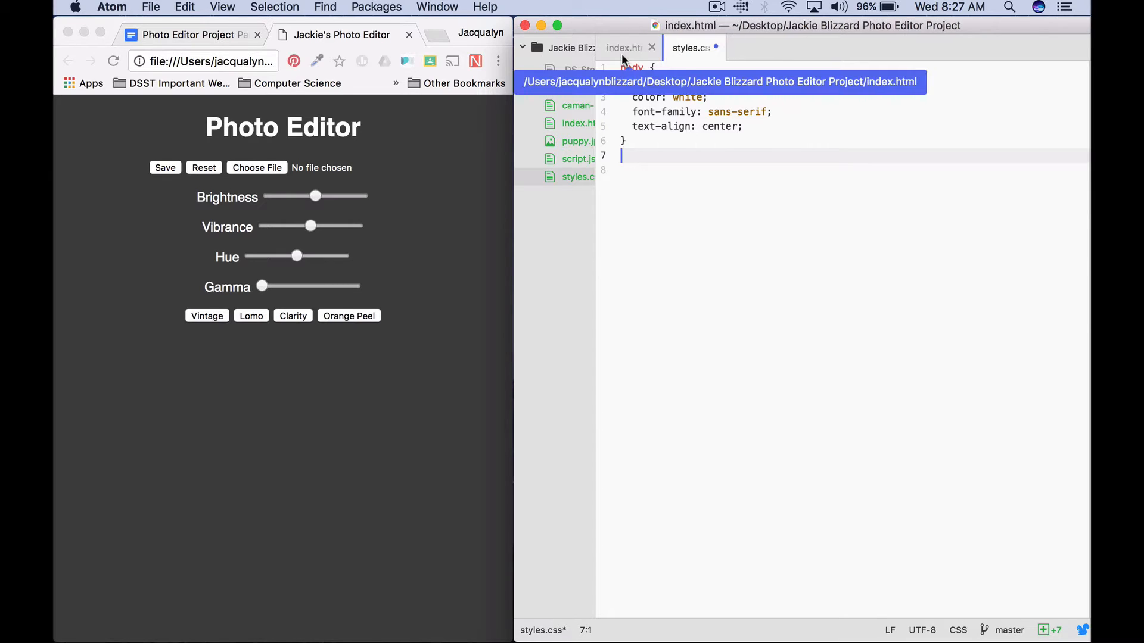
- Check the h1 heading element in index.html while beginning the h1 rule
left_click(623, 47)
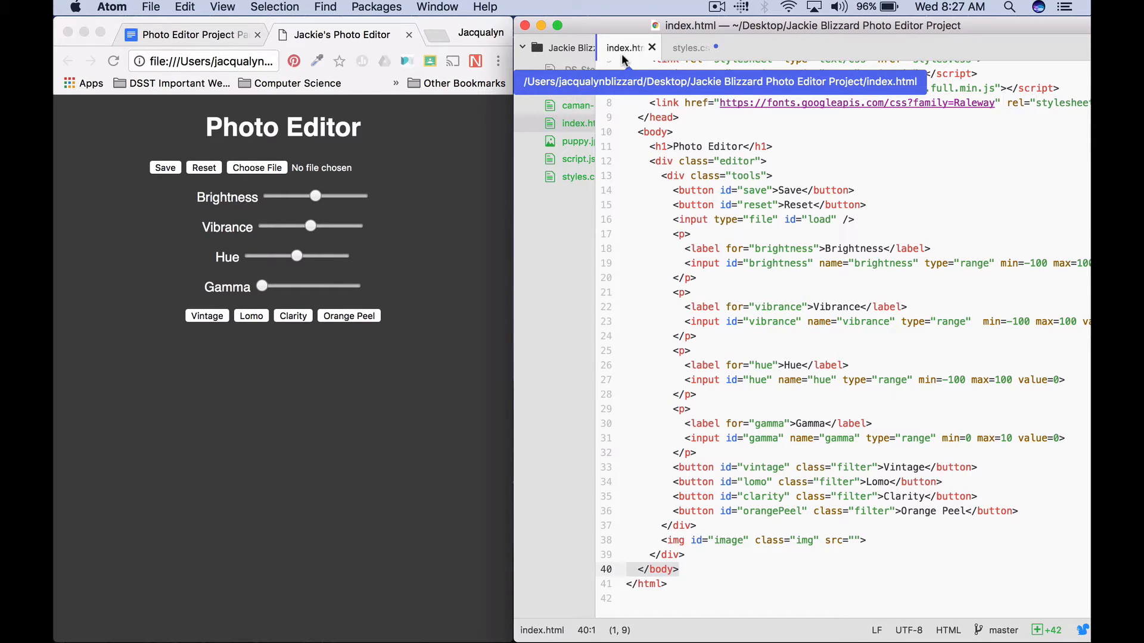
left_click(283, 127)
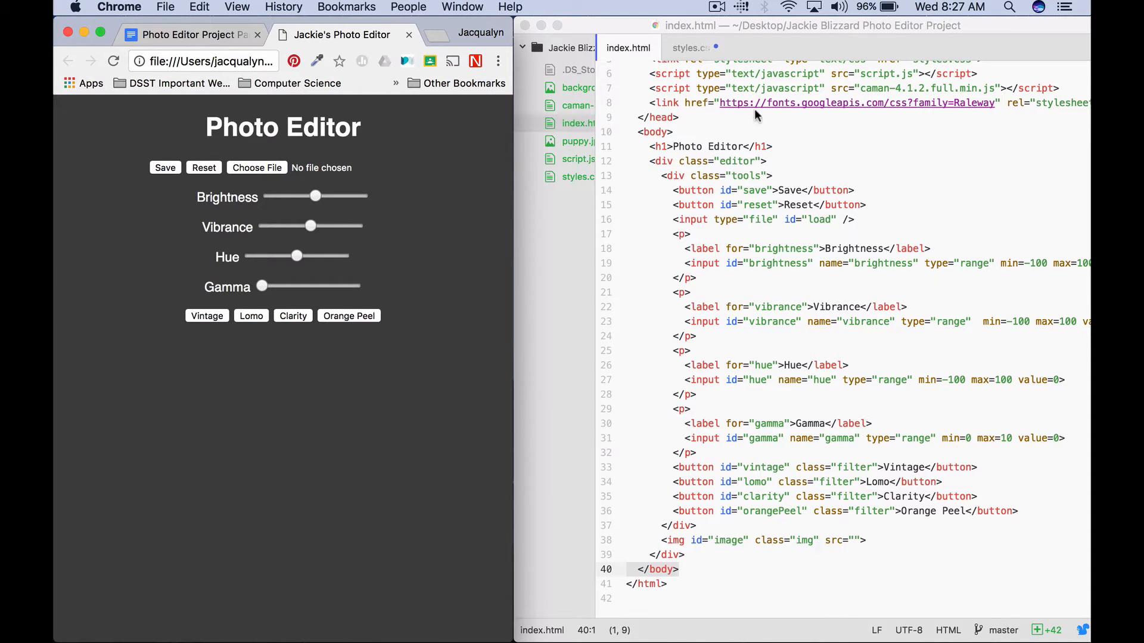
left_click(802, 99)
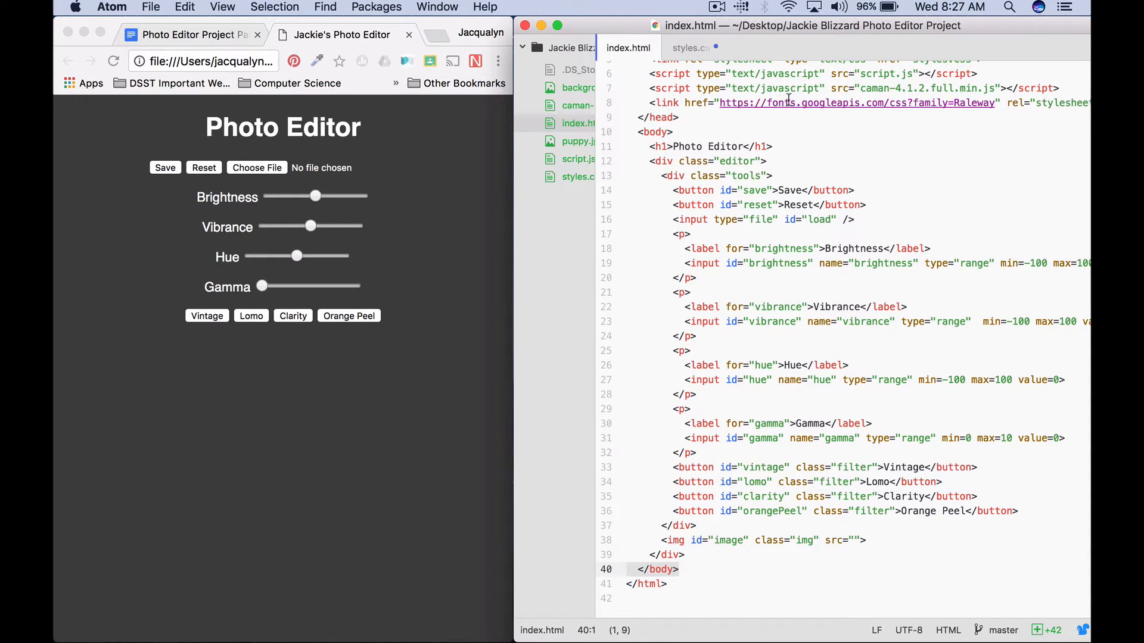
left_click(689, 47)
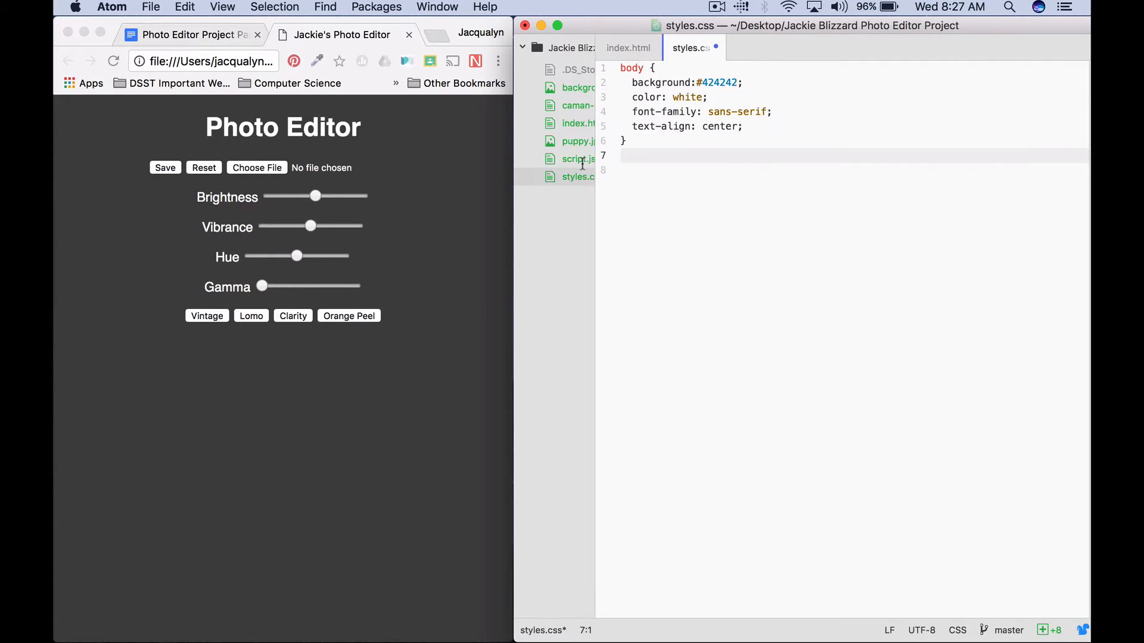
left_click(629, 47)
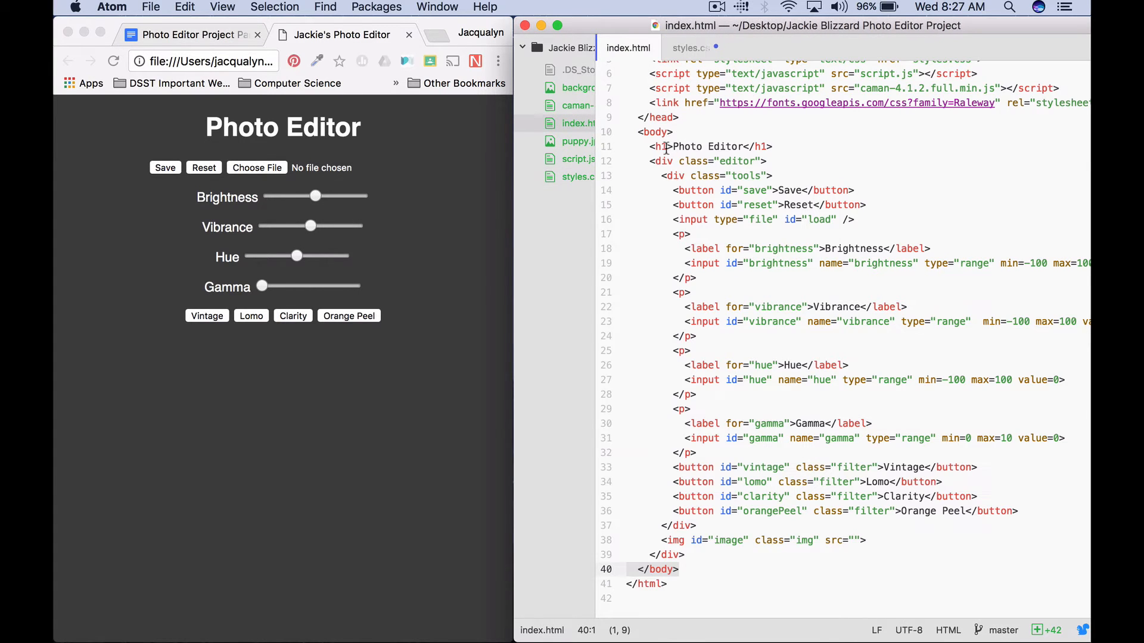
left_click(670, 145)
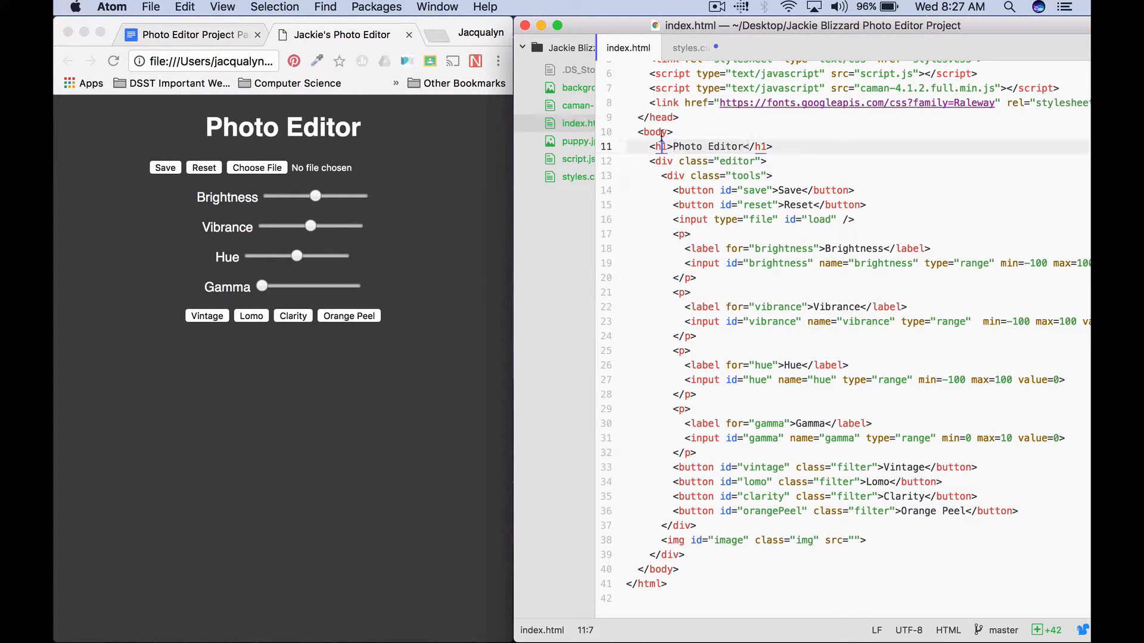
type("h1 {")
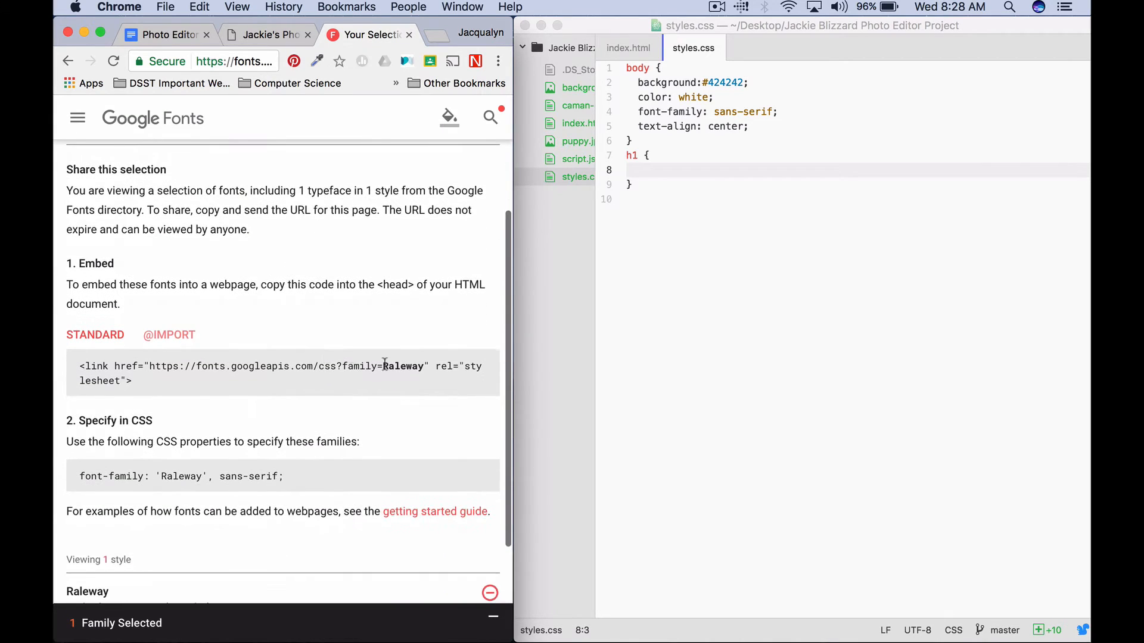
- Set the h1 rule's font-family to 'Raleway', sans-serif and preview the page
scroll("down", 3)
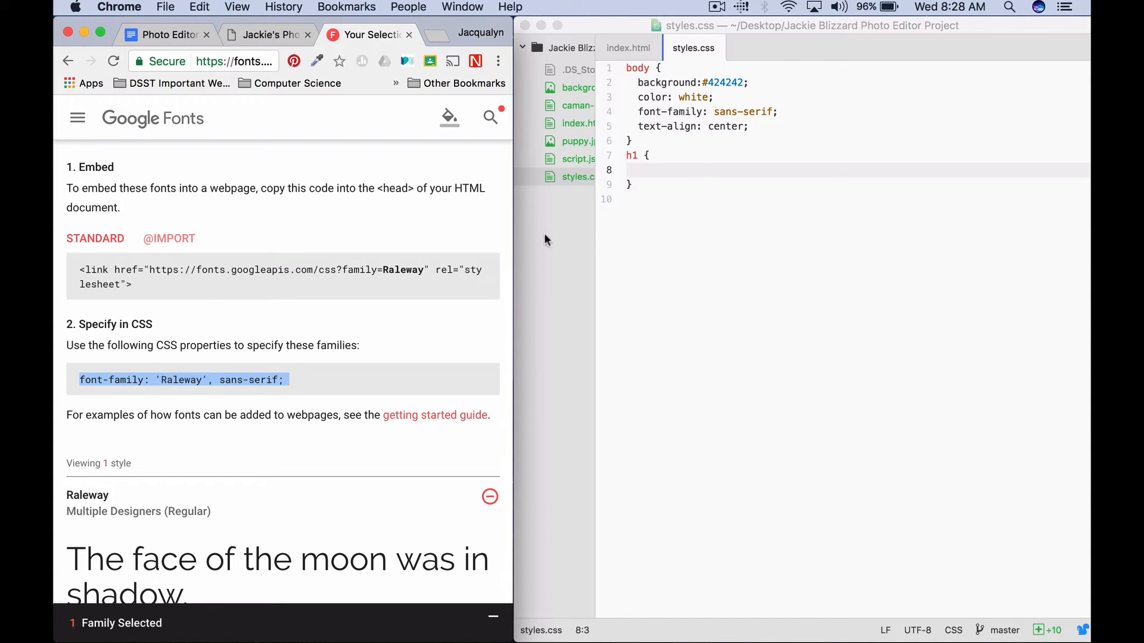
left_click(674, 171)
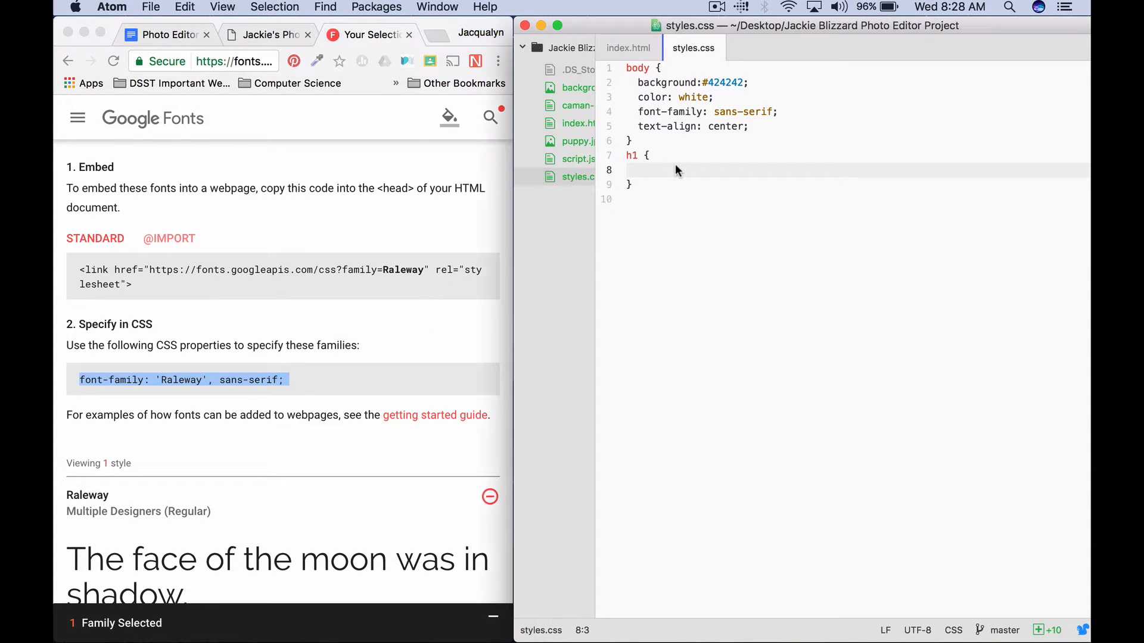
left_click(639, 170)
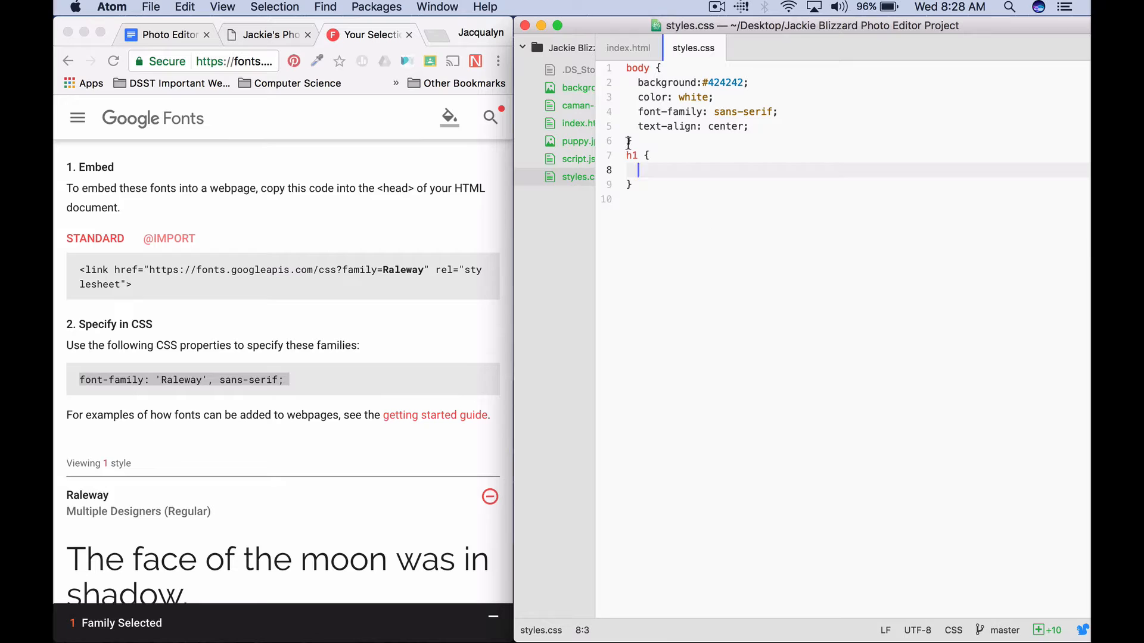
type("font-family: 'Raleway', sans-serif;")
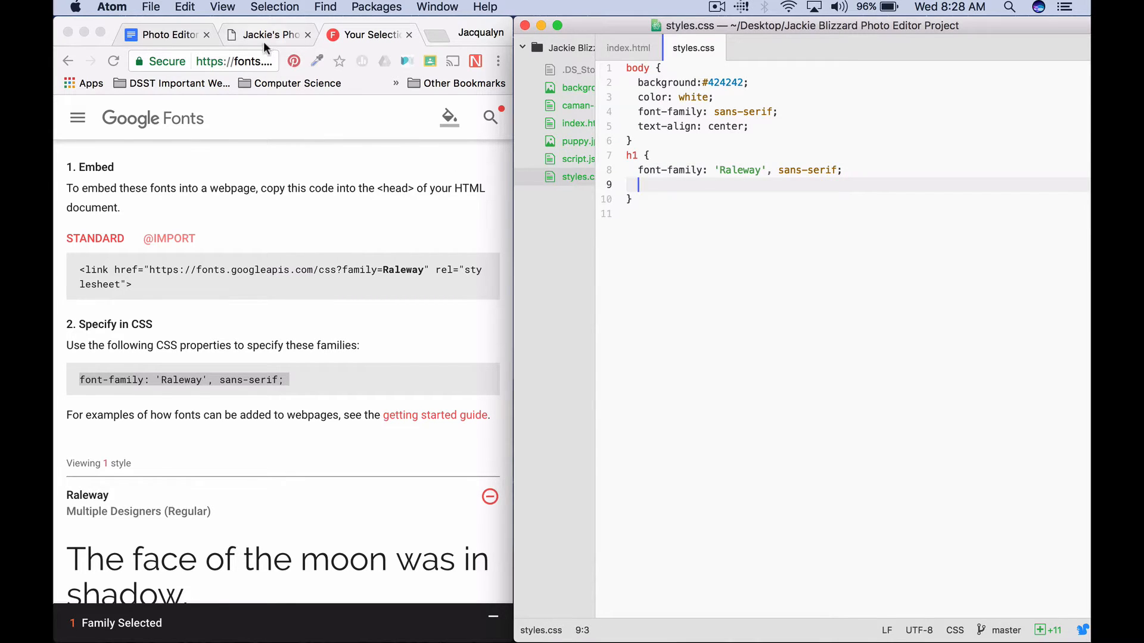
left_click(166, 35)
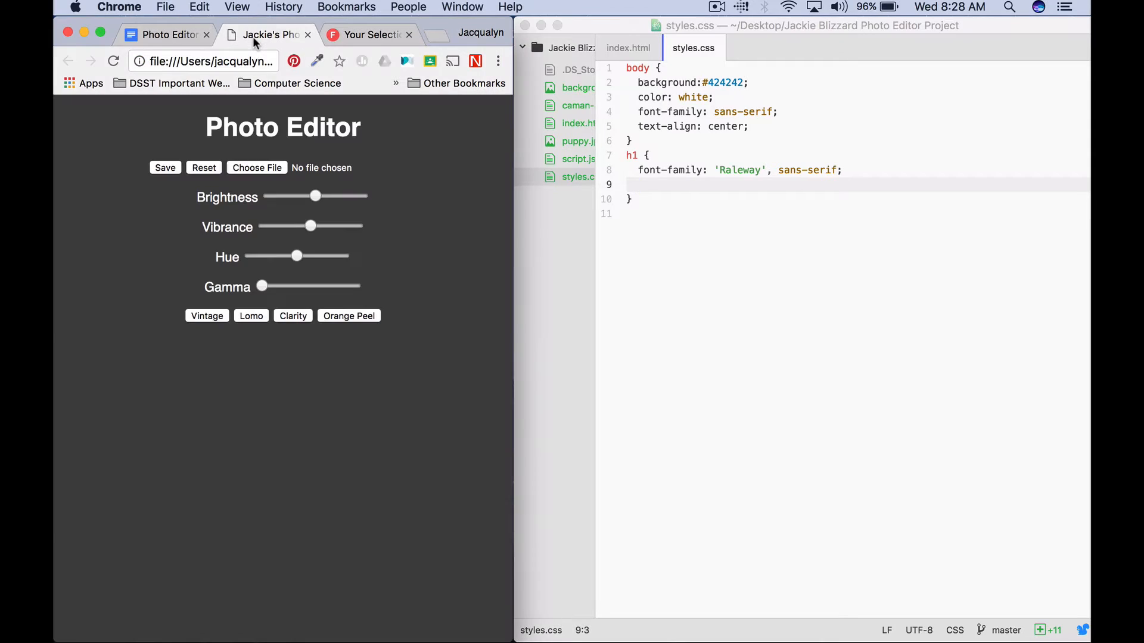
mouse_move(120, 288)
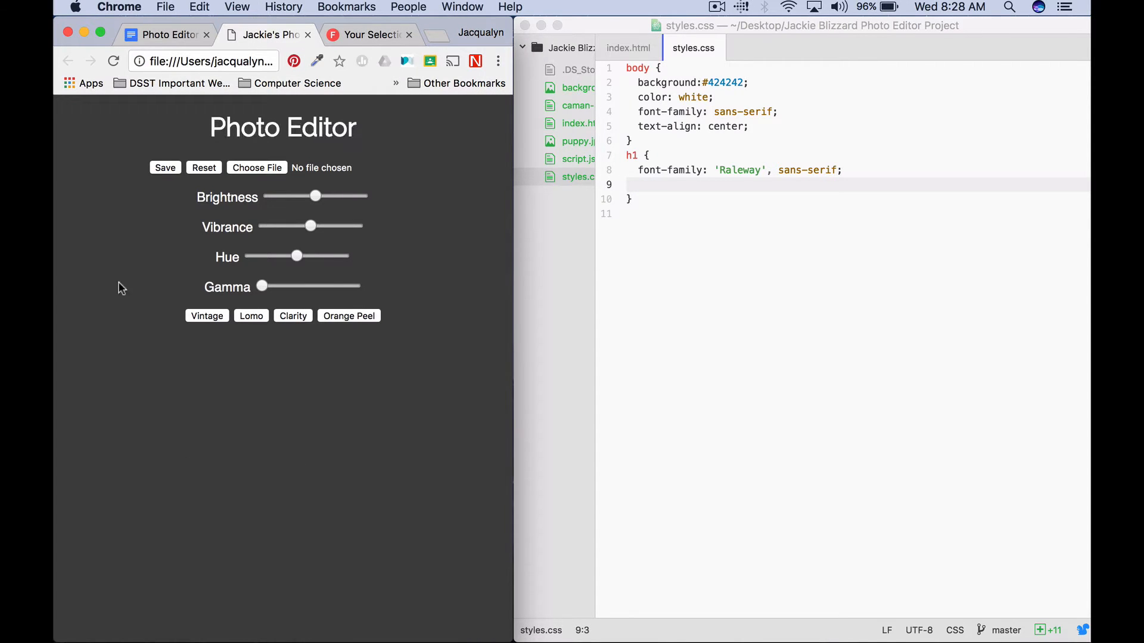
mouse_move(139, 168)
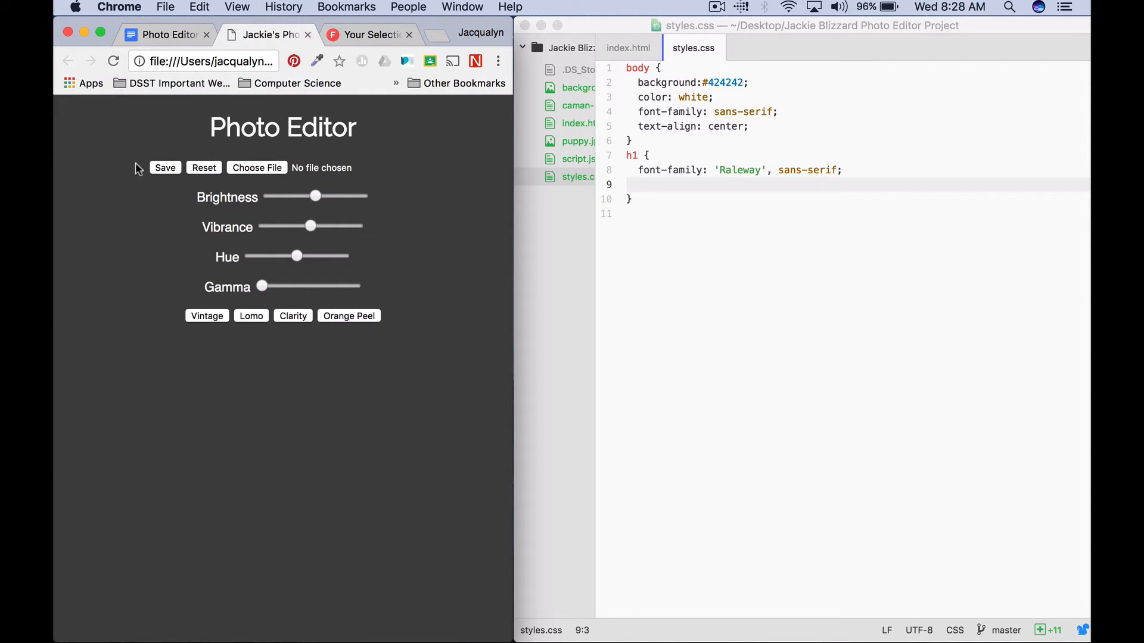
mouse_move(729, 185)
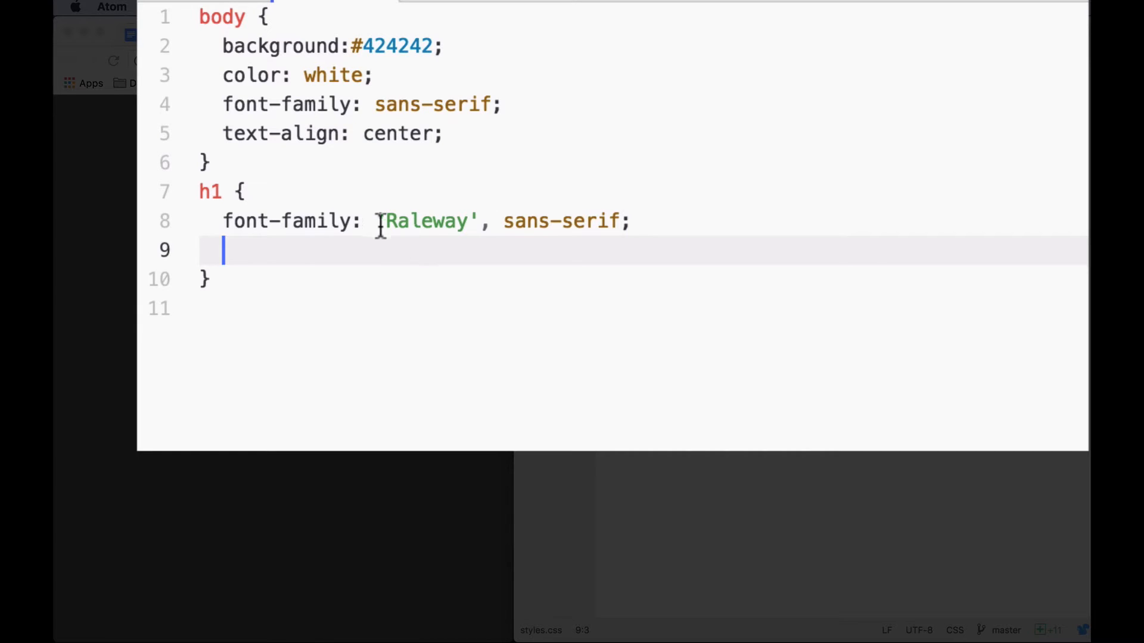
- Add font-size: 60px to the h1 rule
type("font-siz")
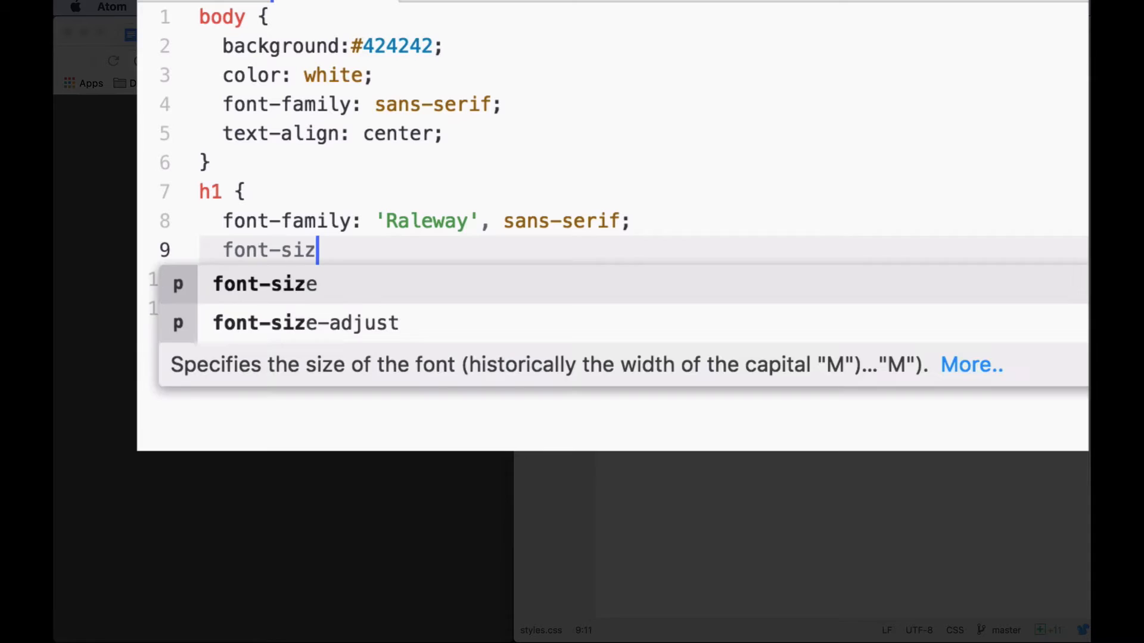
type("e: 6")
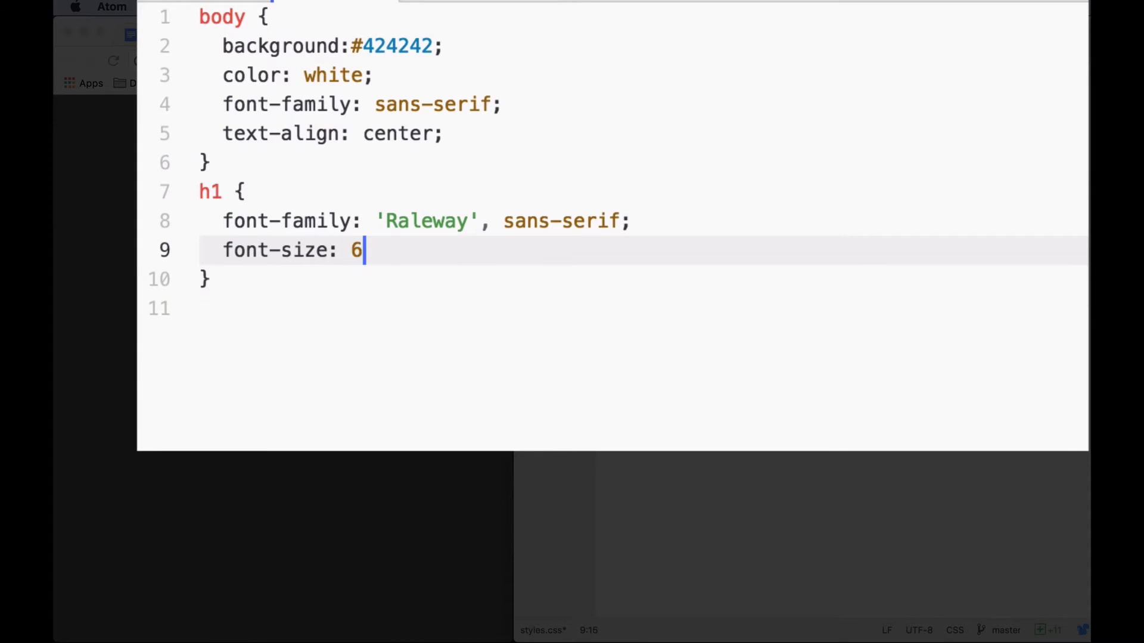
type("0px;")
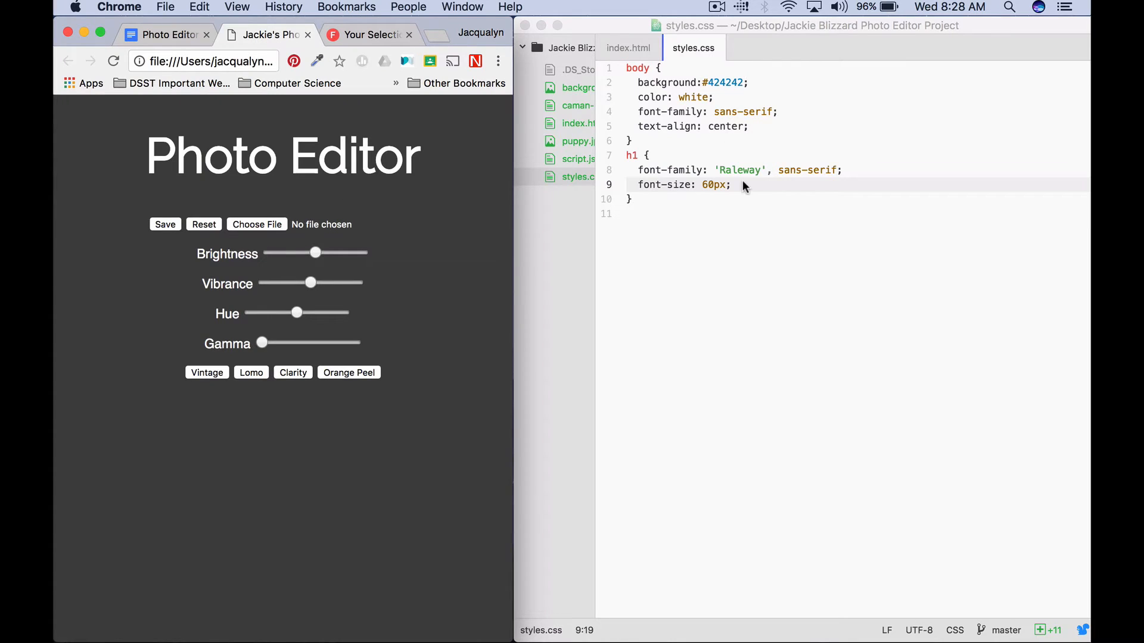
left_click(729, 184)
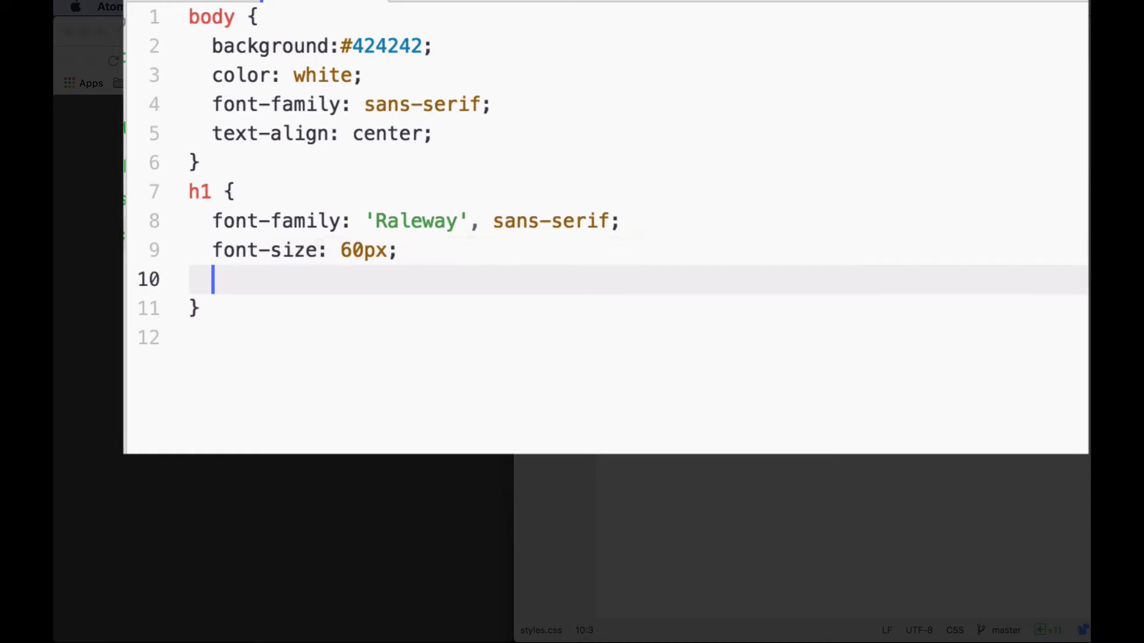
- Add margin: 10px to the h1 rule, removing the stray semicolons
type("margin:")
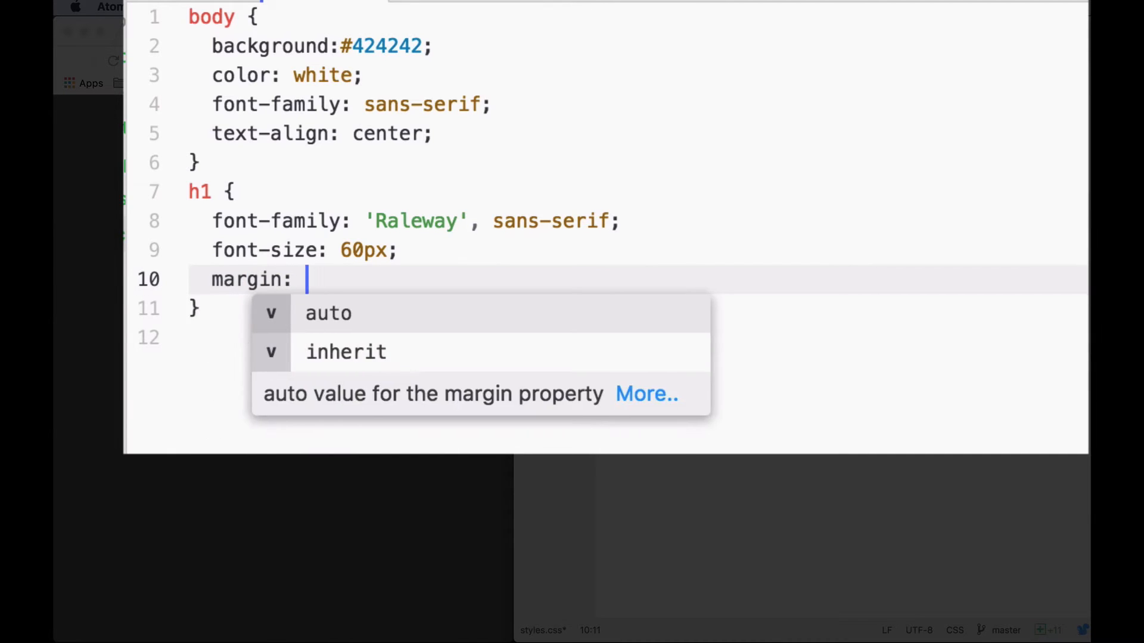
type("10px;;;")
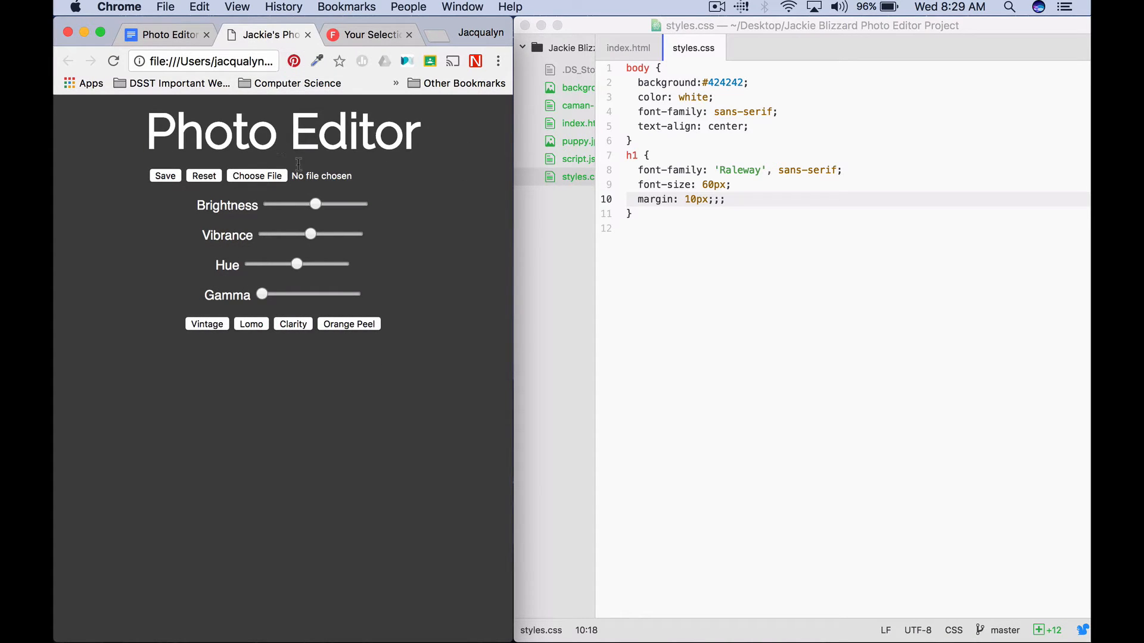
mouse_move(897, 345)
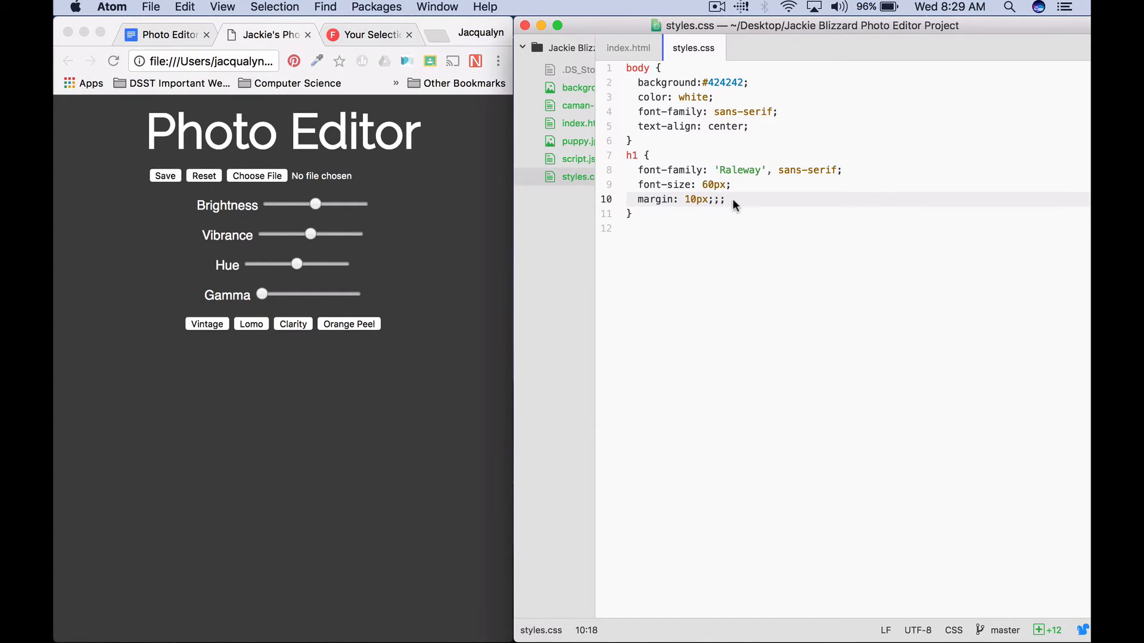
key("backspace")
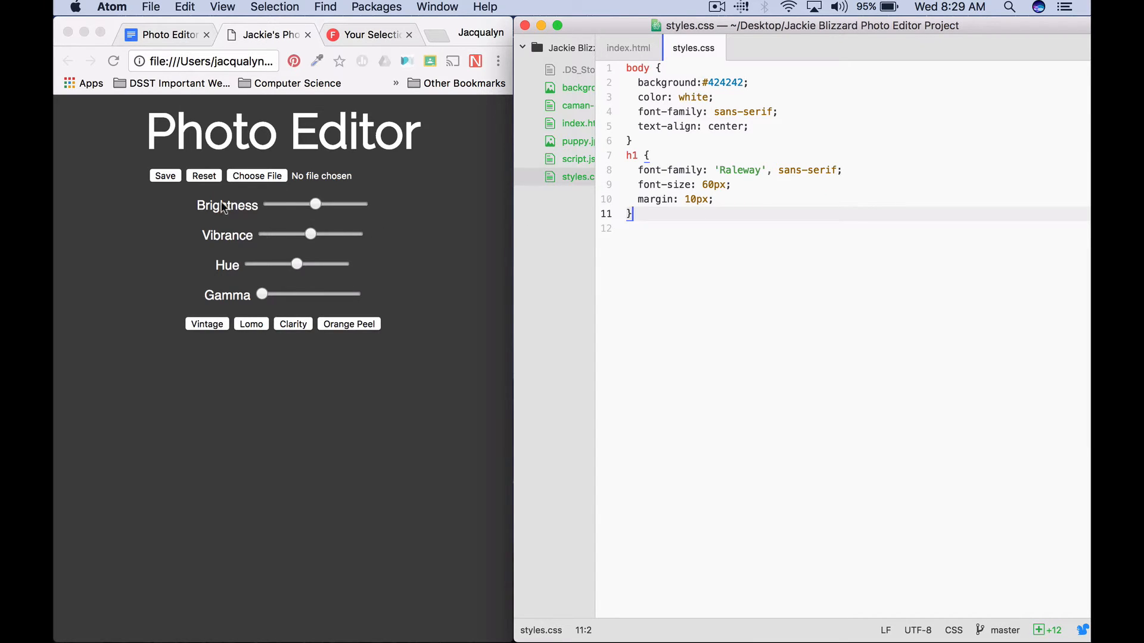
mouse_move(327, 202)
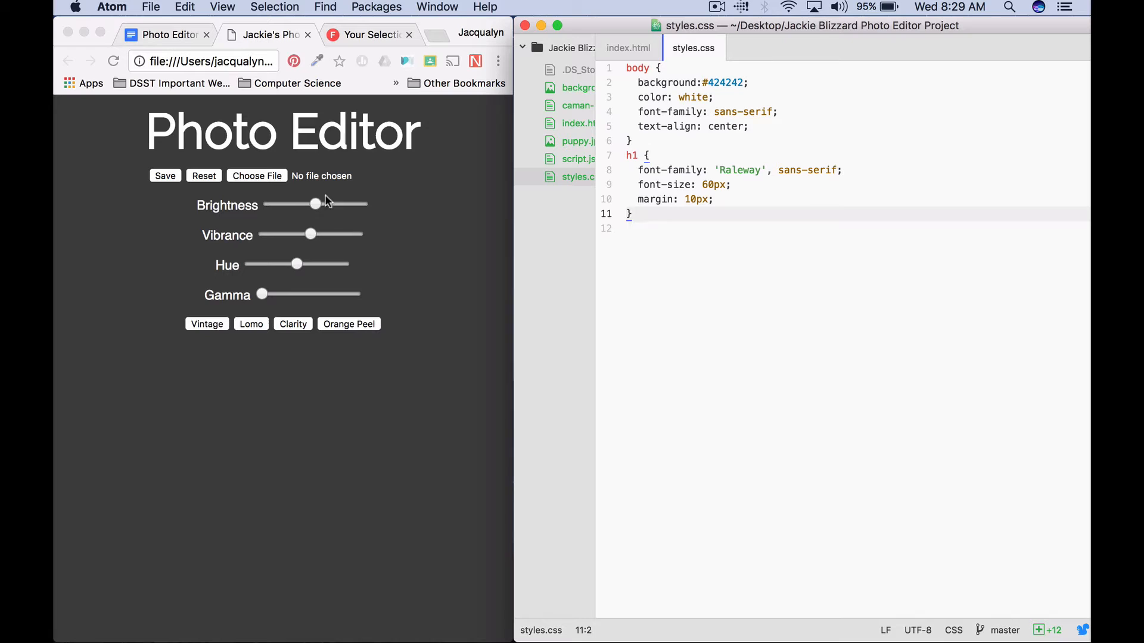
left_click(652, 213)
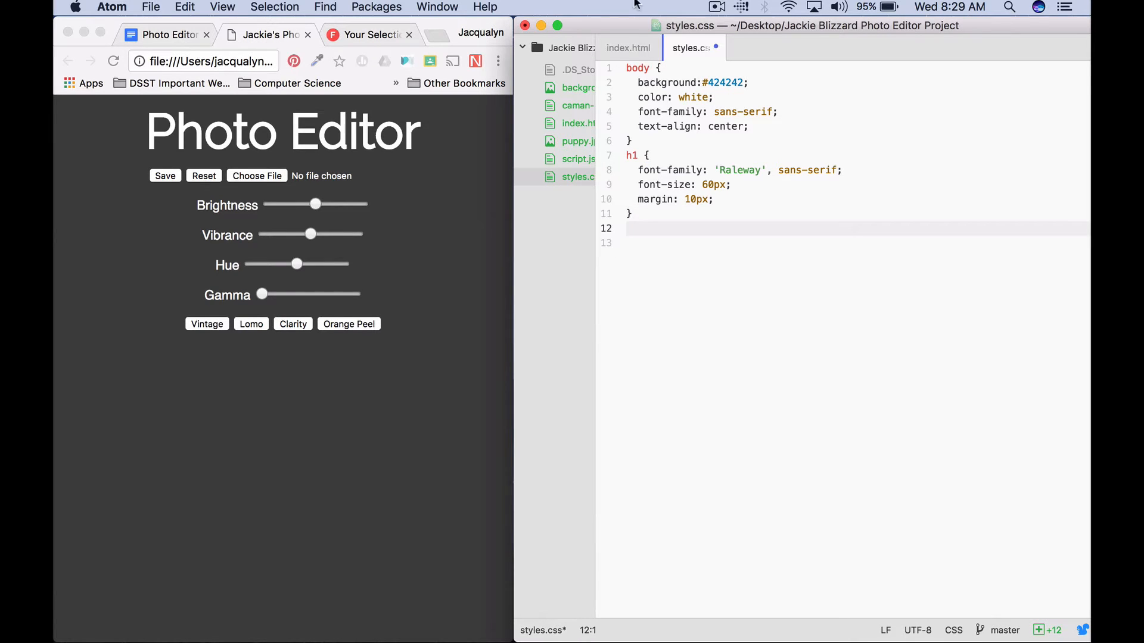
- After checking index.html, add a p rule with font-size: 14px to styles.css
left_click(628, 48)
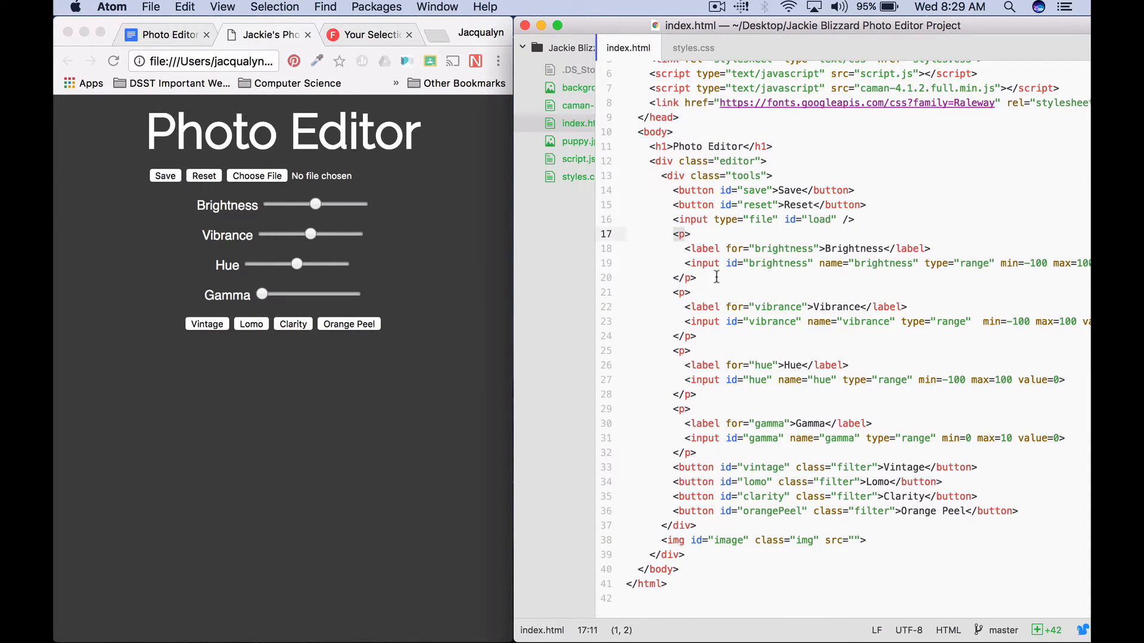
left_click(691, 48)
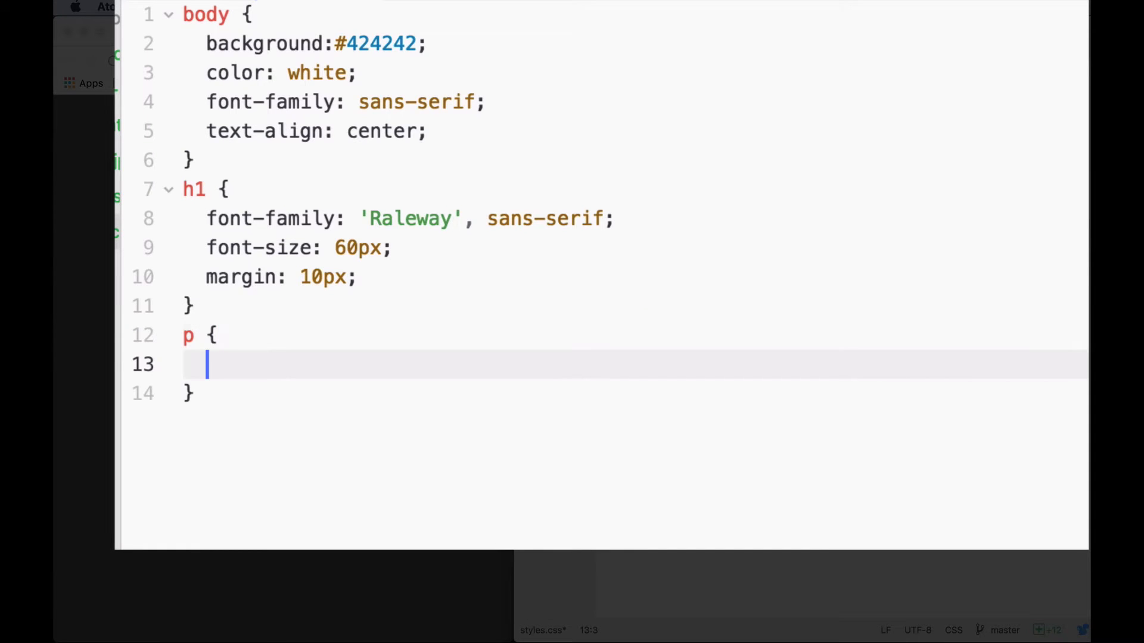
type("font-szie")
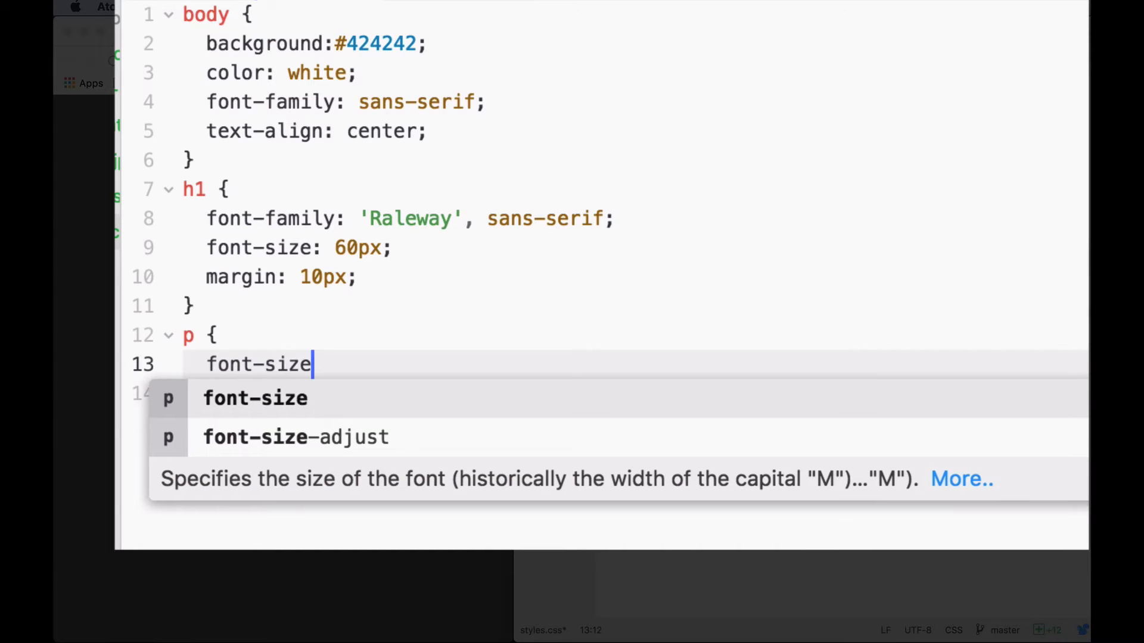
type(": 14p")
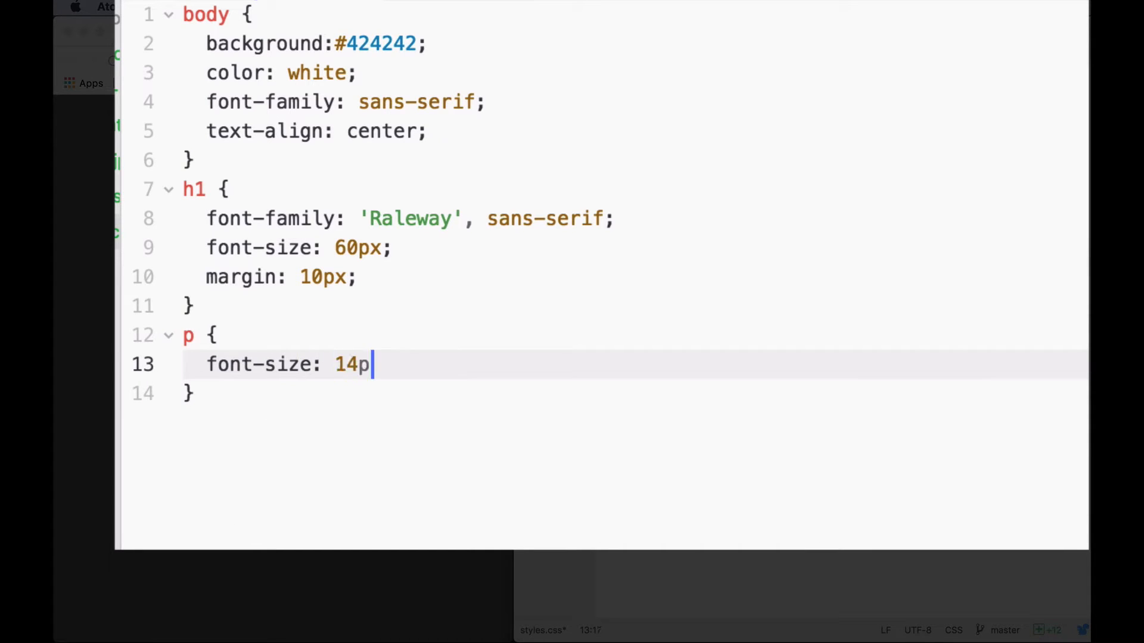
type("x;")
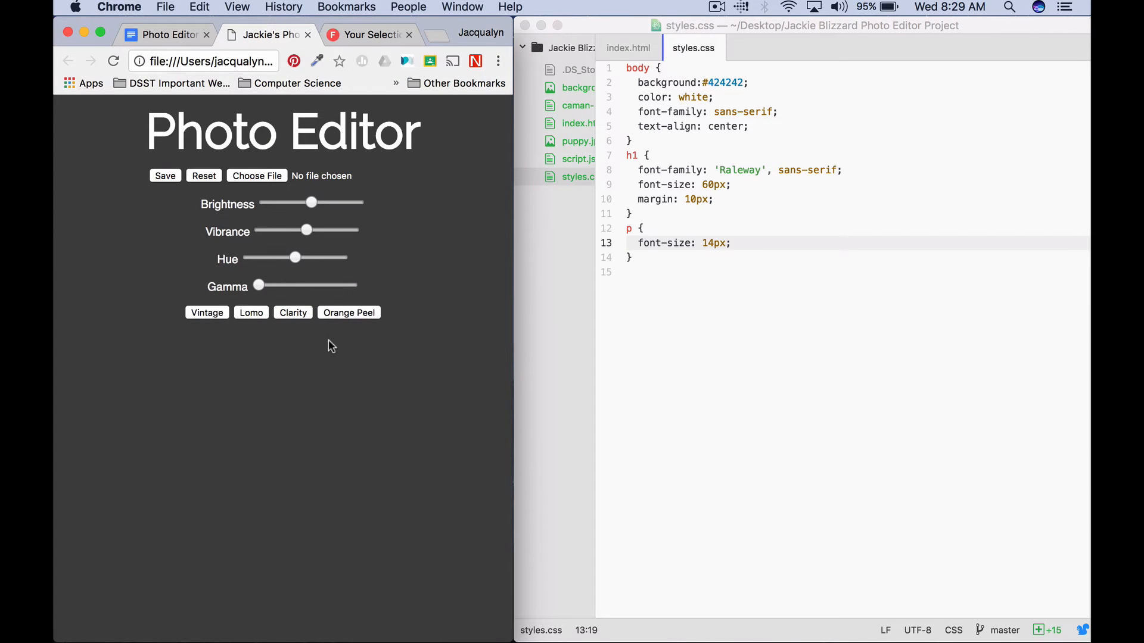
mouse_move(817, 290)
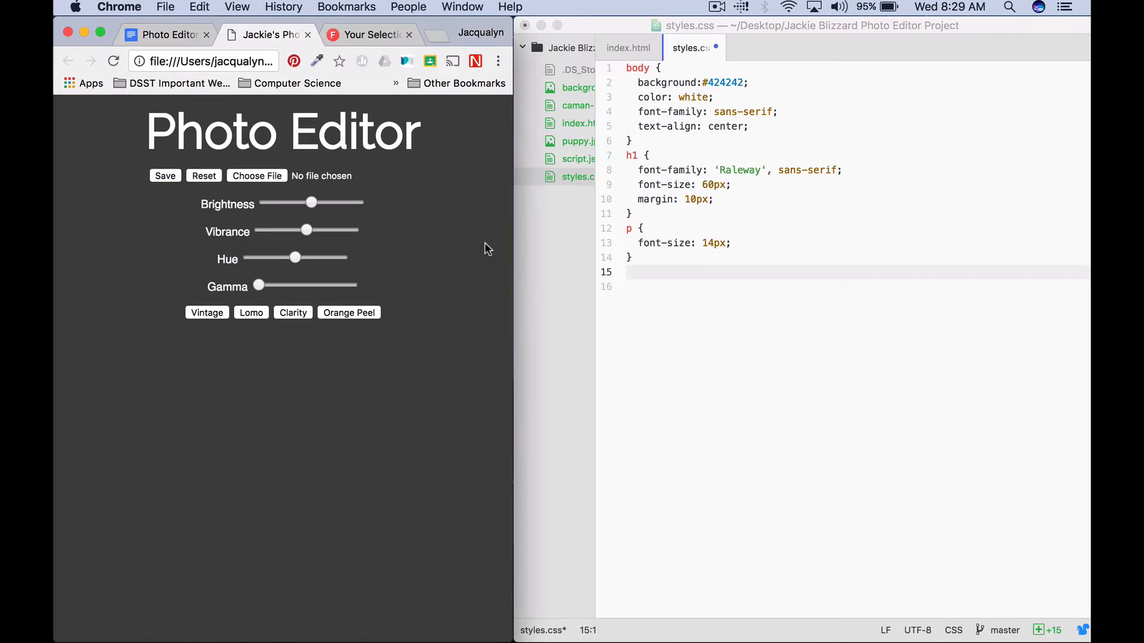
mouse_move(416, 280)
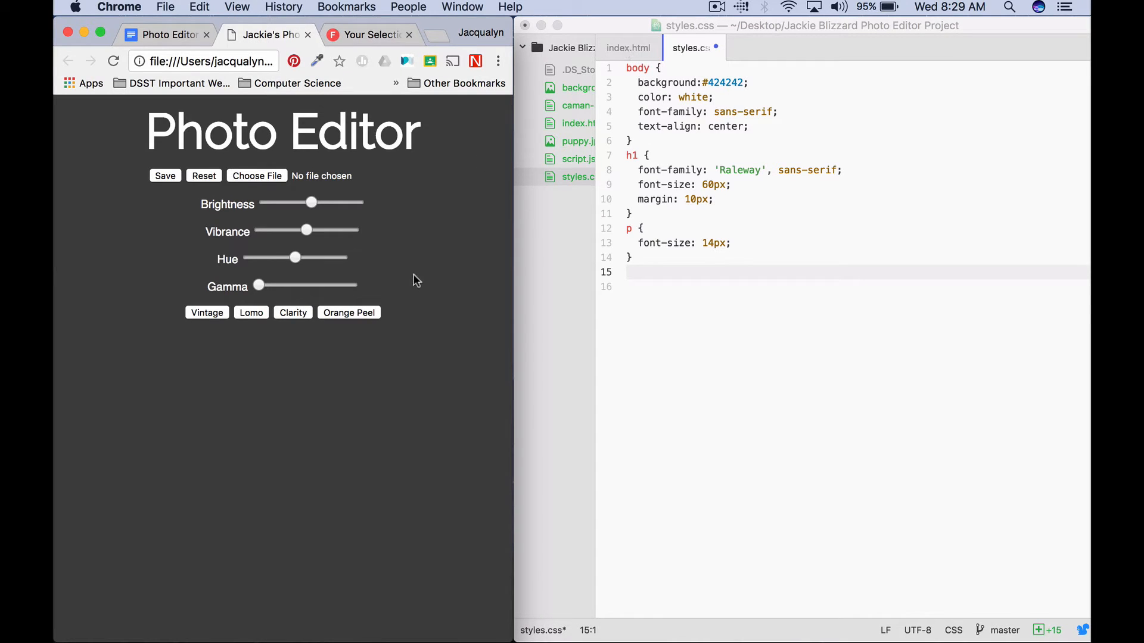
mouse_move(365, 406)
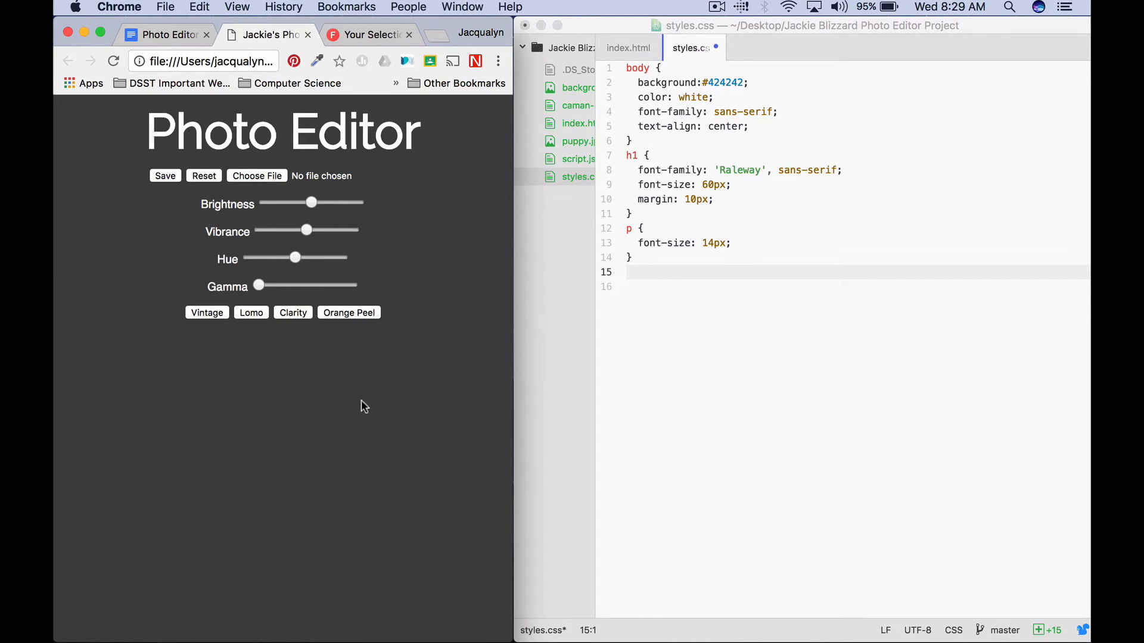
mouse_move(301, 286)
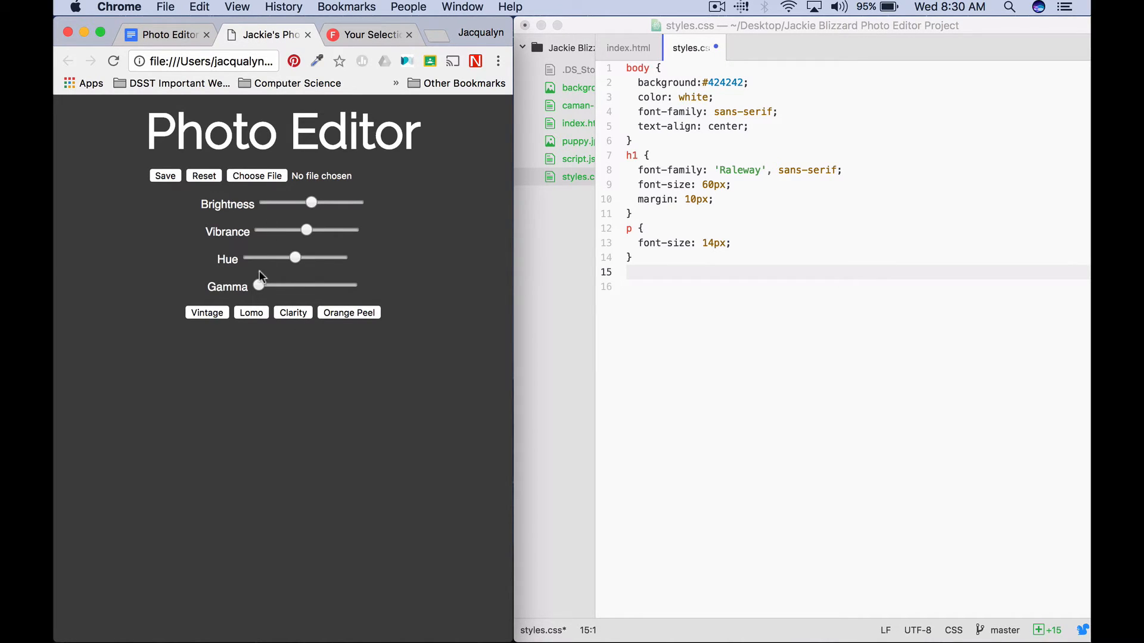
mouse_move(407, 217)
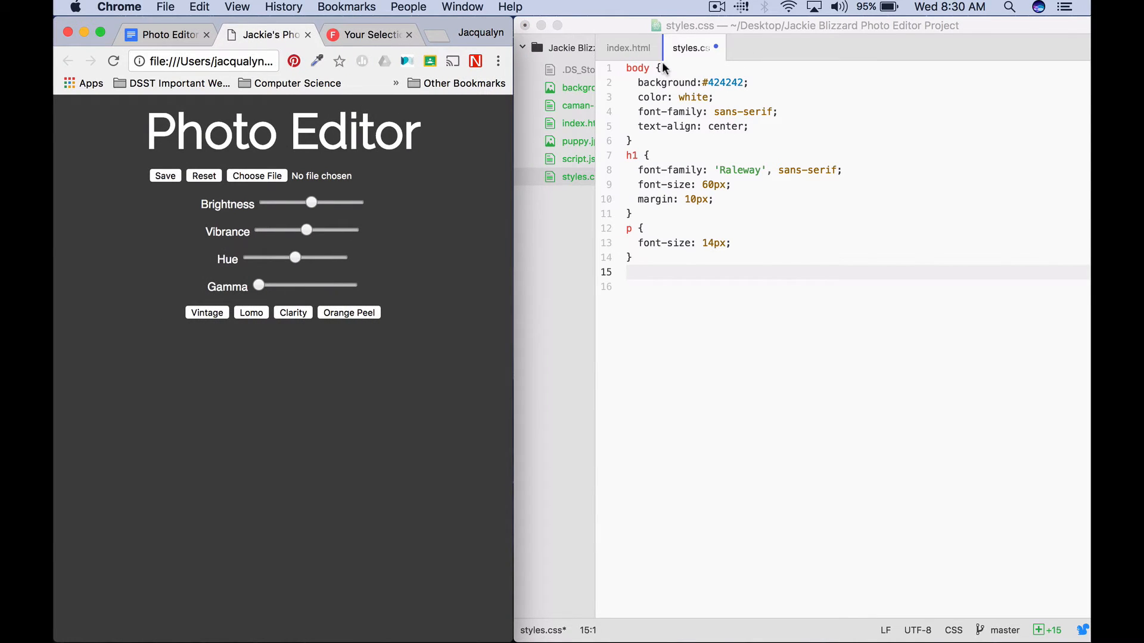
- Review the editor div, tools div and img element lines in index.html
left_click(628, 48)
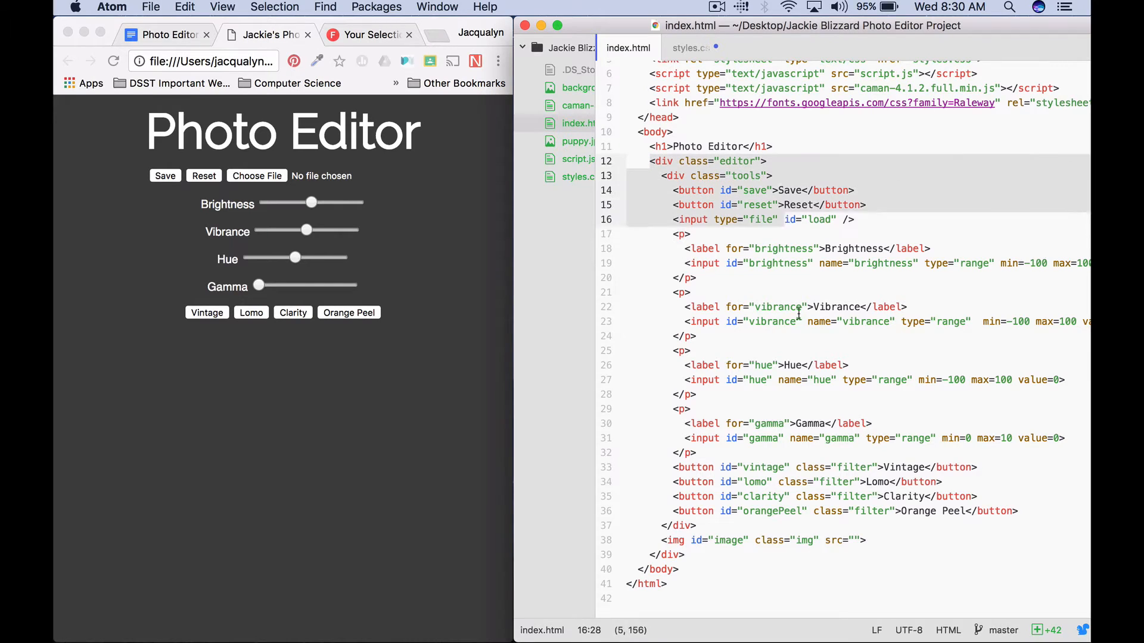
left_click(767, 539)
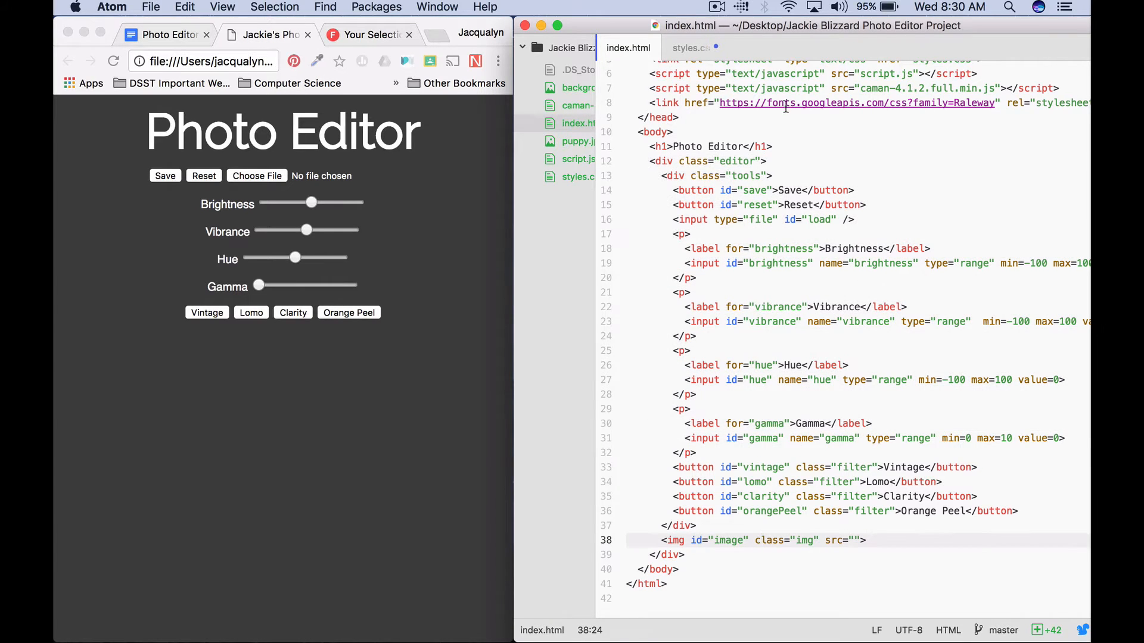
left_click(682, 161)
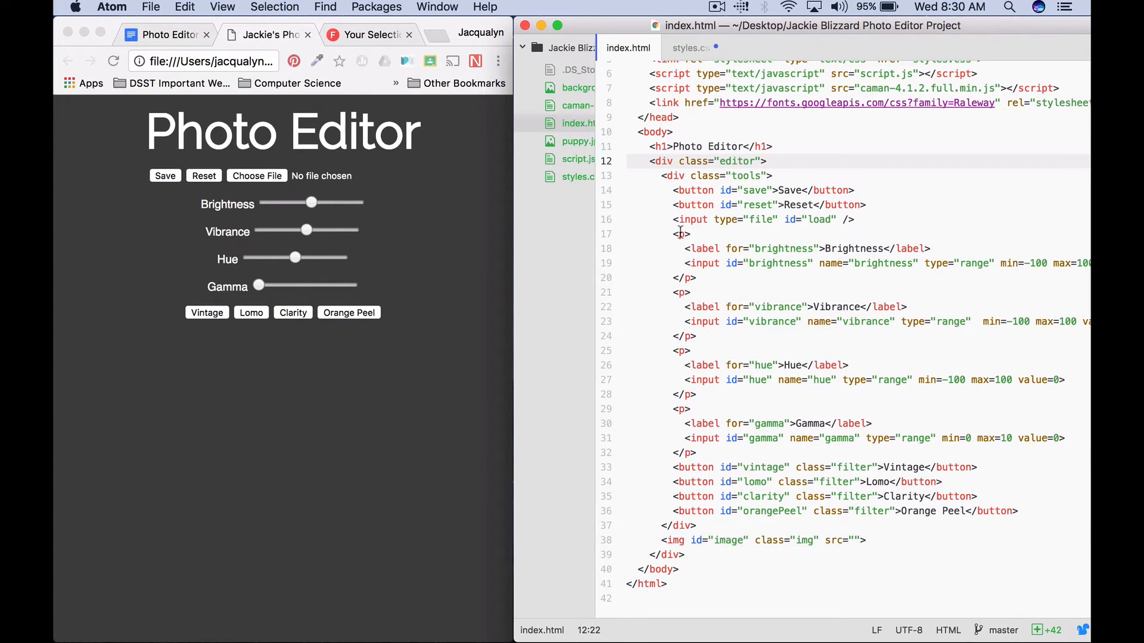
left_click(746, 161)
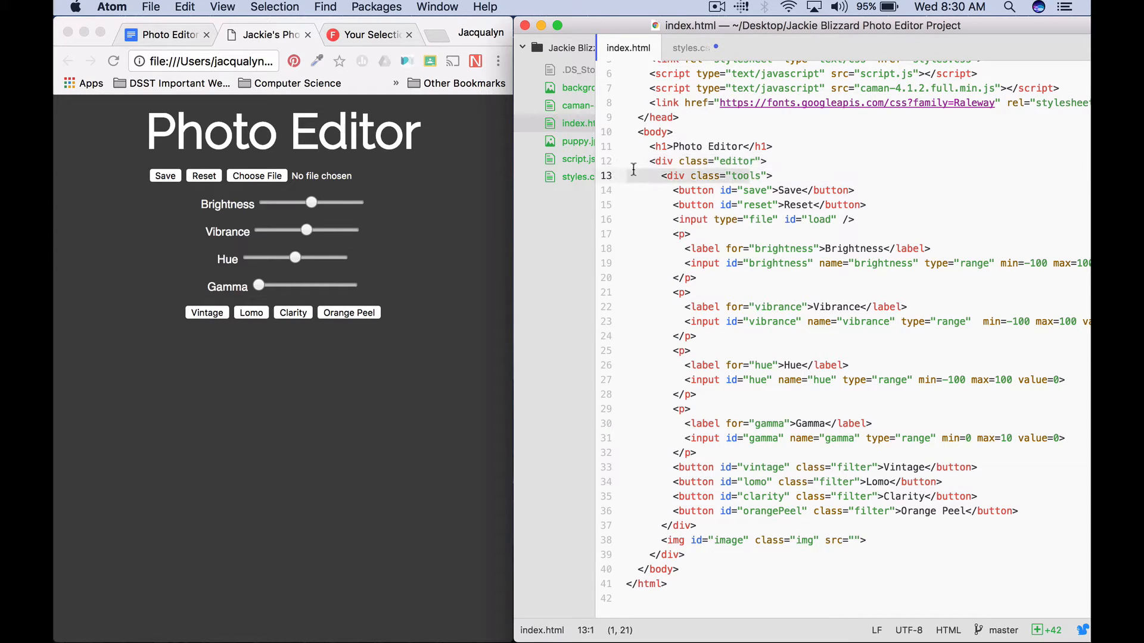
left_click(697, 336)
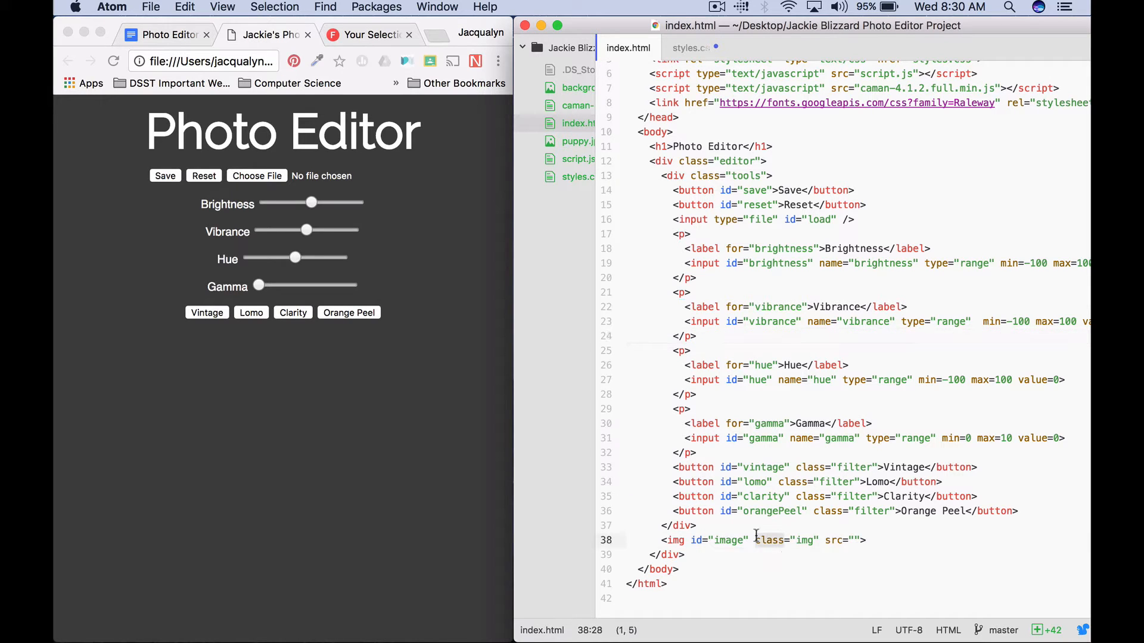
left_click(686, 48)
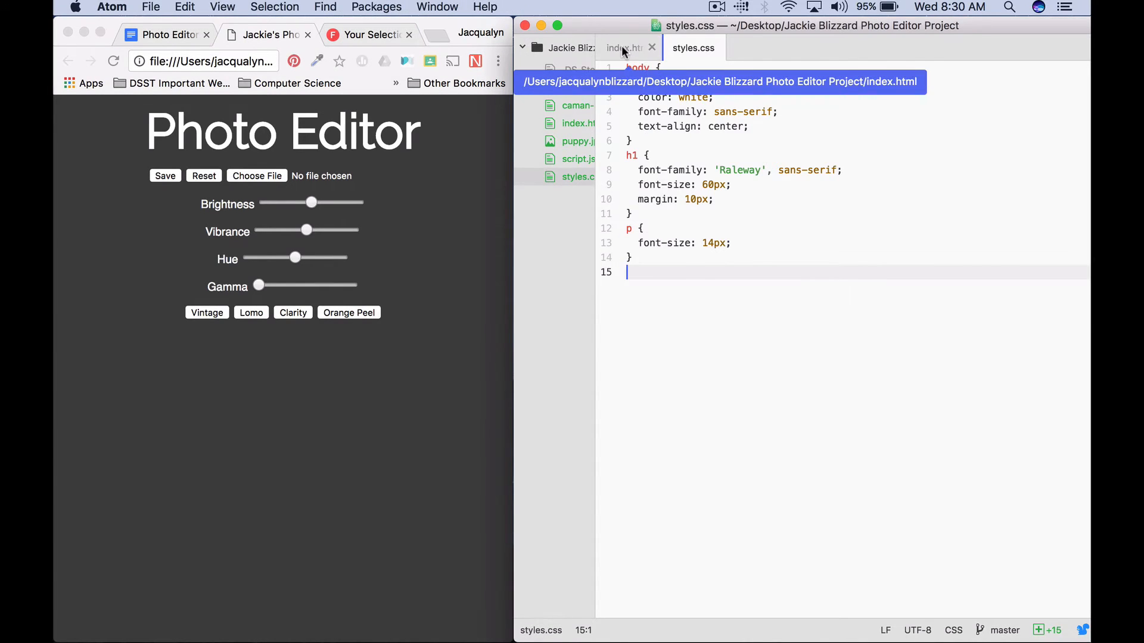
left_click(626, 48)
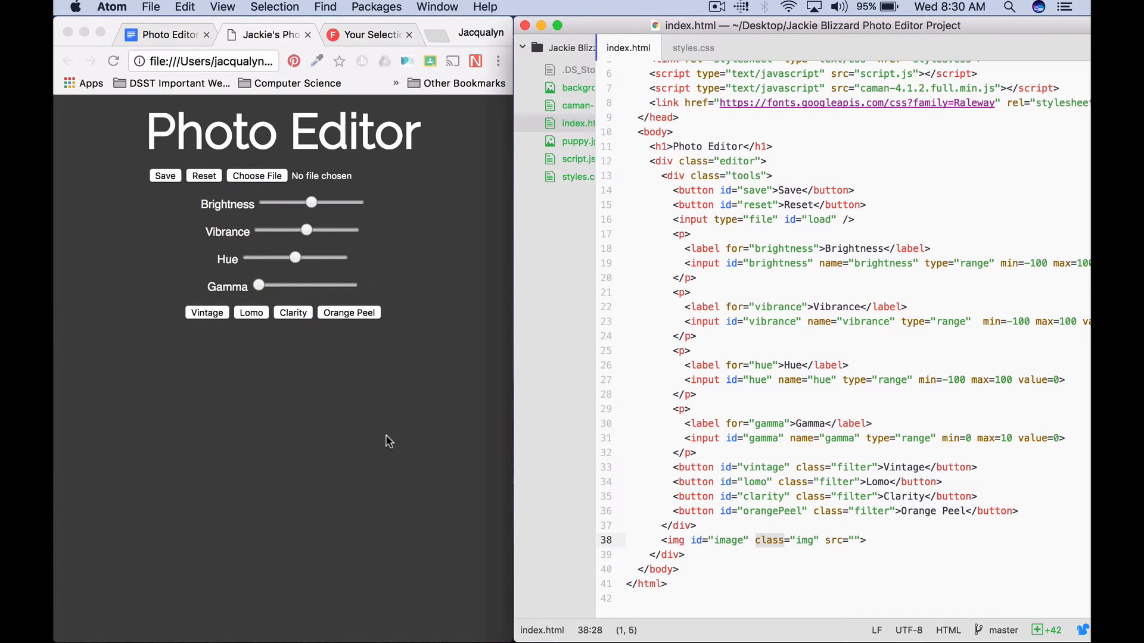
mouse_move(437, 7)
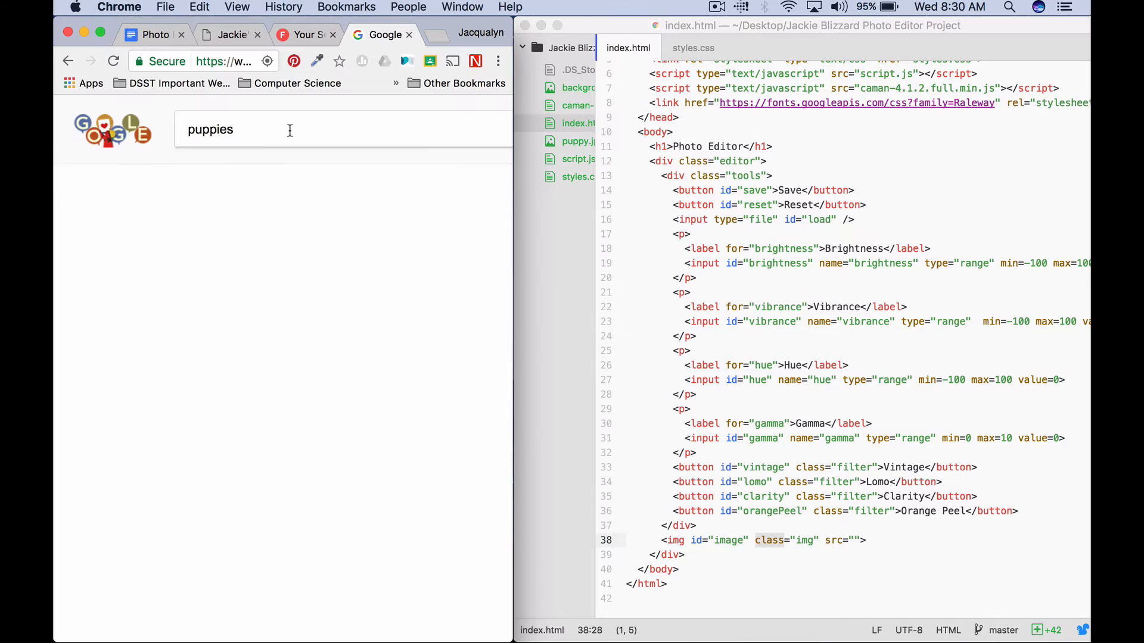
- Search Google for puppies and show the image results
right_click(141, 329)
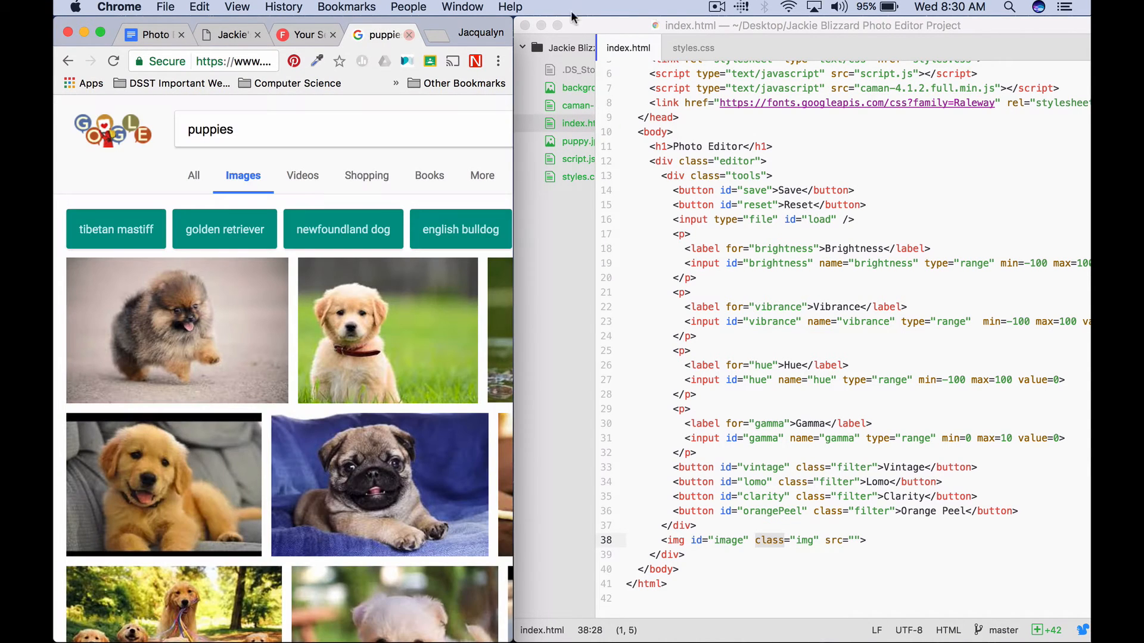
mouse_move(426, 69)
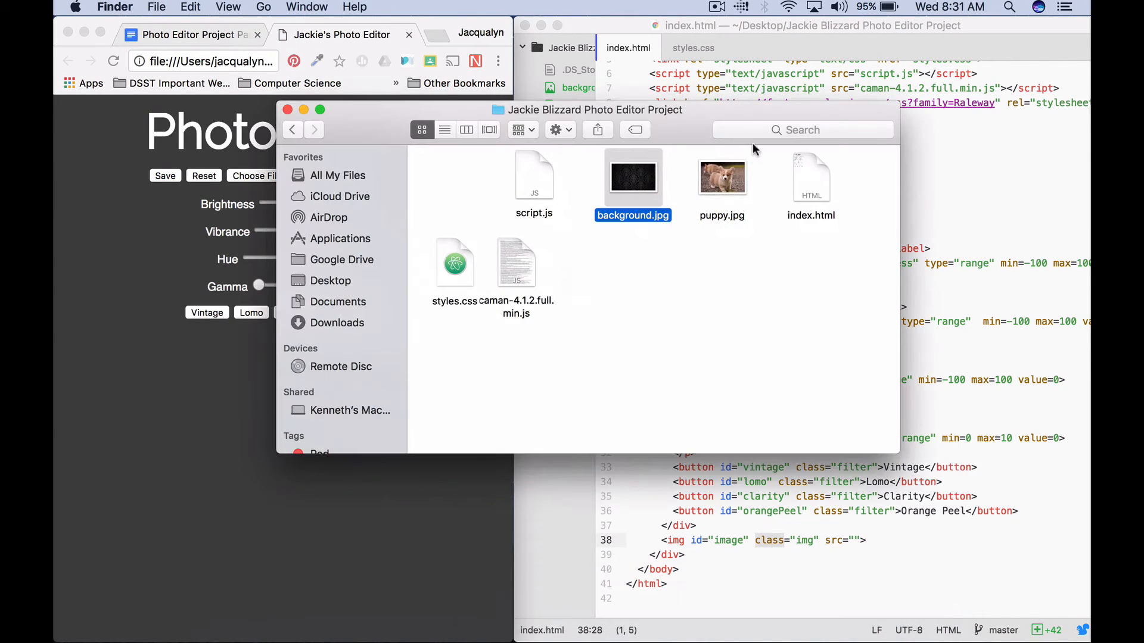
- Locate puppy.jpg in the project folder and set the img src to "puppy.jpg"
left_click(721, 176)
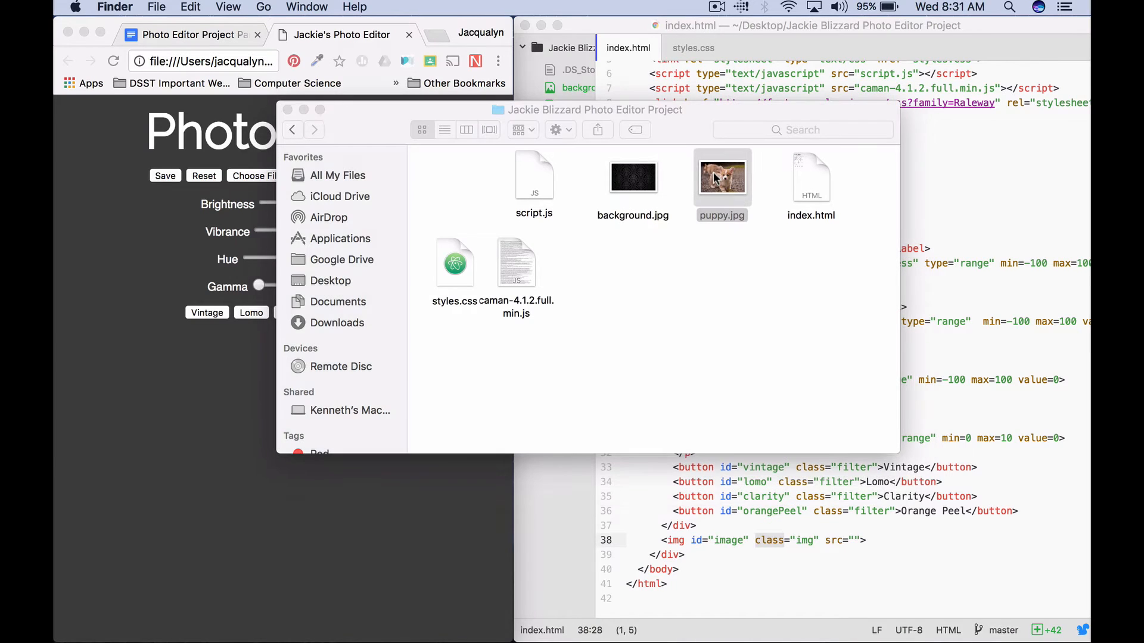
double_click(722, 177)
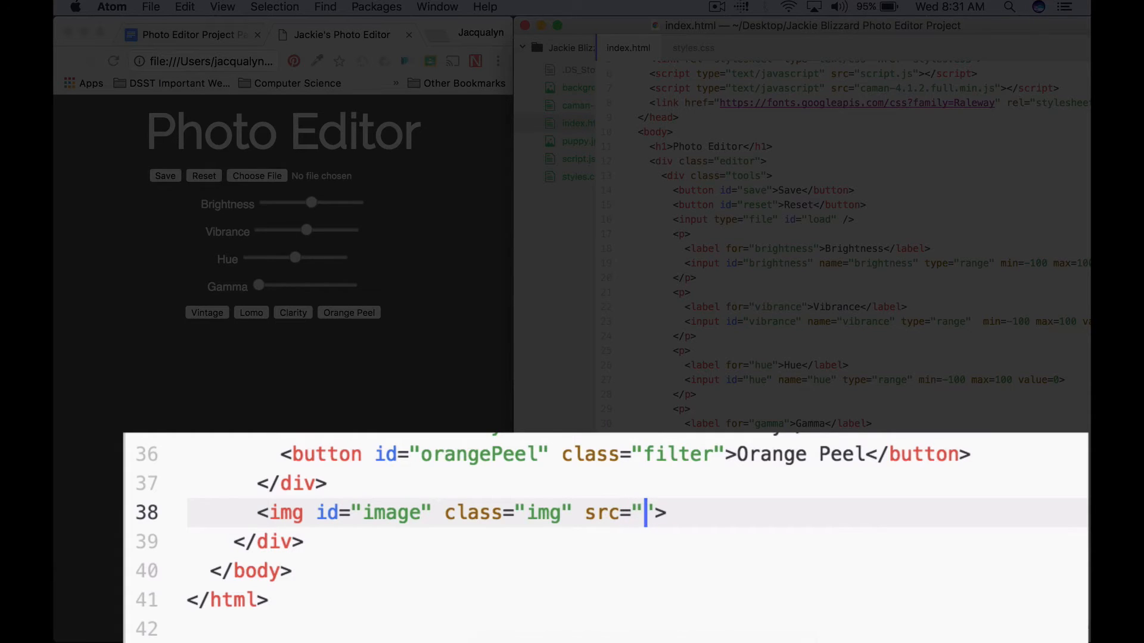
type("pupp")
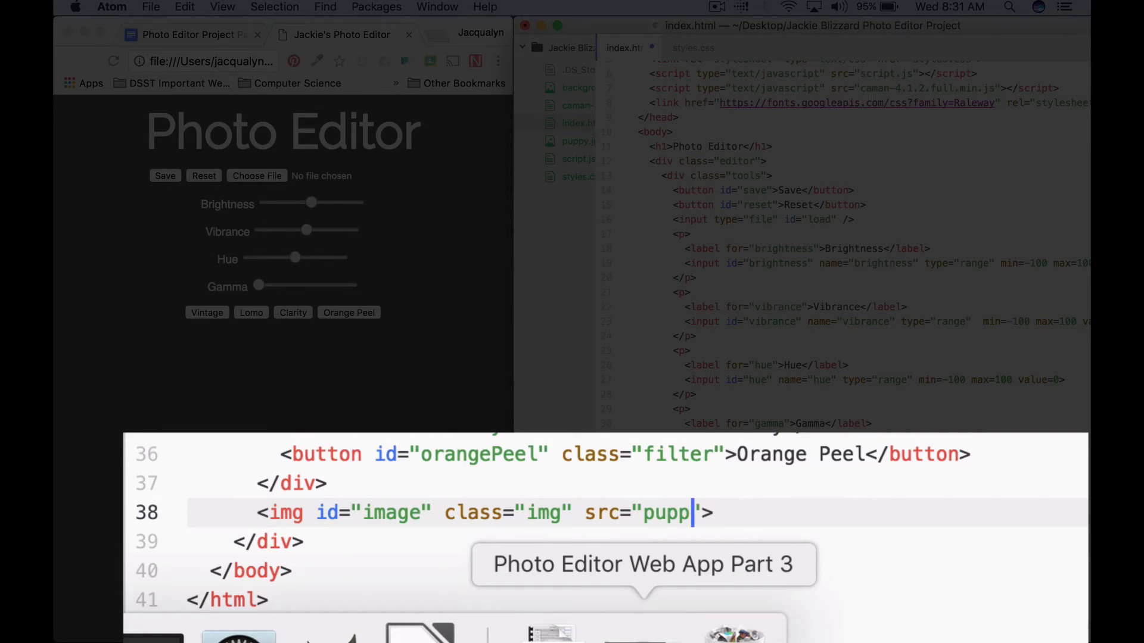
type(".jpg")
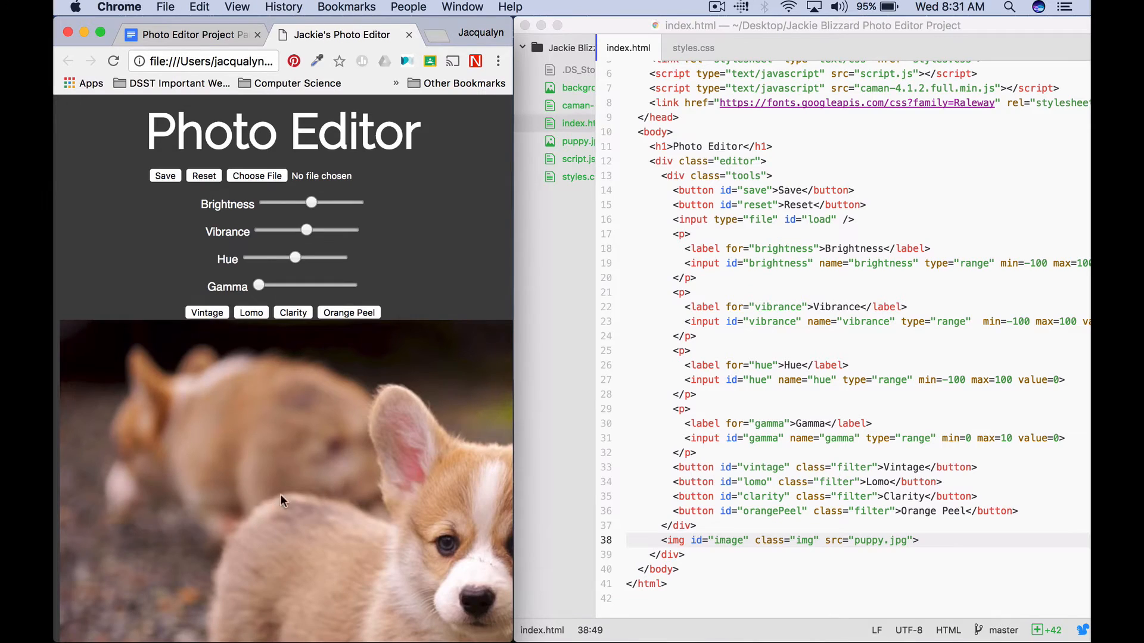
mouse_move(513, 417)
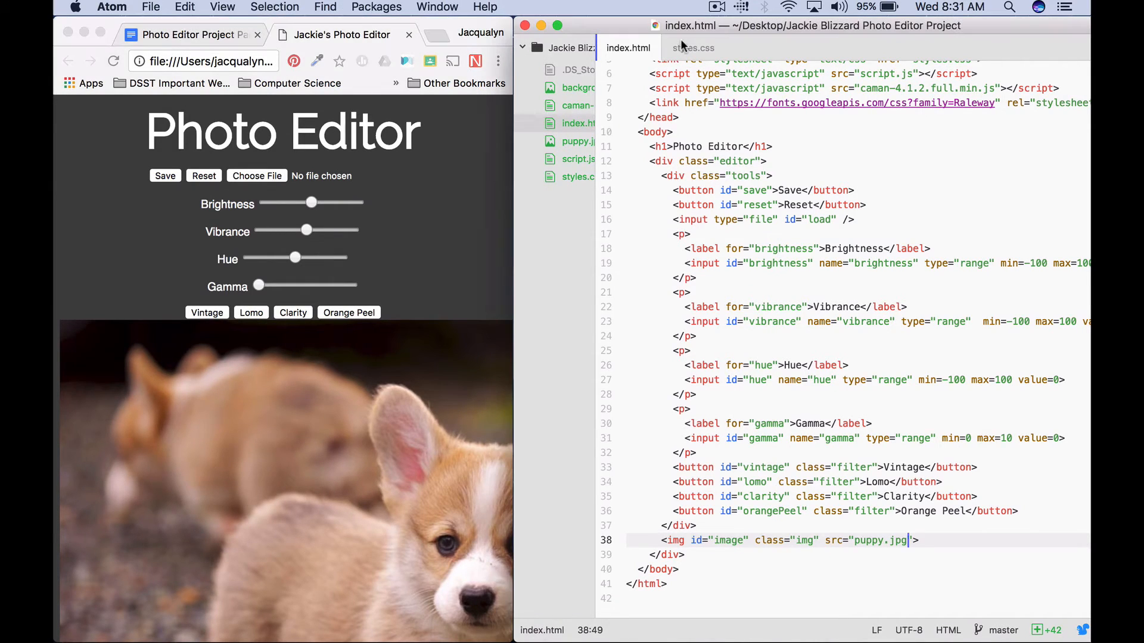
- Add an .editor rule with width: 95% and height: auto at the end of styles.css
left_click(691, 48)
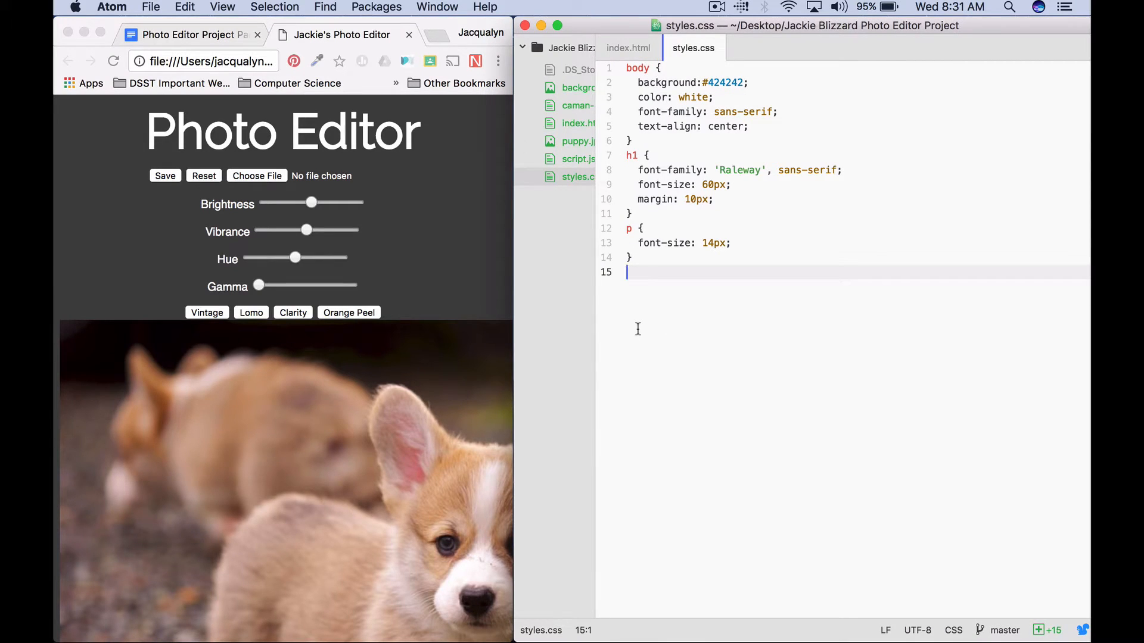
type(".")
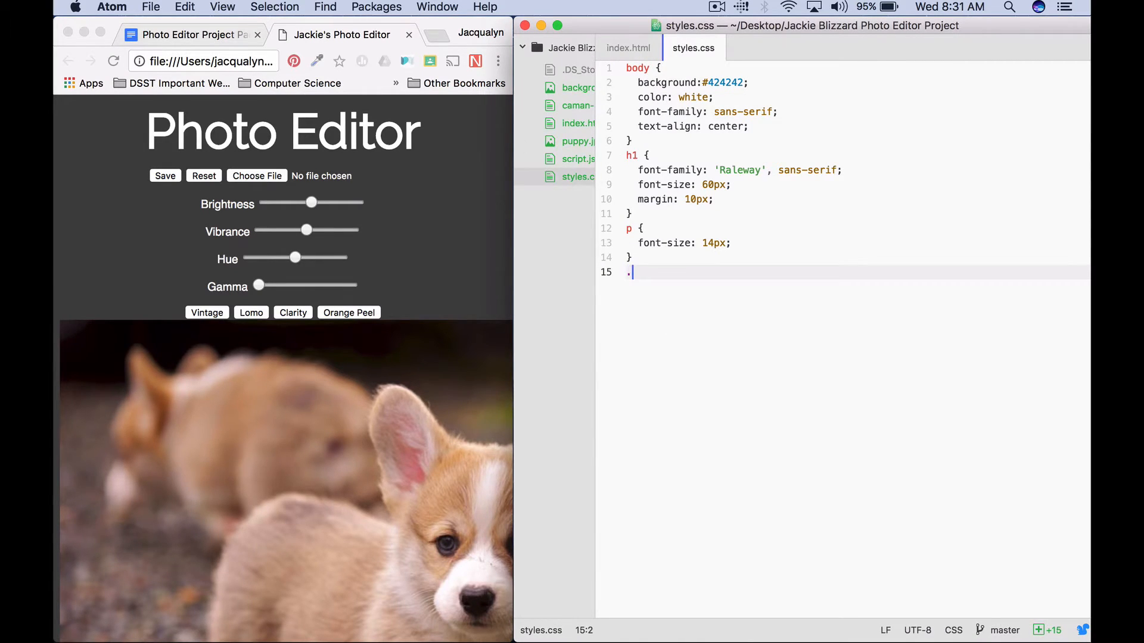
type("edit")
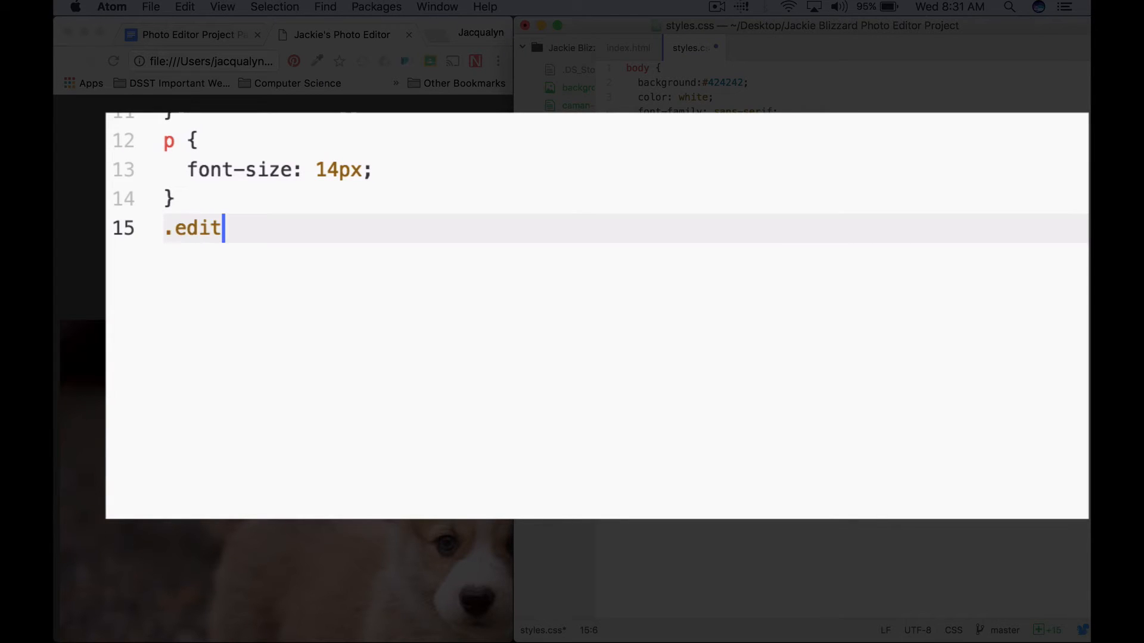
type("or {")
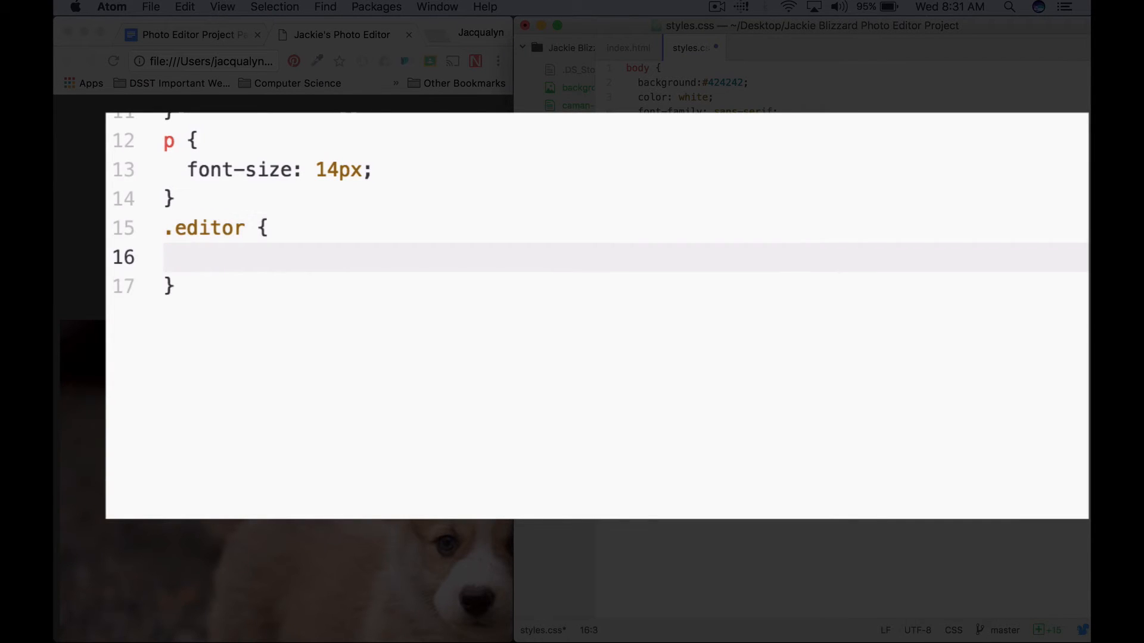
type("width:")
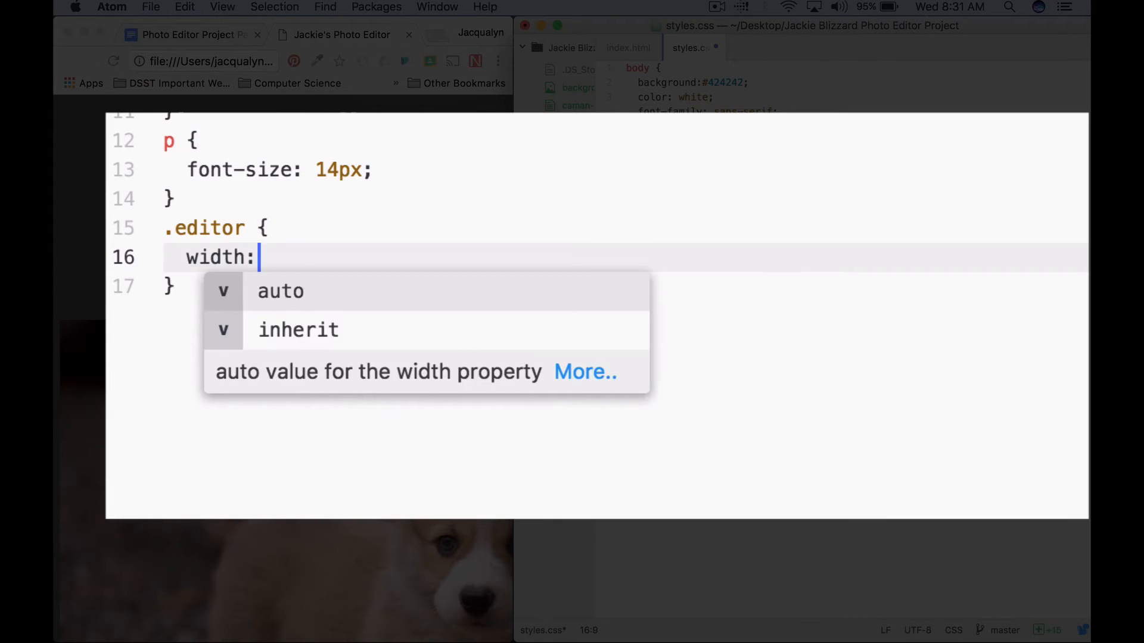
type("95%'")
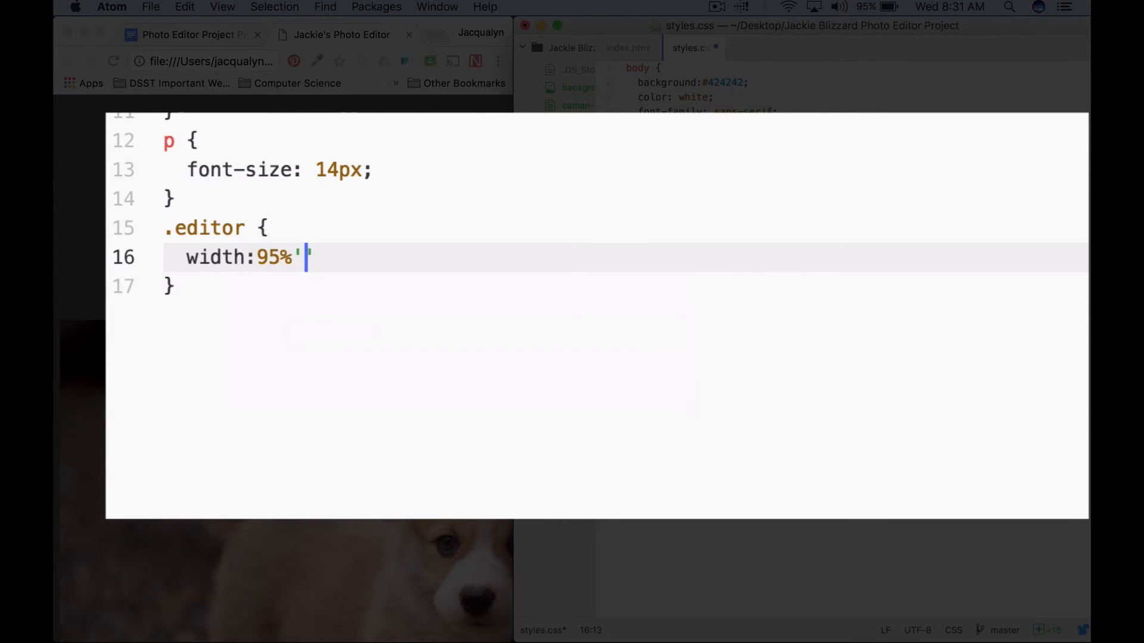
type(";")
type("height: auto;")
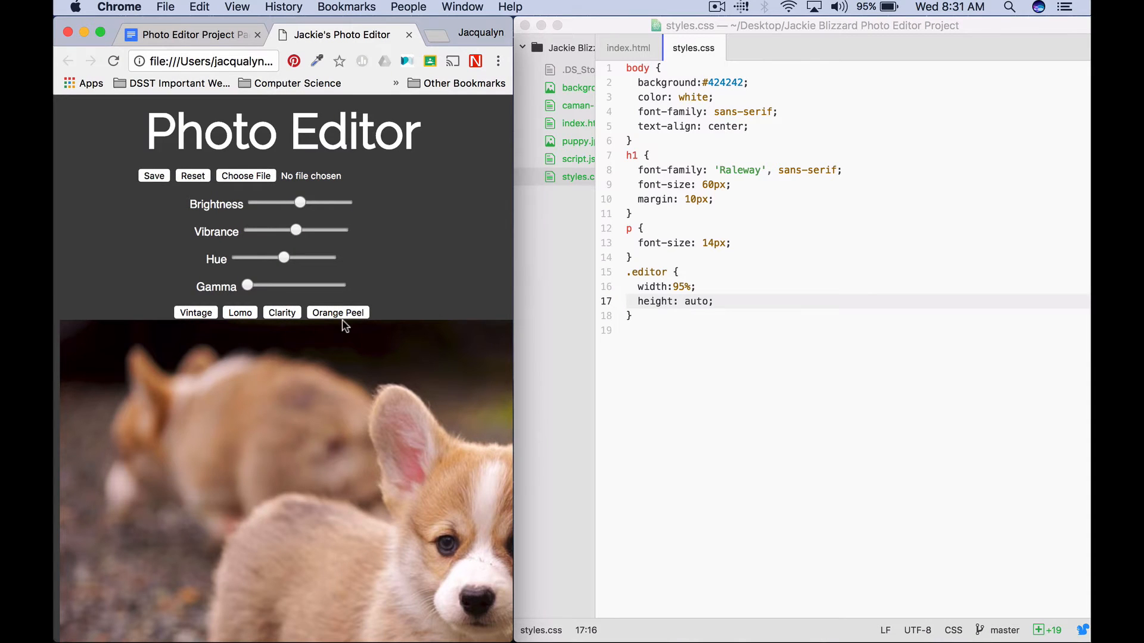
mouse_move(567, 272)
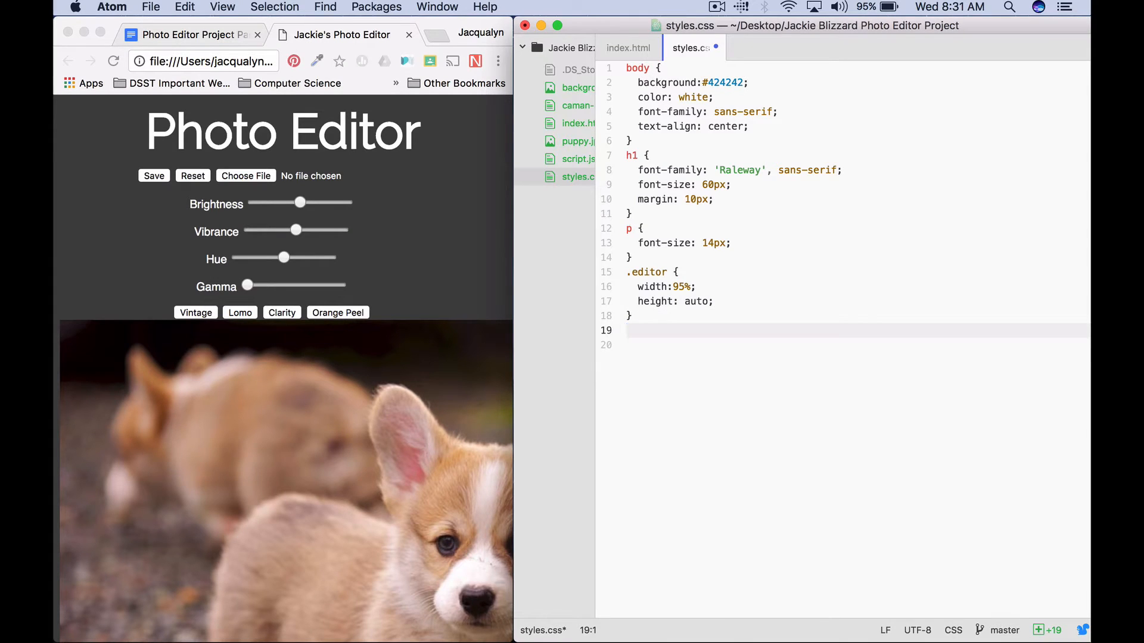
- Start a .tools rule below .editor with float: left
left_click(628, 330)
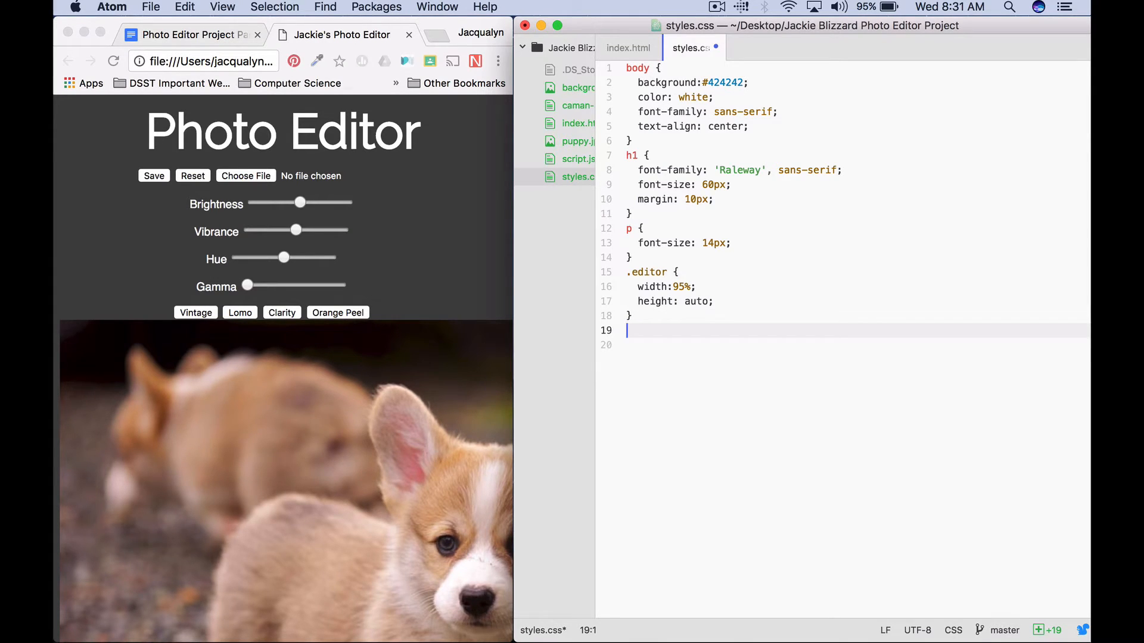
type(".")
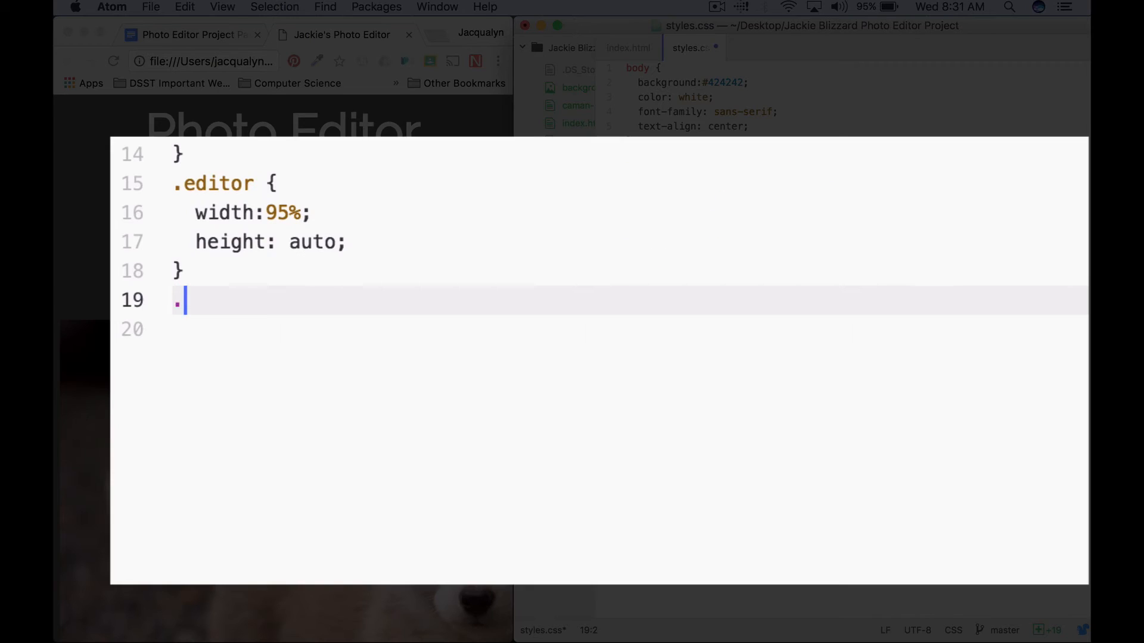
type("t")
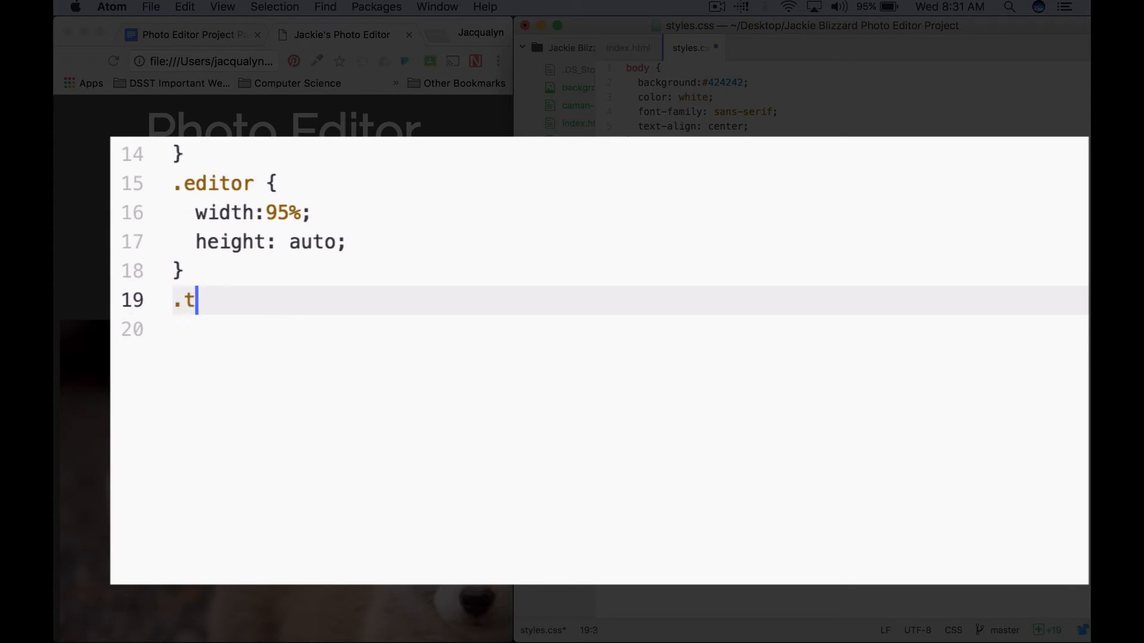
type("ools {")
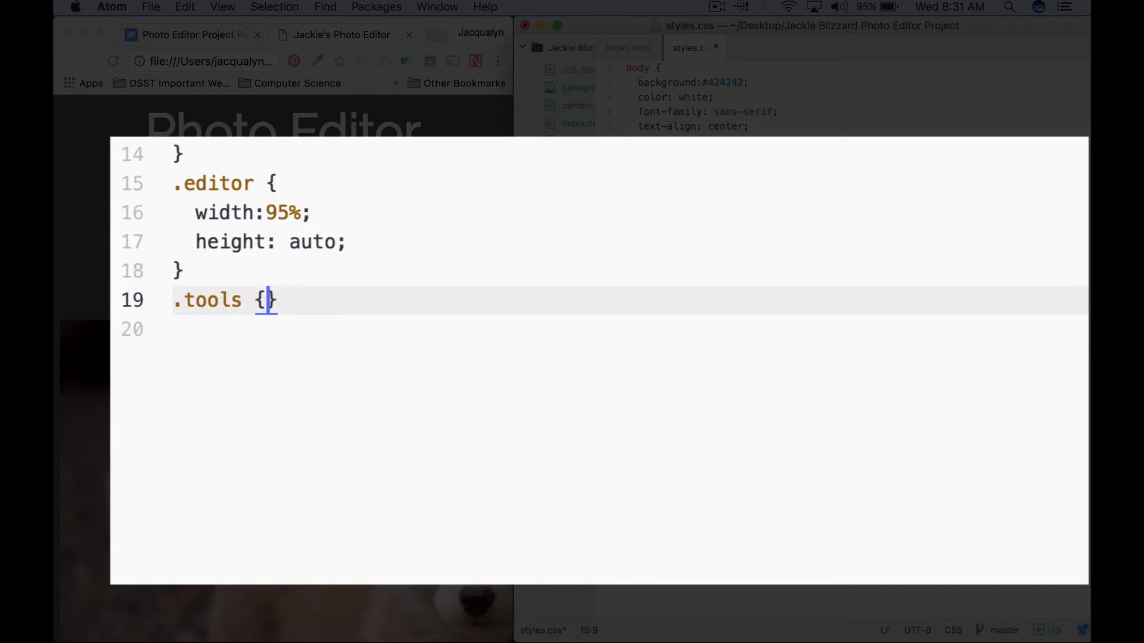
type("float")
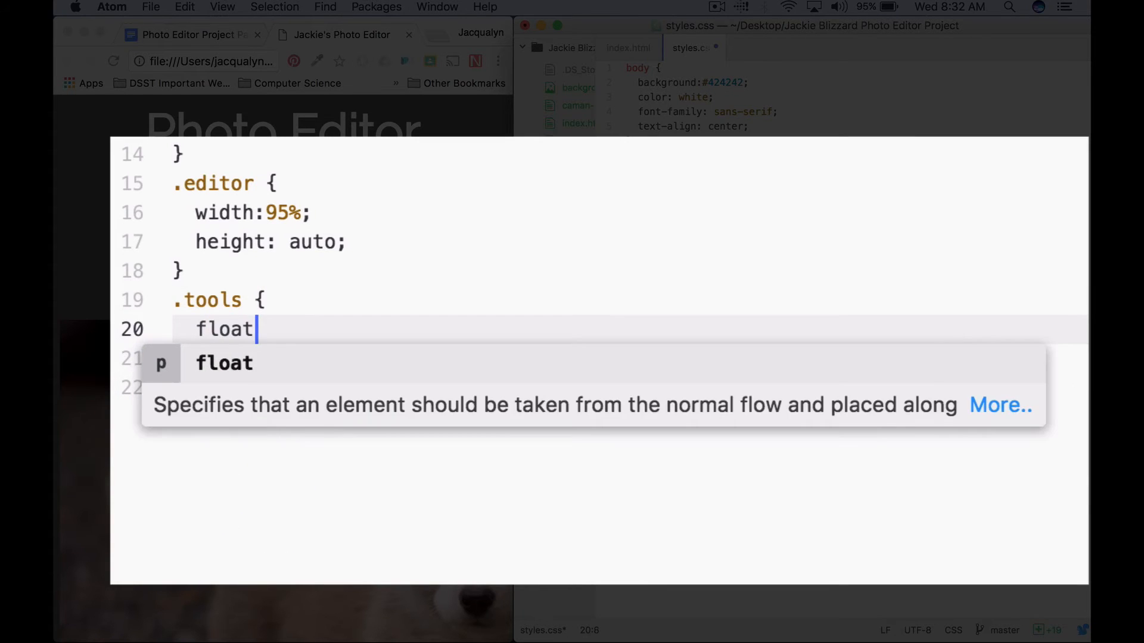
type(": left;")
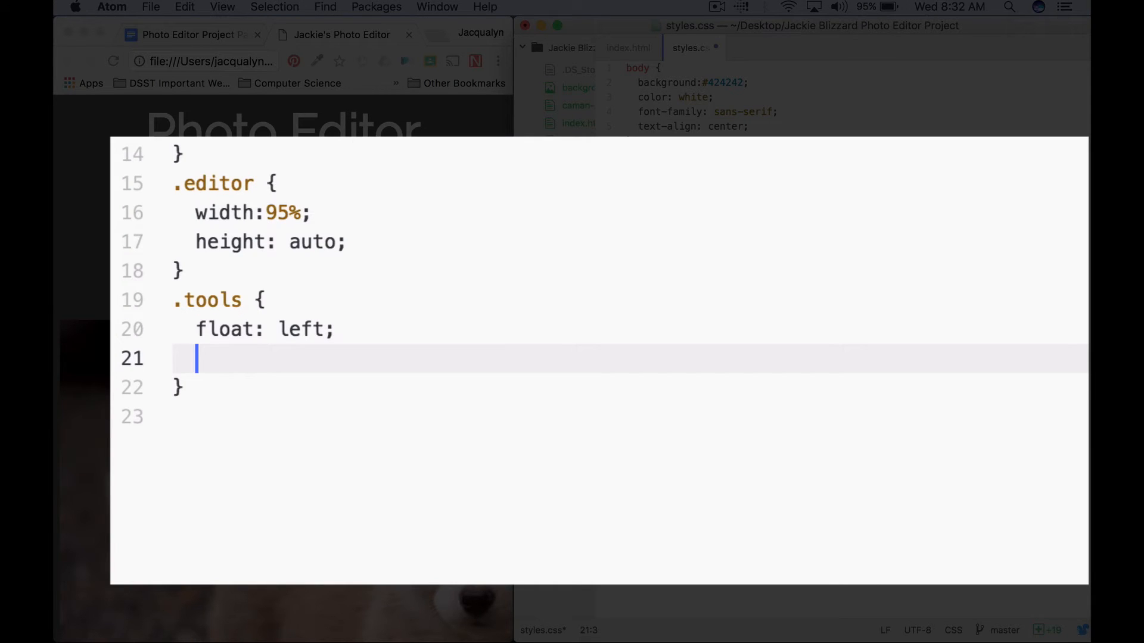
- Give the .tools rule width: 30% and text-align: left
type("width")
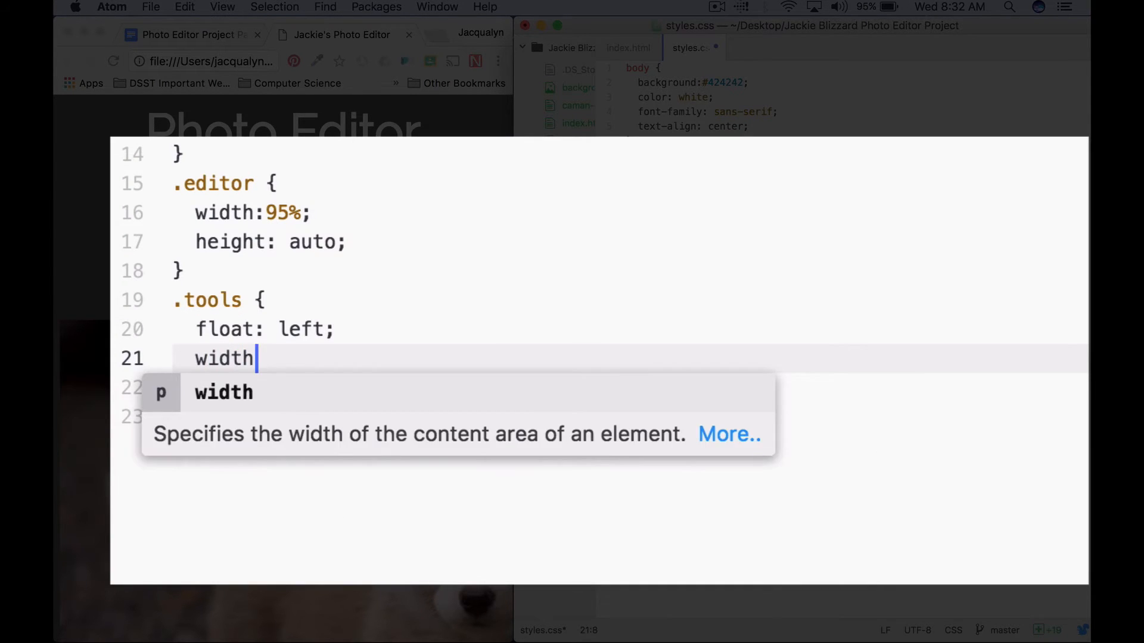
type(": 30%;")
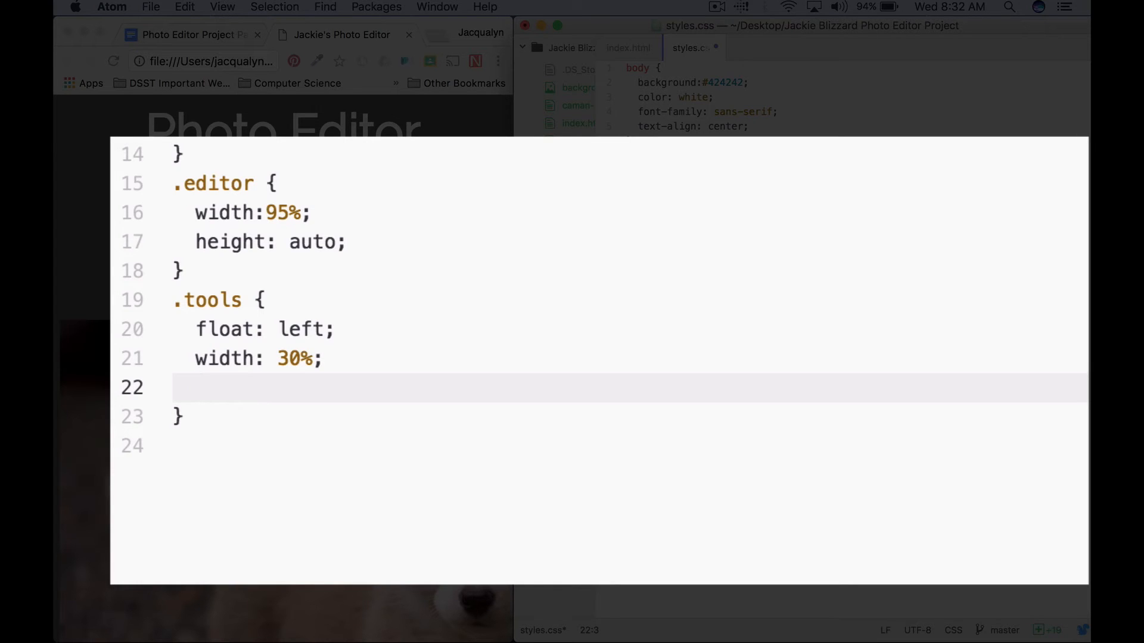
type("text-align: left;")
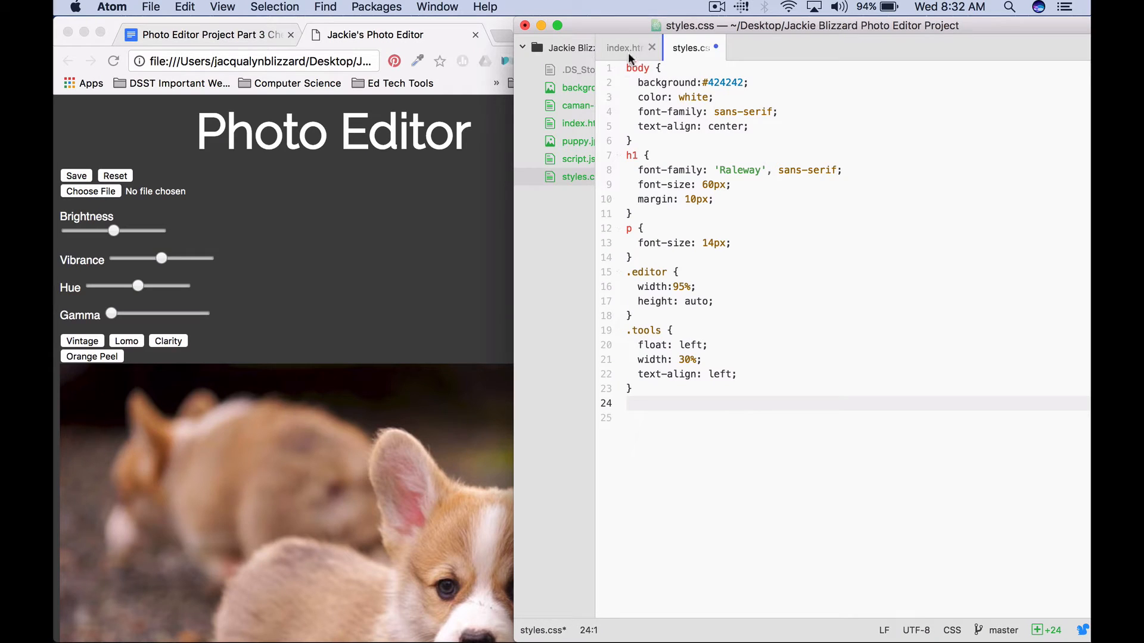
left_click(623, 48)
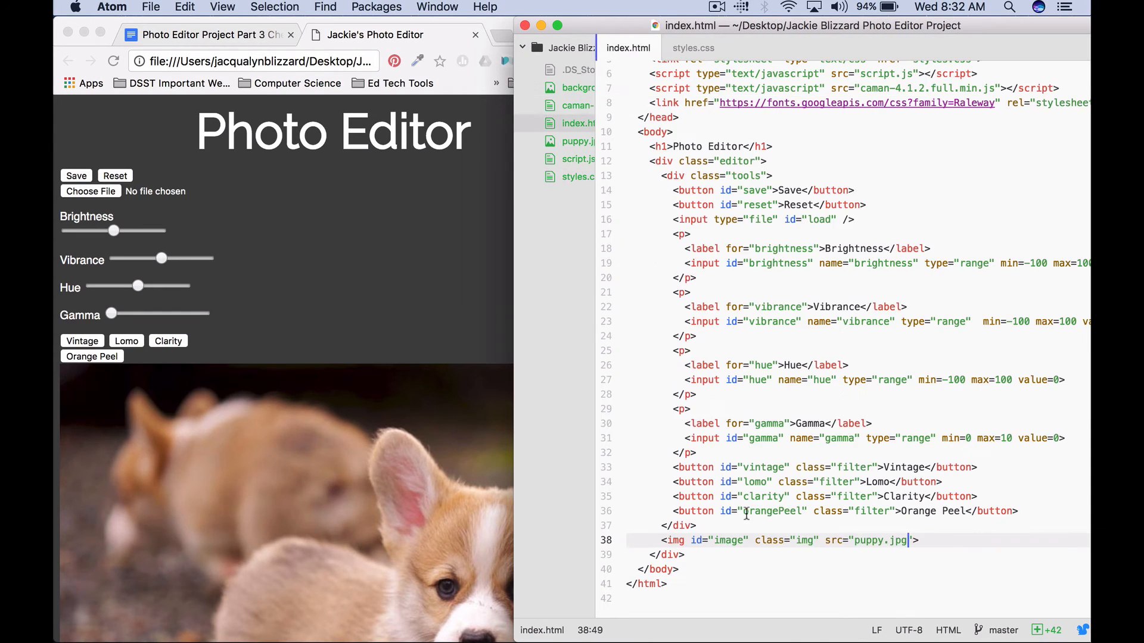
left_click(693, 48)
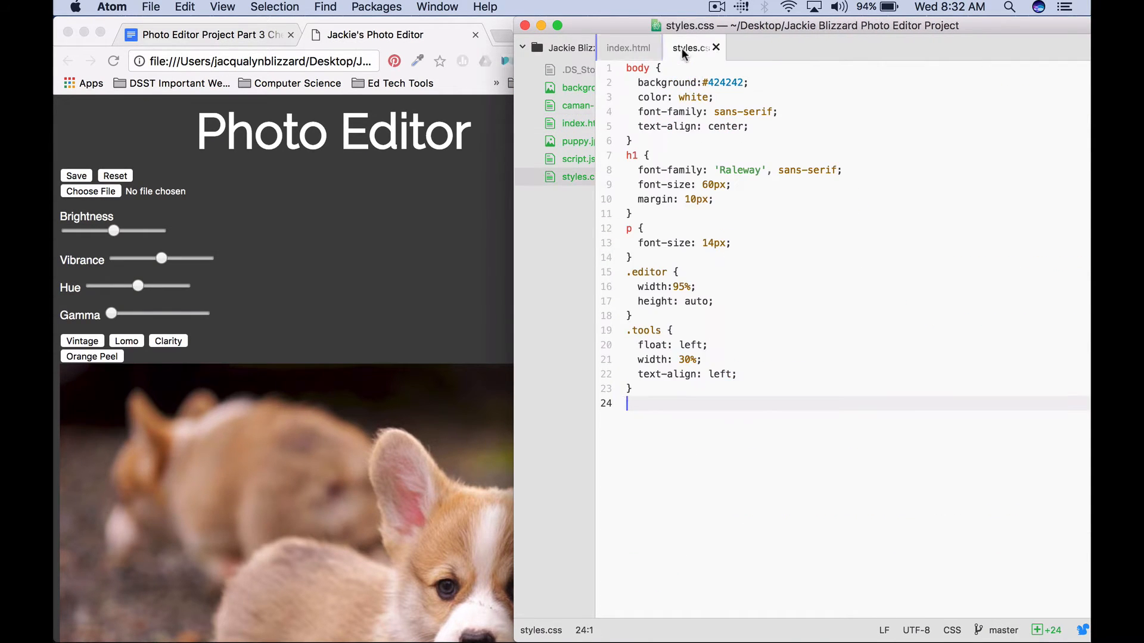
type(".im")
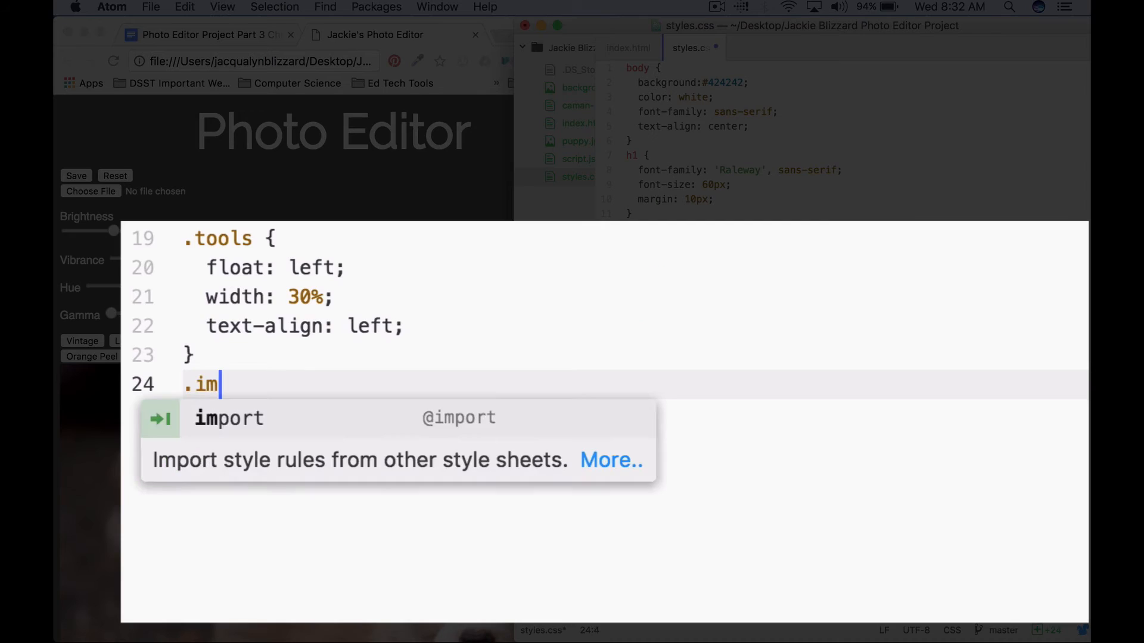
type("g {")
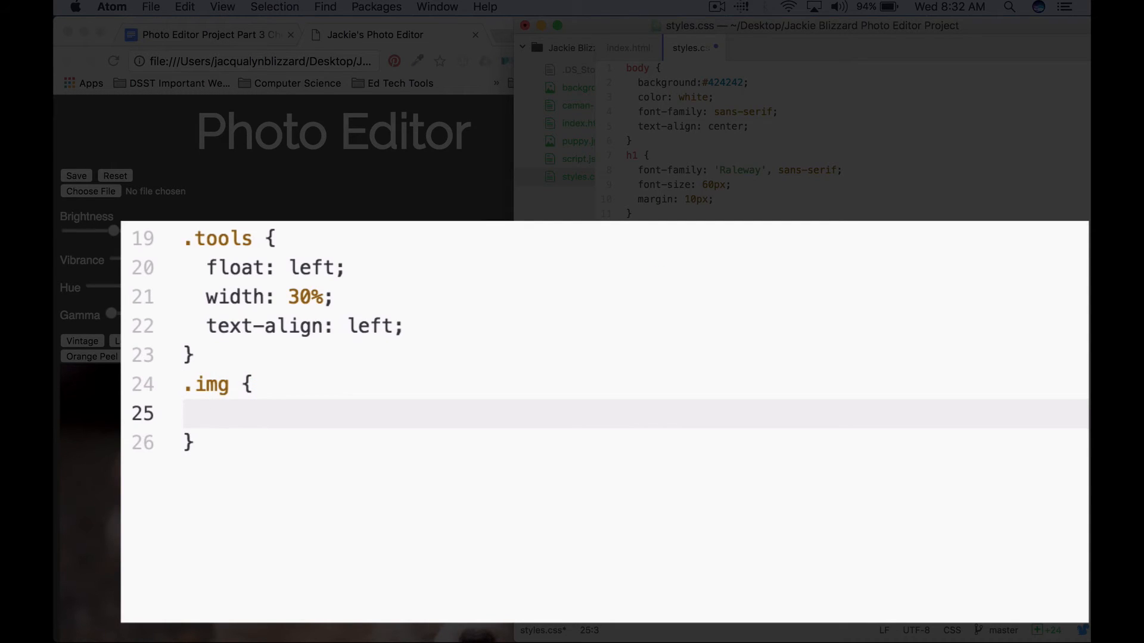
type("width:")
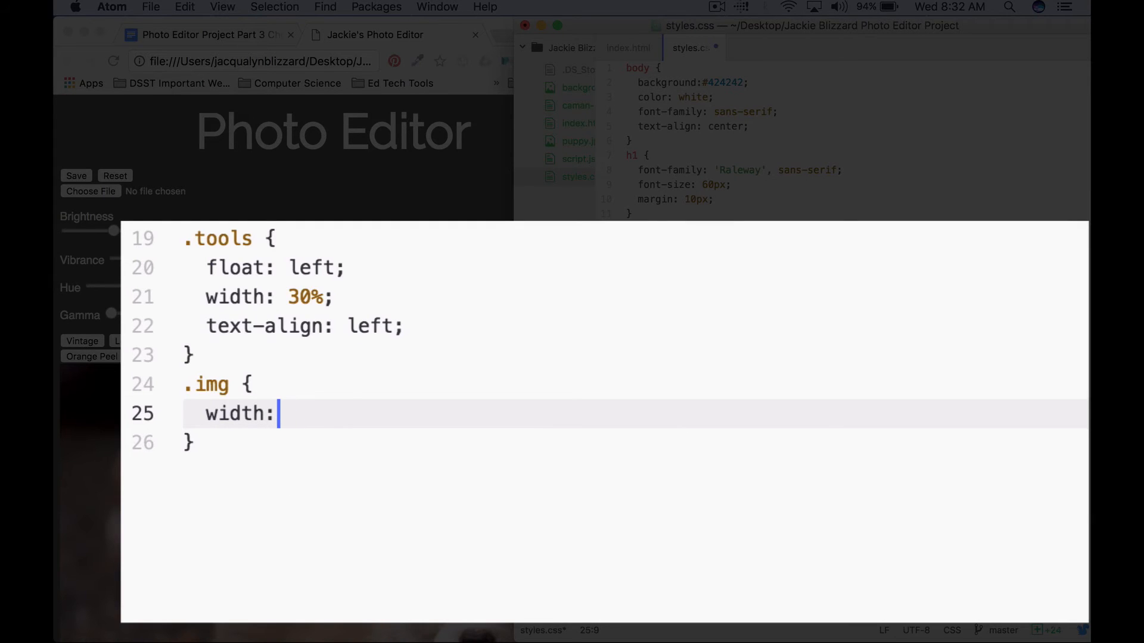
type("65%;")
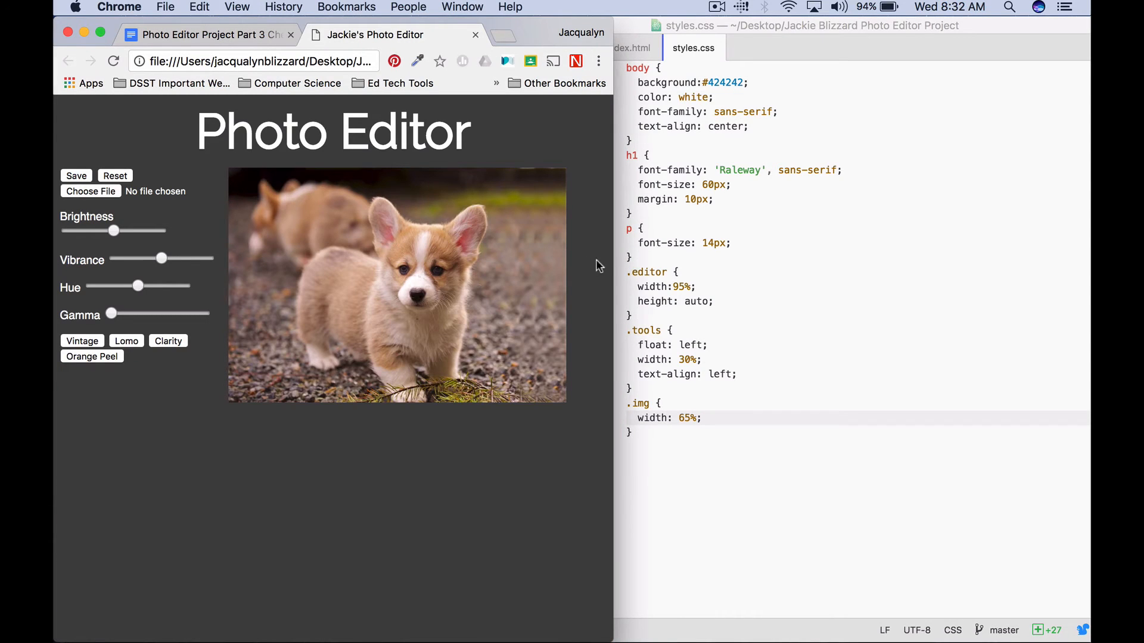
mouse_move(605, 397)
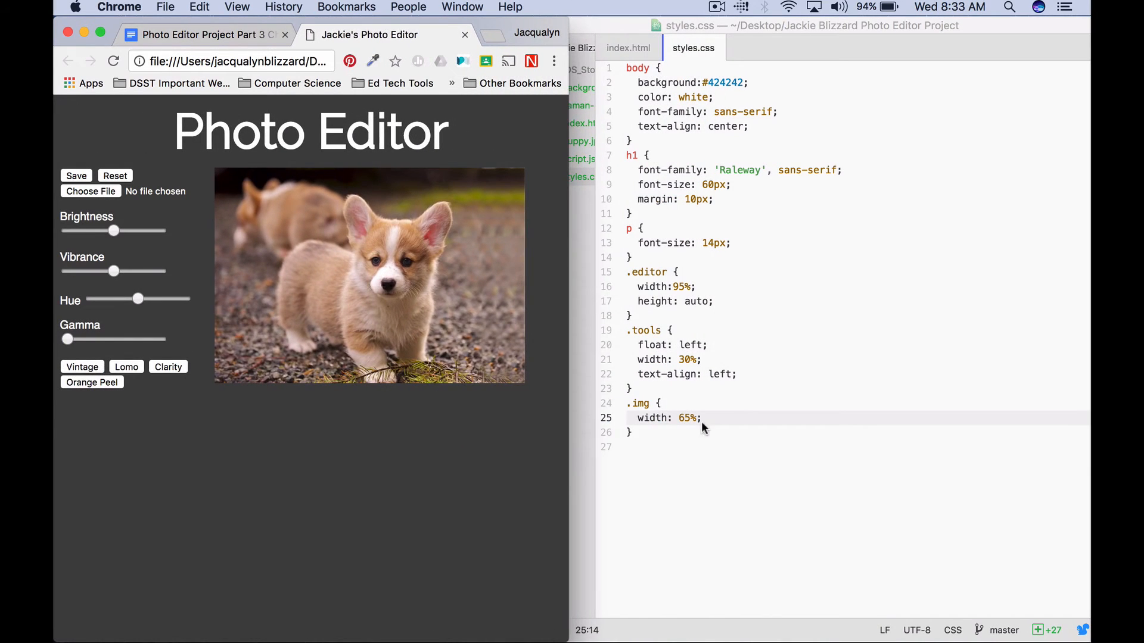
mouse_move(705, 417)
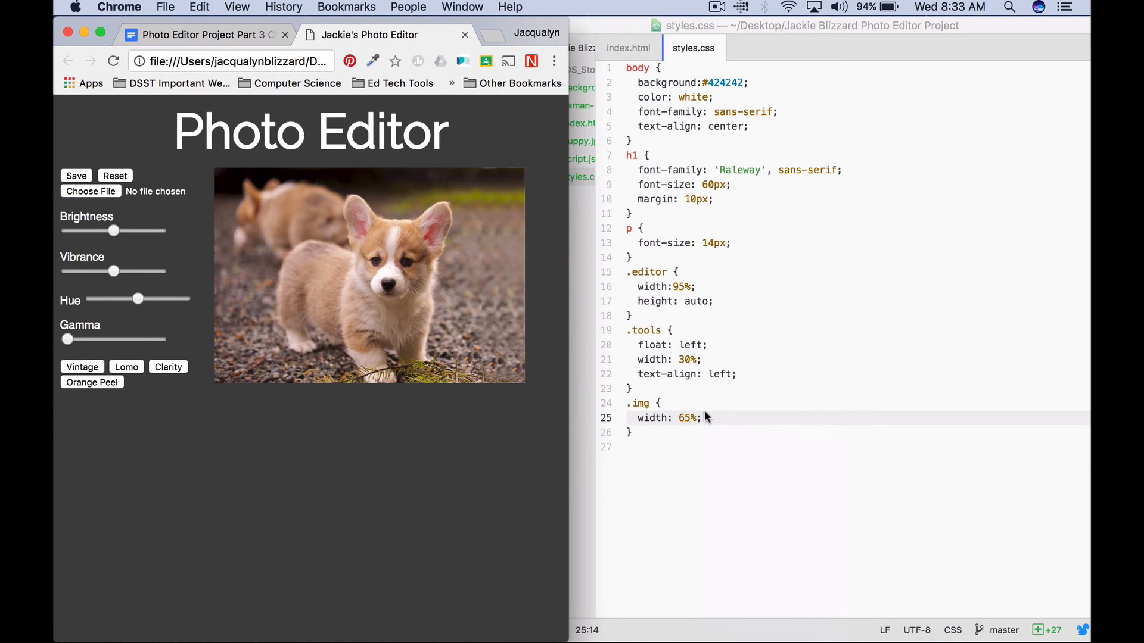
type("padding-left: 1")
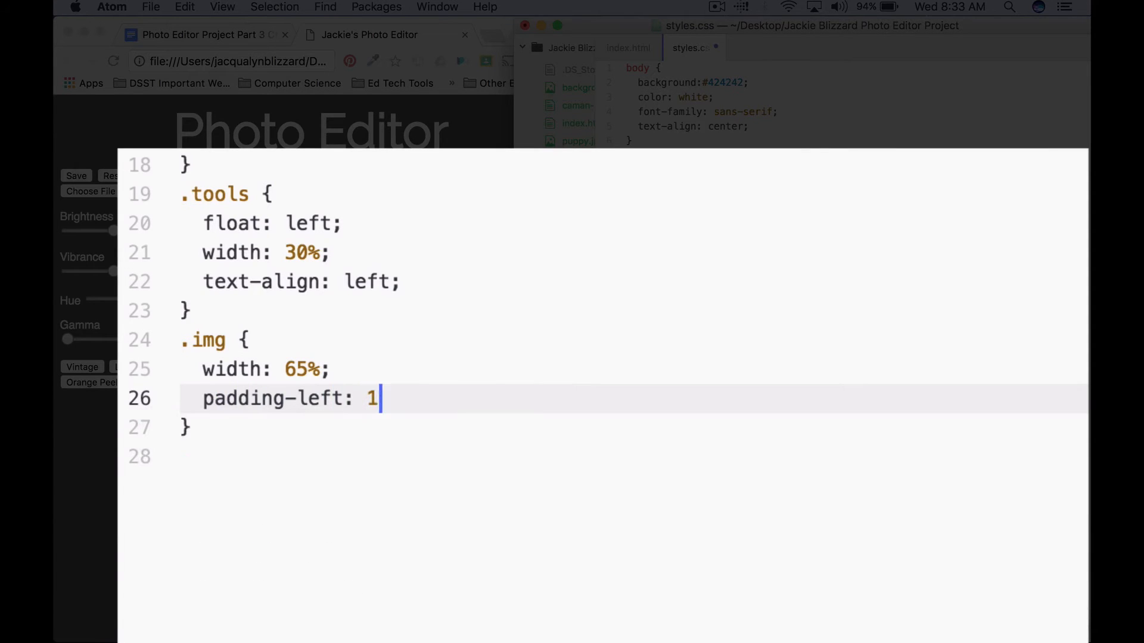
type("0px;")
type("height: auto;")
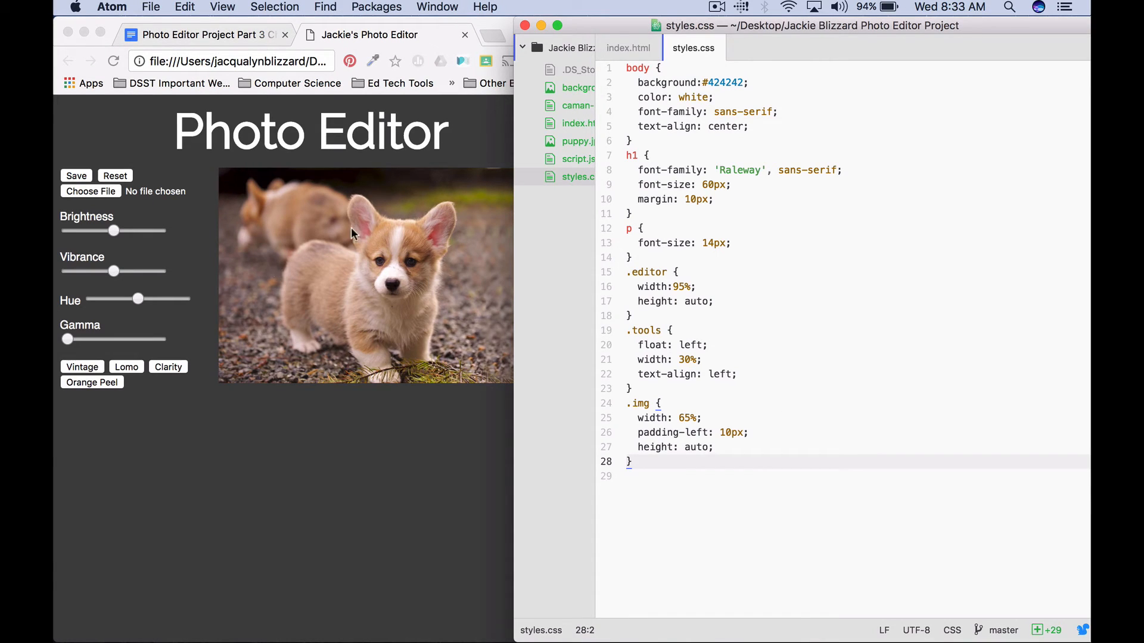
mouse_move(533, 537)
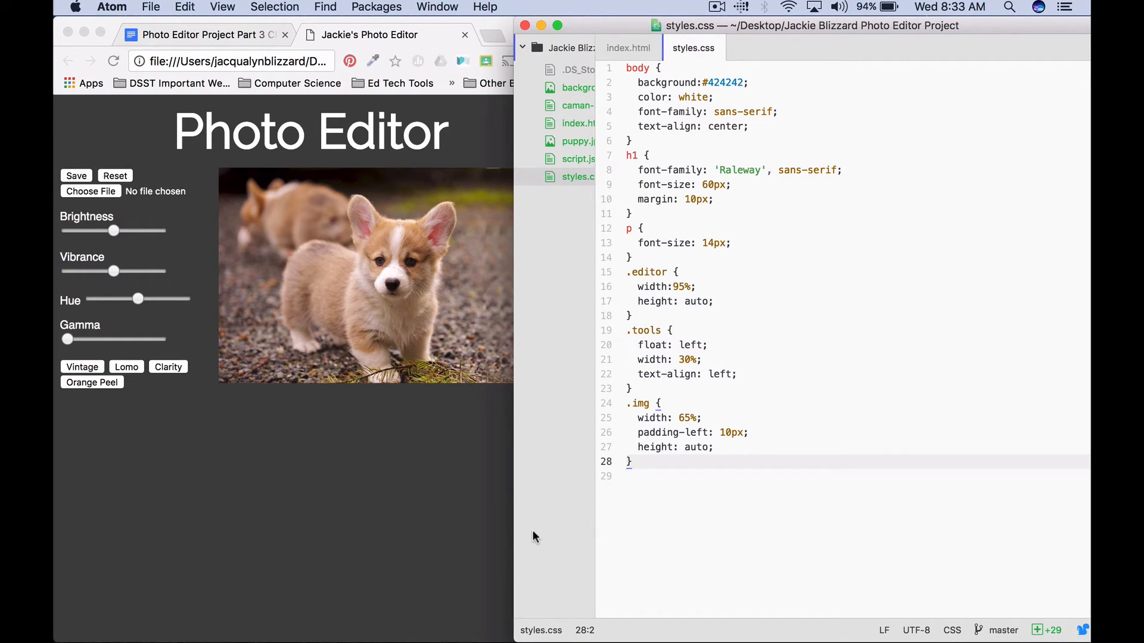
mouse_move(623, 330)
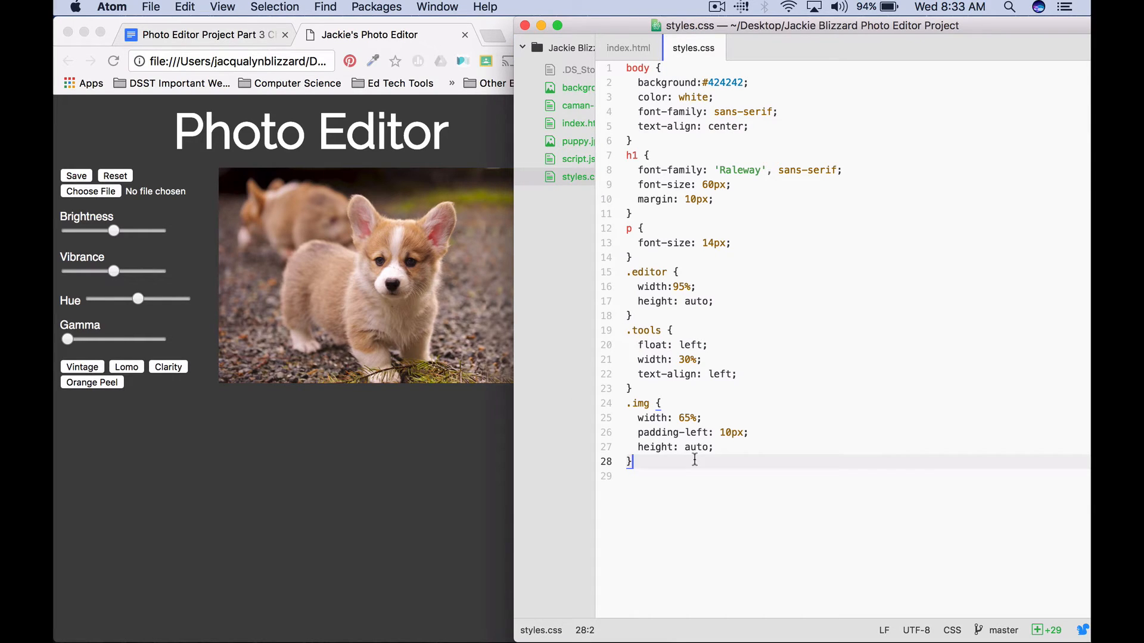
left_click(204, 34)
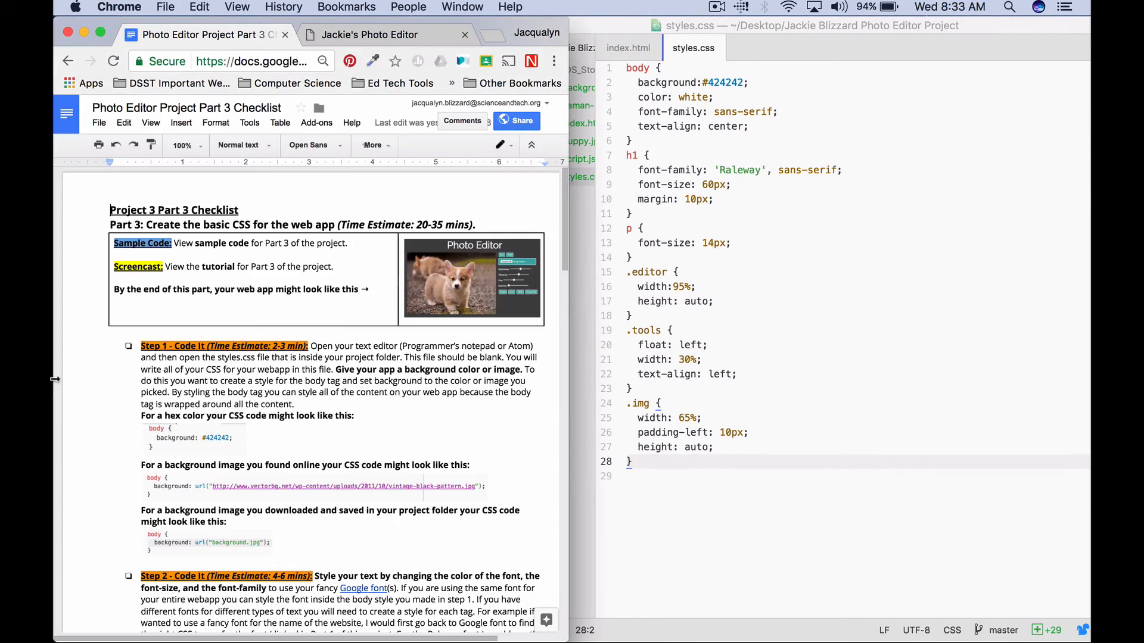
scroll("down", 3)
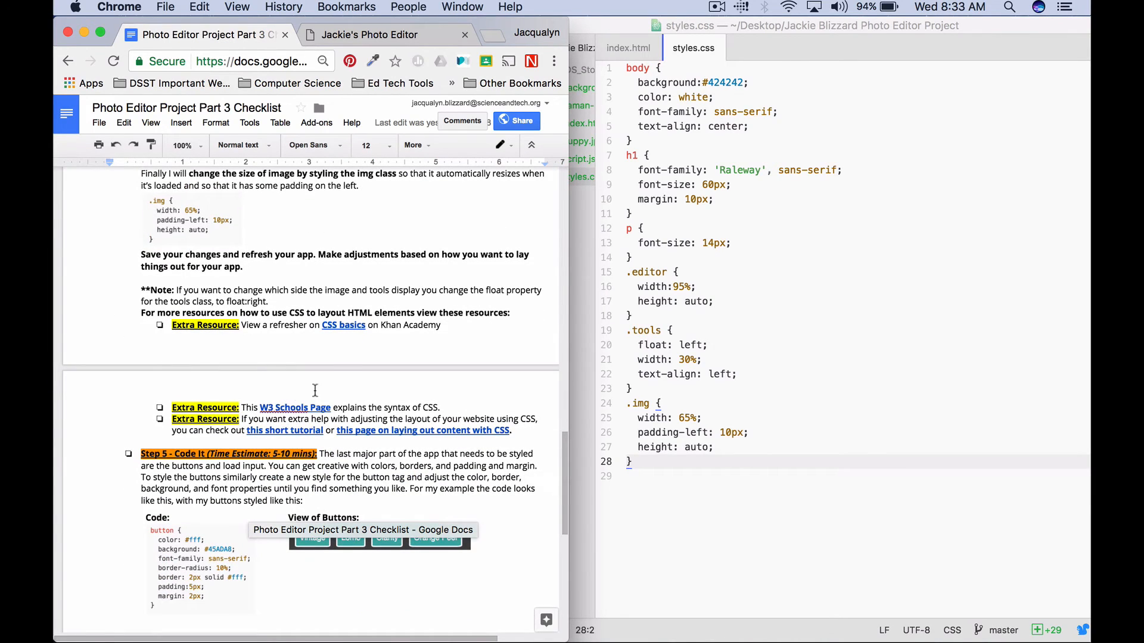
scroll("down", 3)
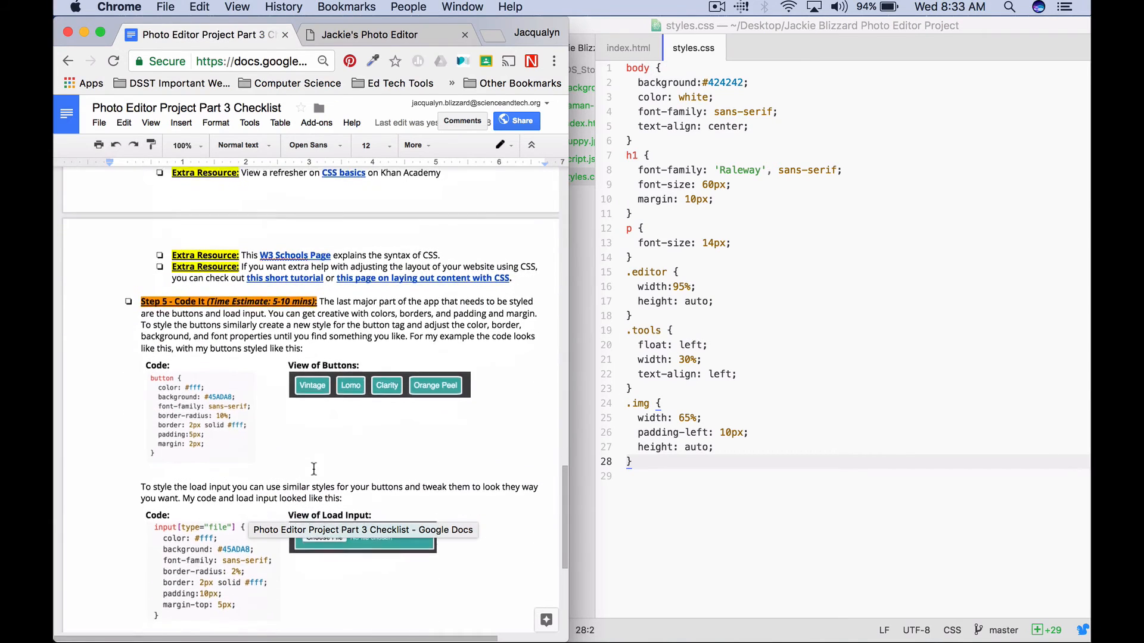
scroll("down", 3)
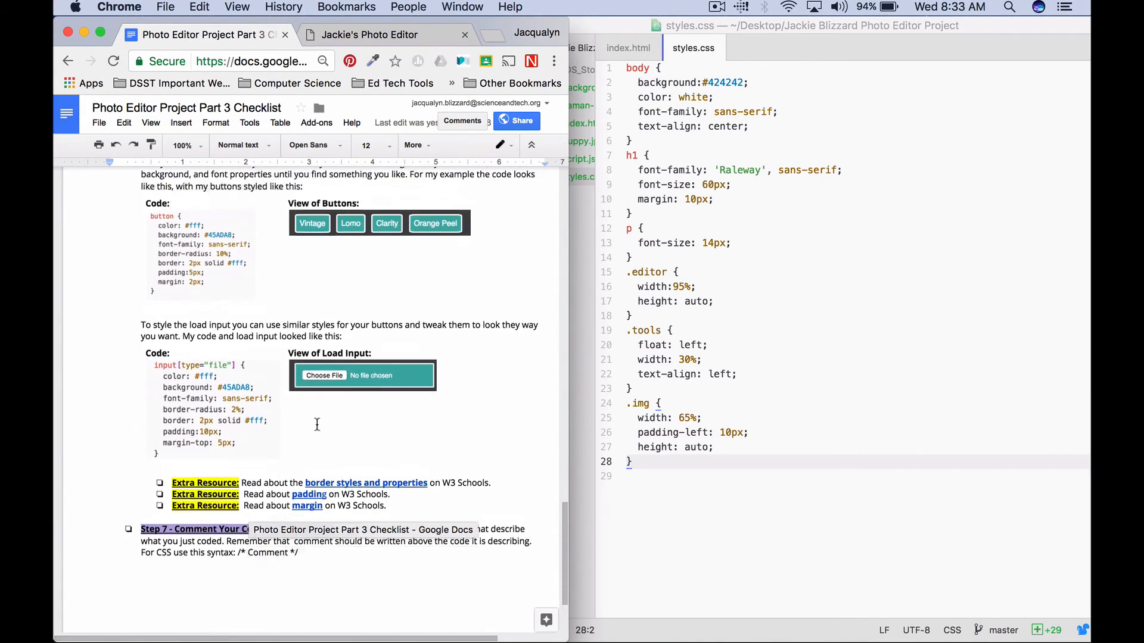
left_click(368, 35)
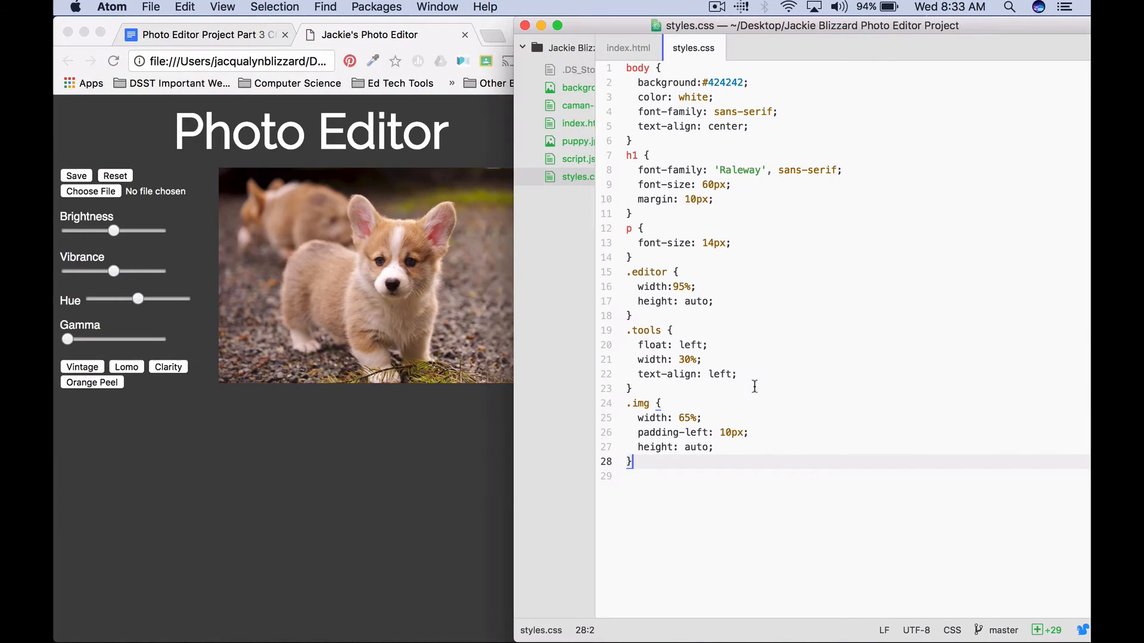
- Start a button rule with white text and a #45ADA8 background
key("Return")
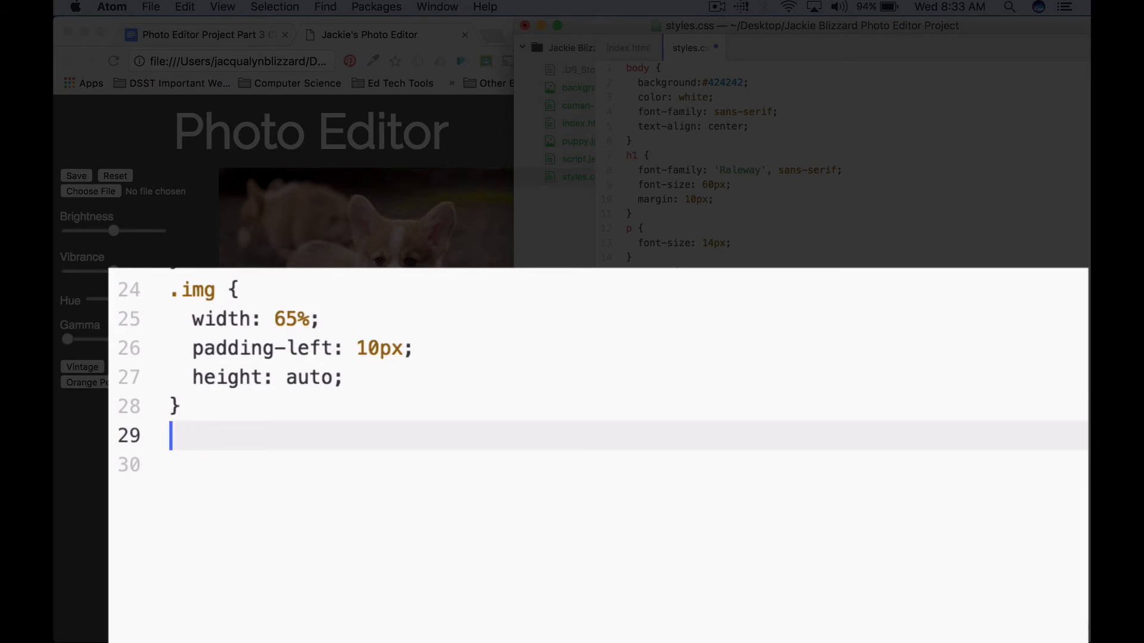
type("button {")
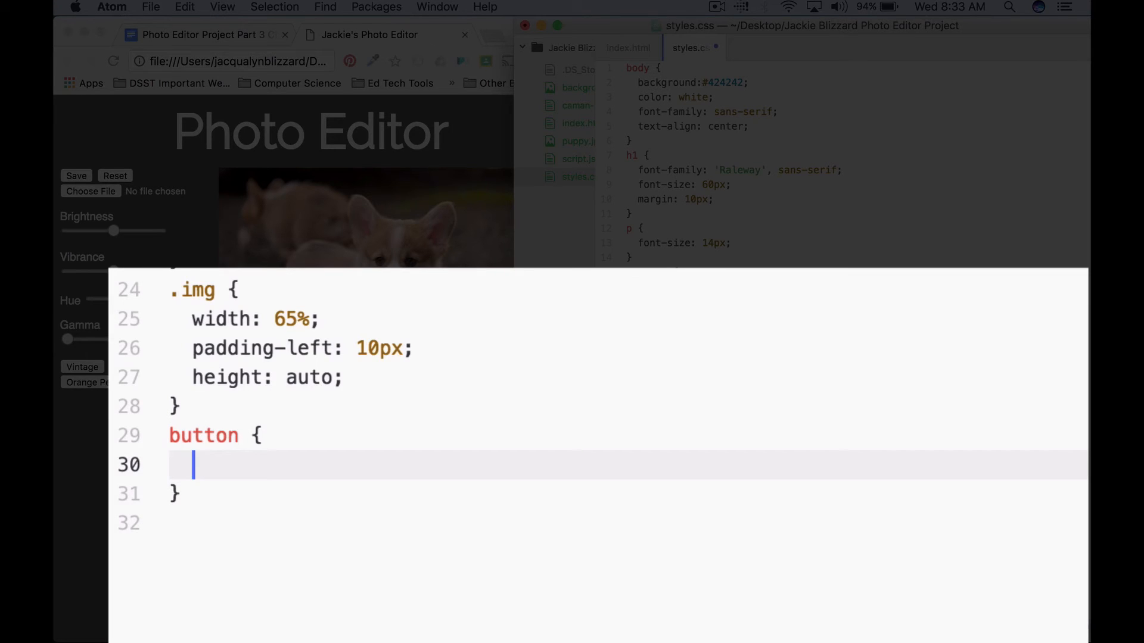
type("col")
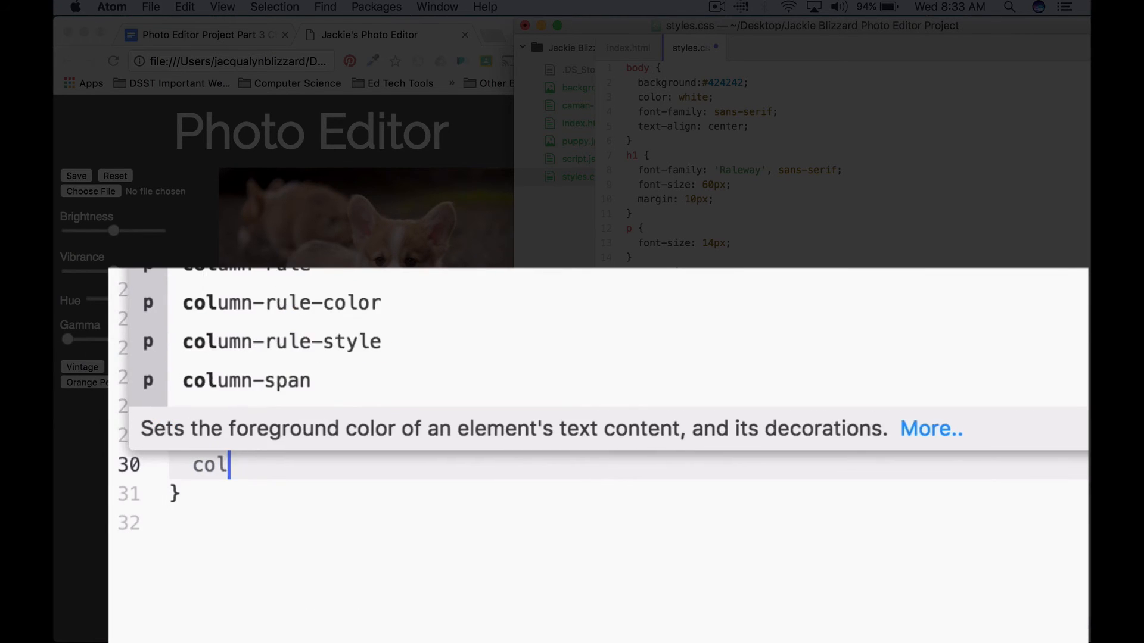
type("color: ;w")
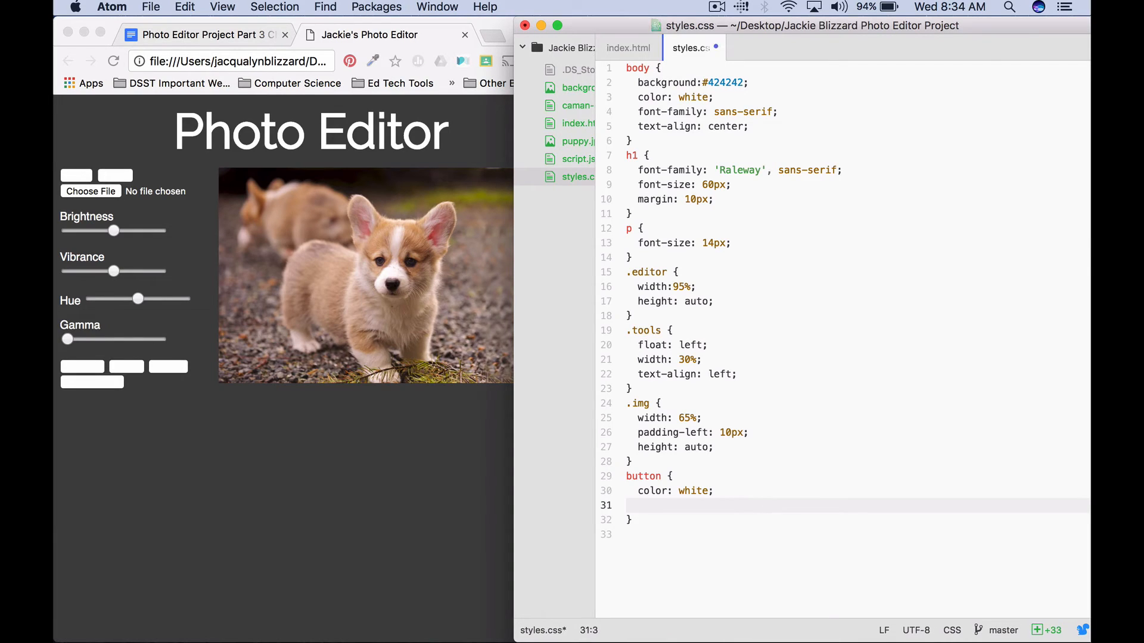
type("background:")
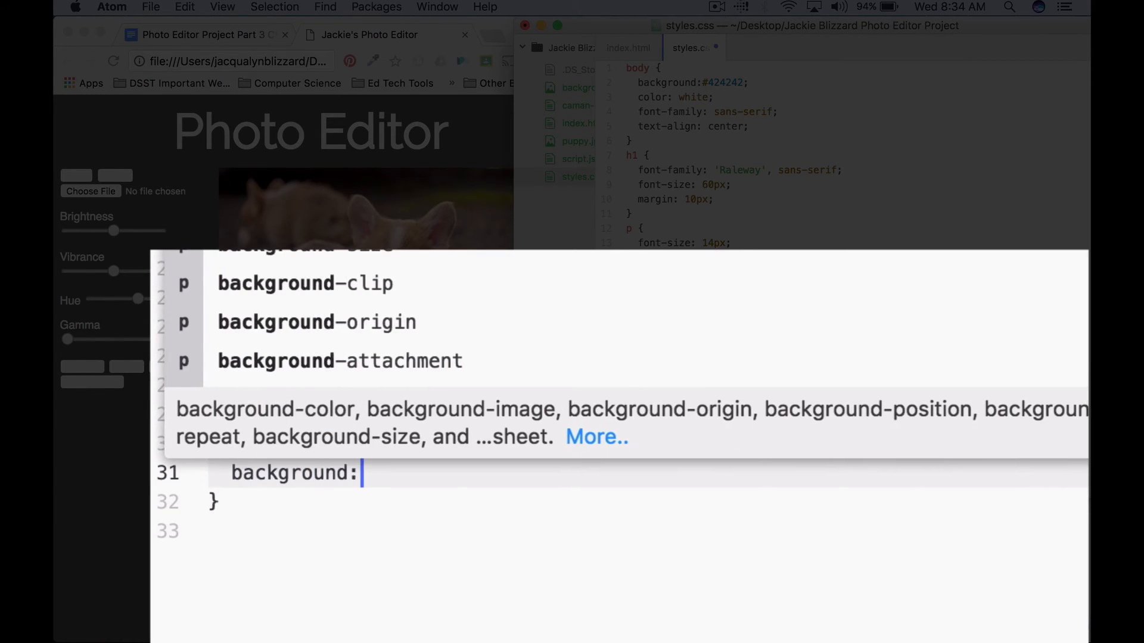
type("#4")
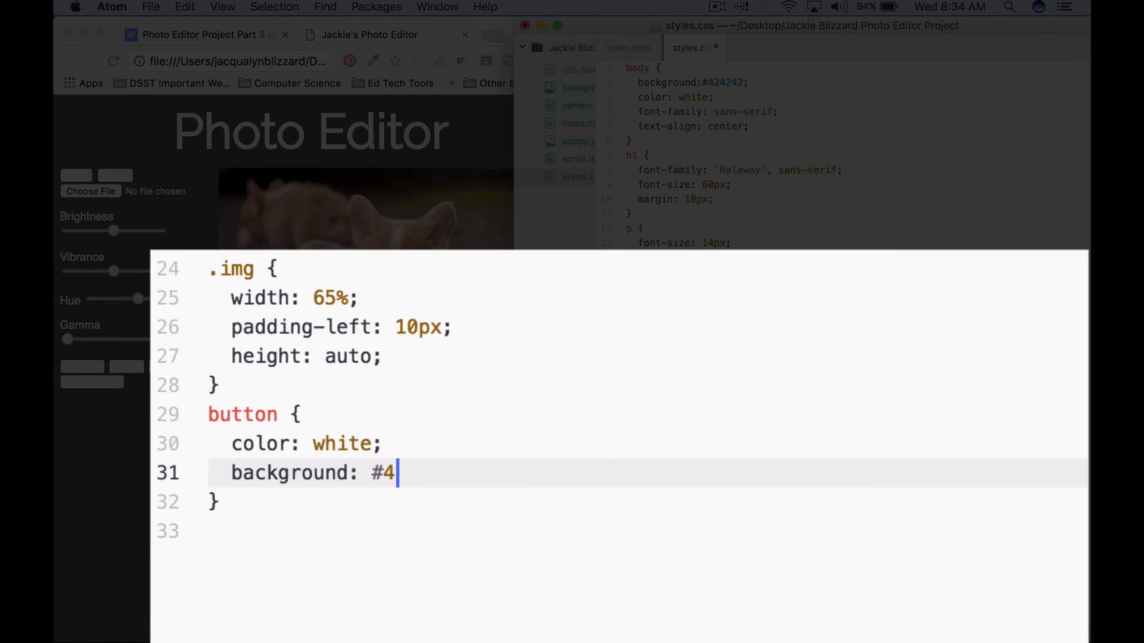
type("5ADA8;")
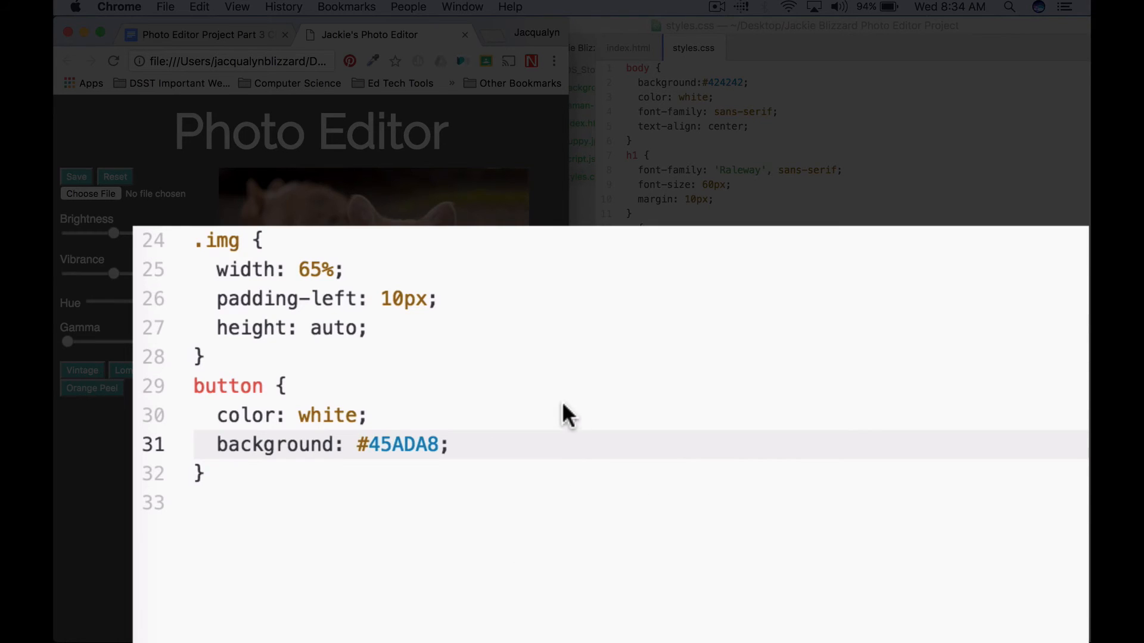
- Give the button rule a sans-serif font and 10% border-radius
type("fon")
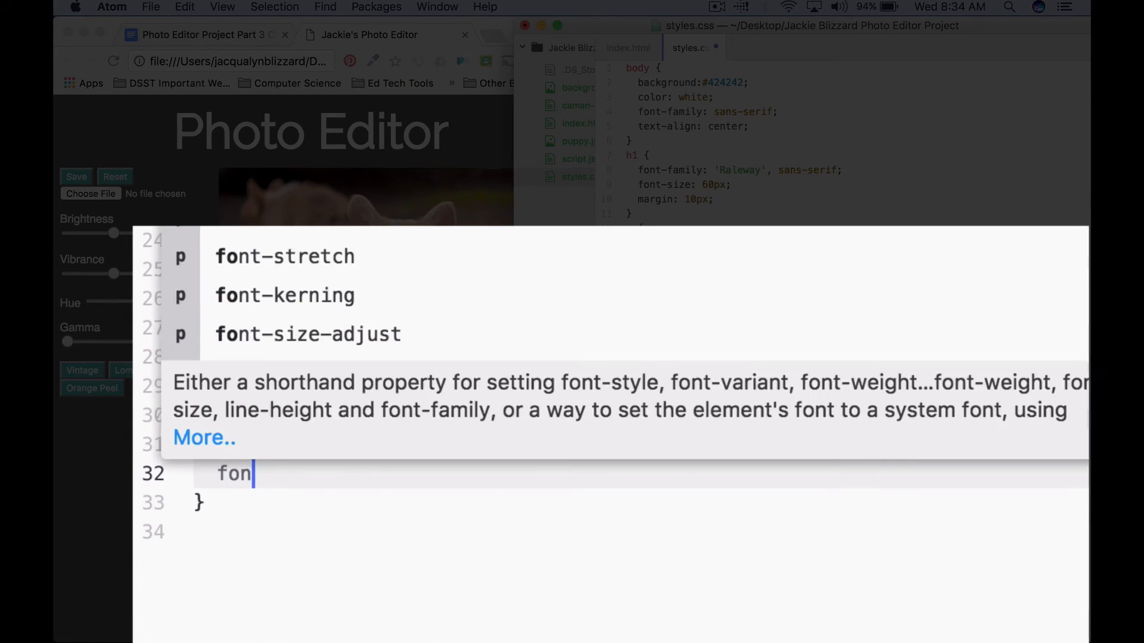
type("t-family")
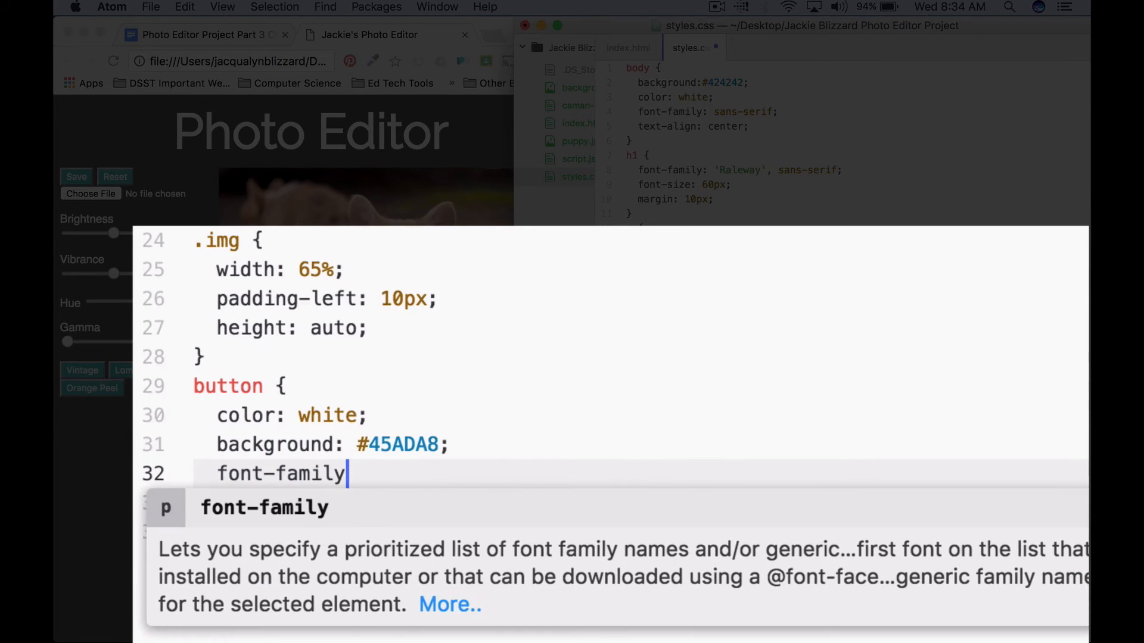
type(": sans-serif;")
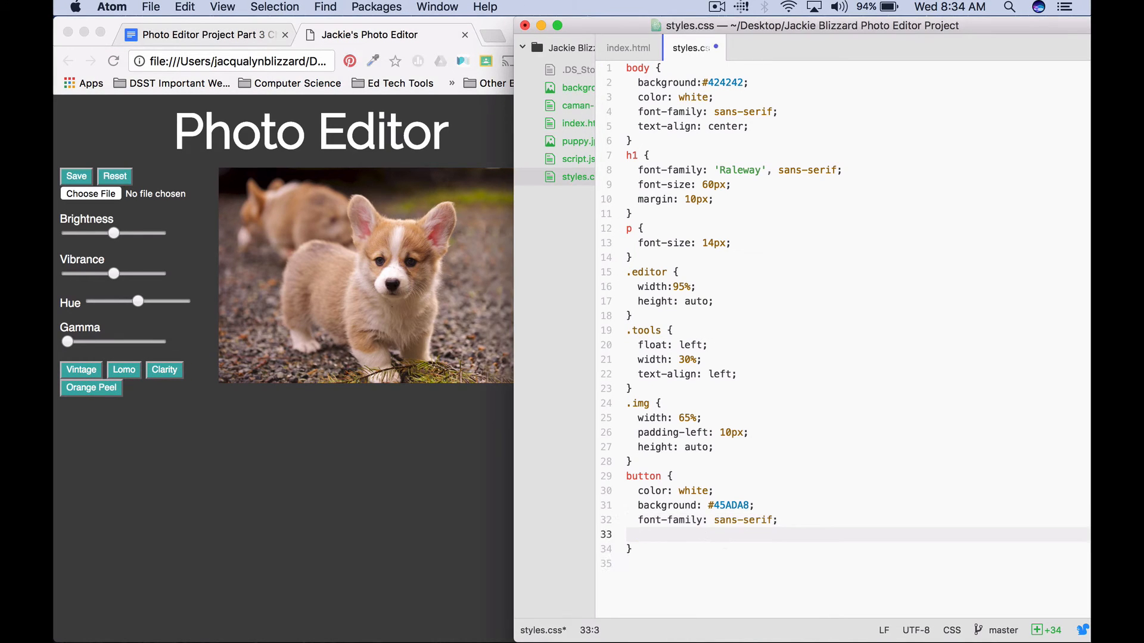
type("bord")
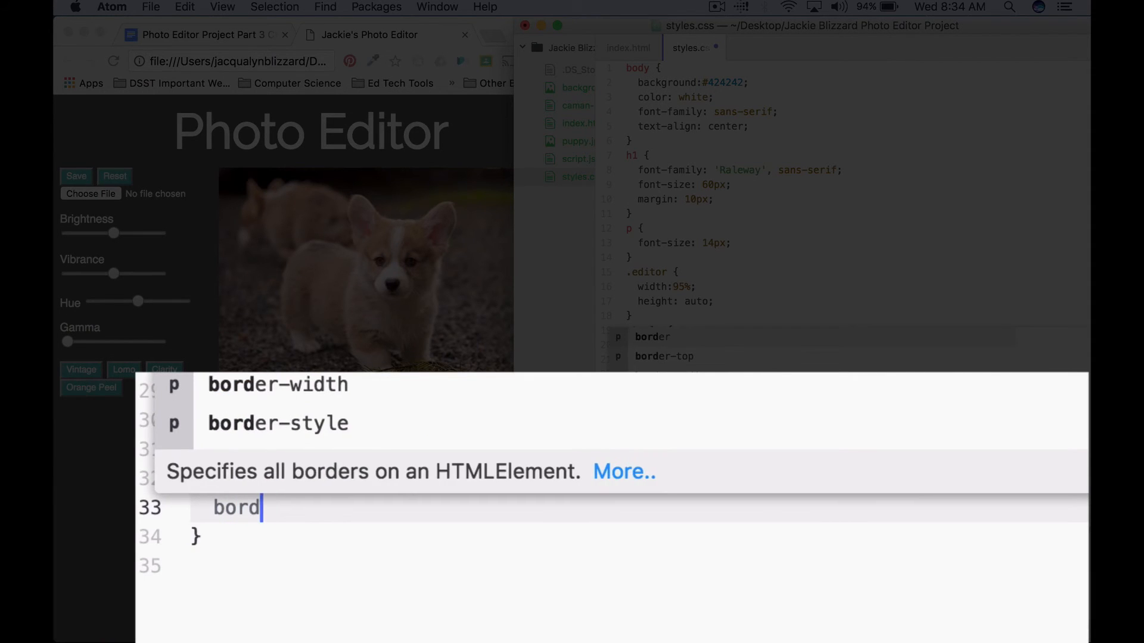
type("-radius")
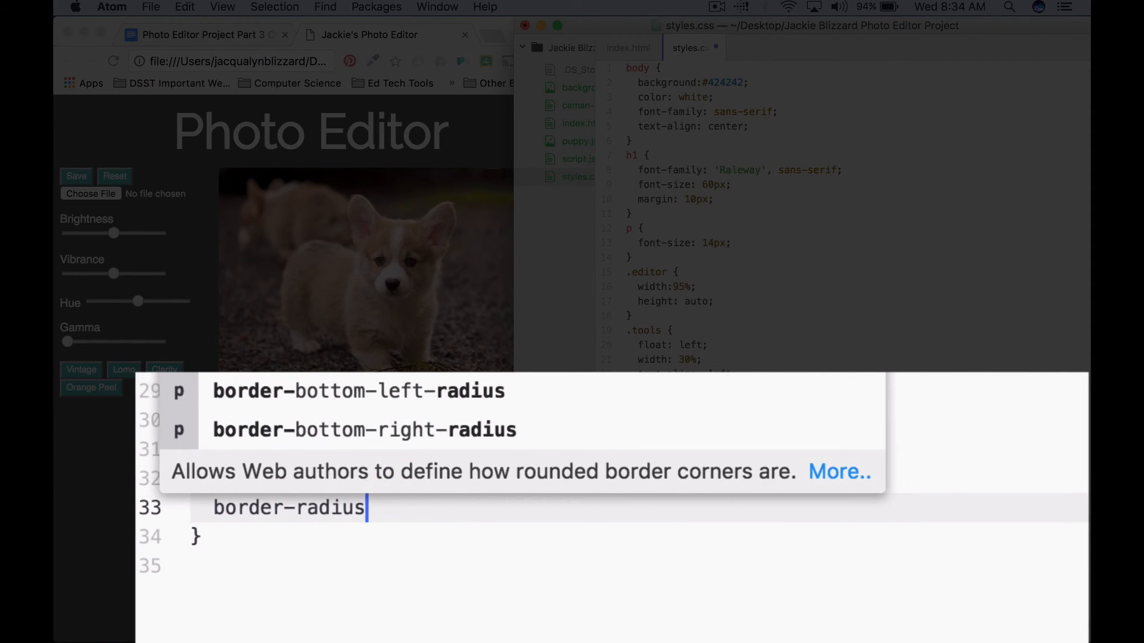
type(": 10%;")
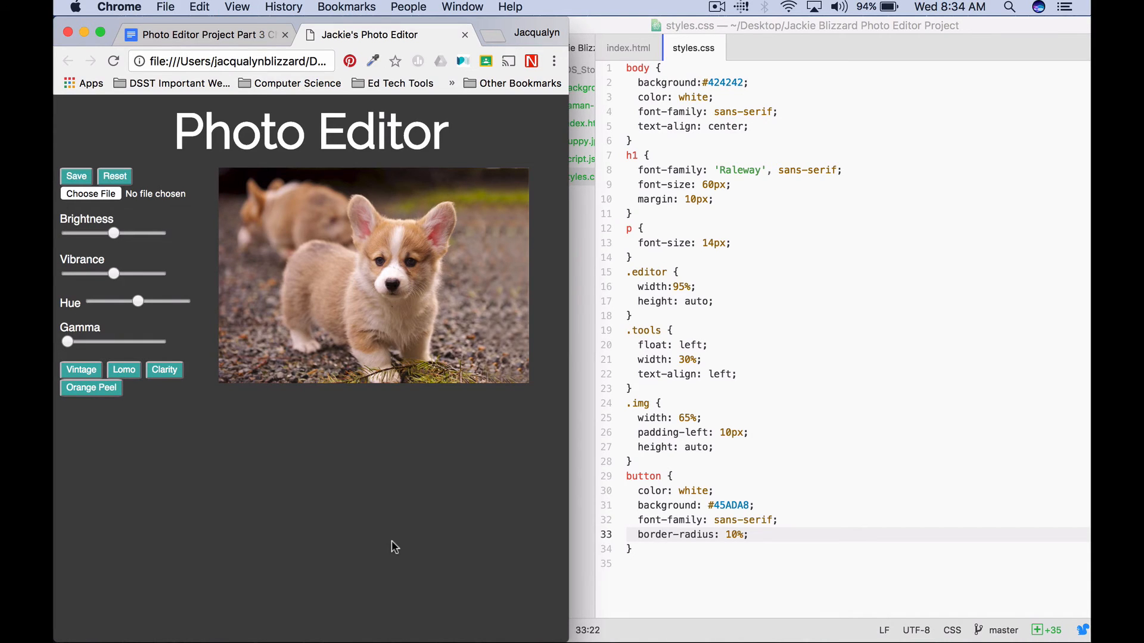
mouse_move(737, 531)
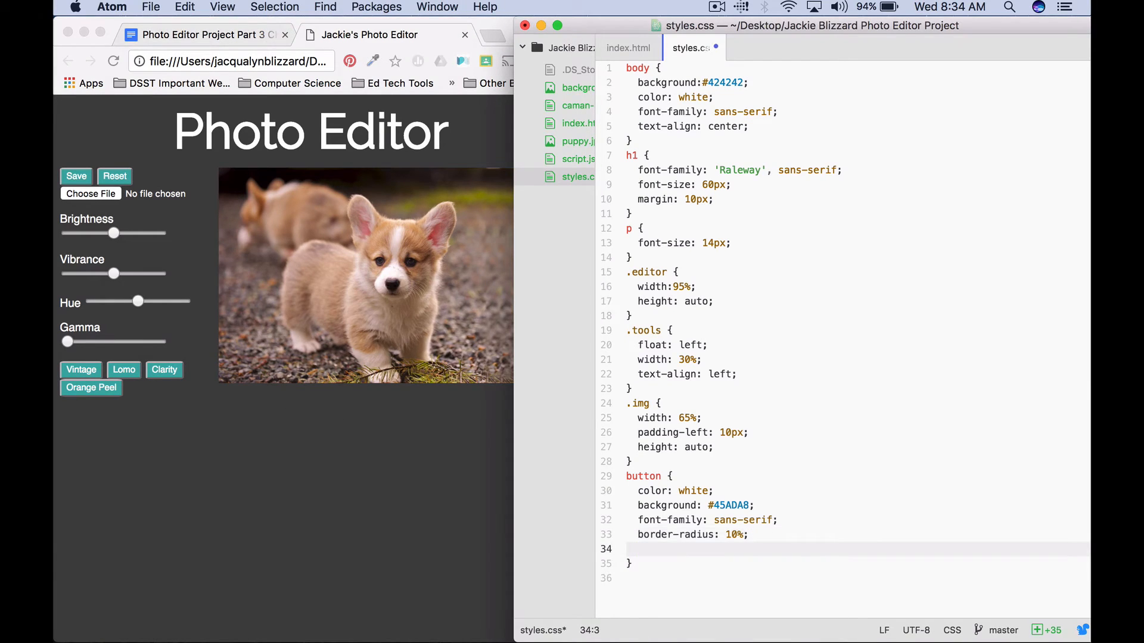
- Add a 2px solid white border and 5px padding to the button rule
type("border:")
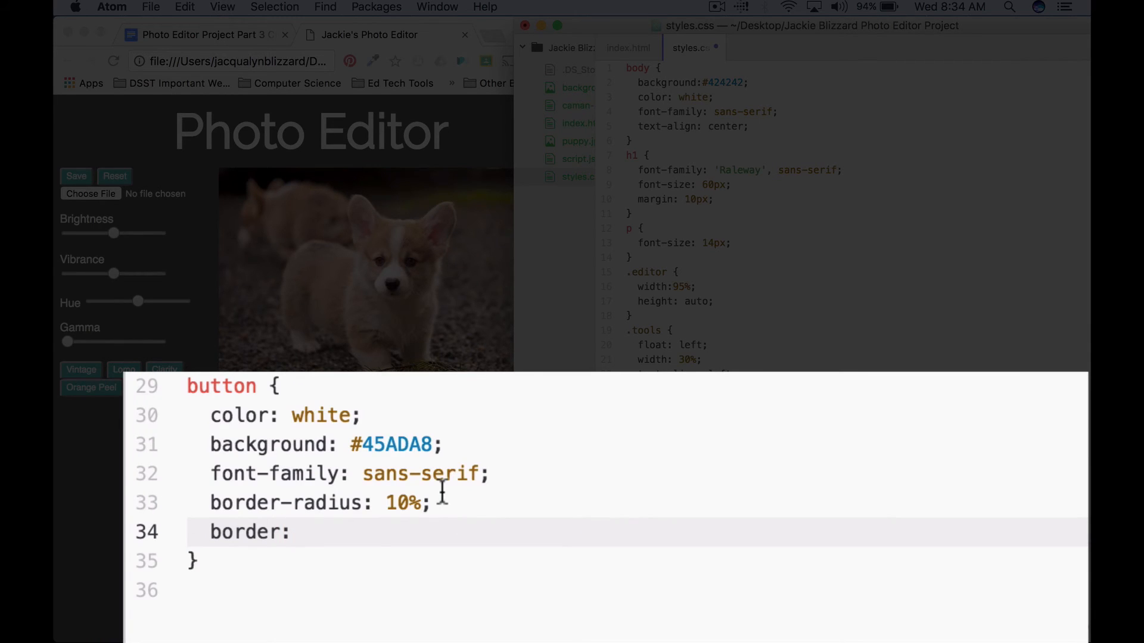
type("2px")
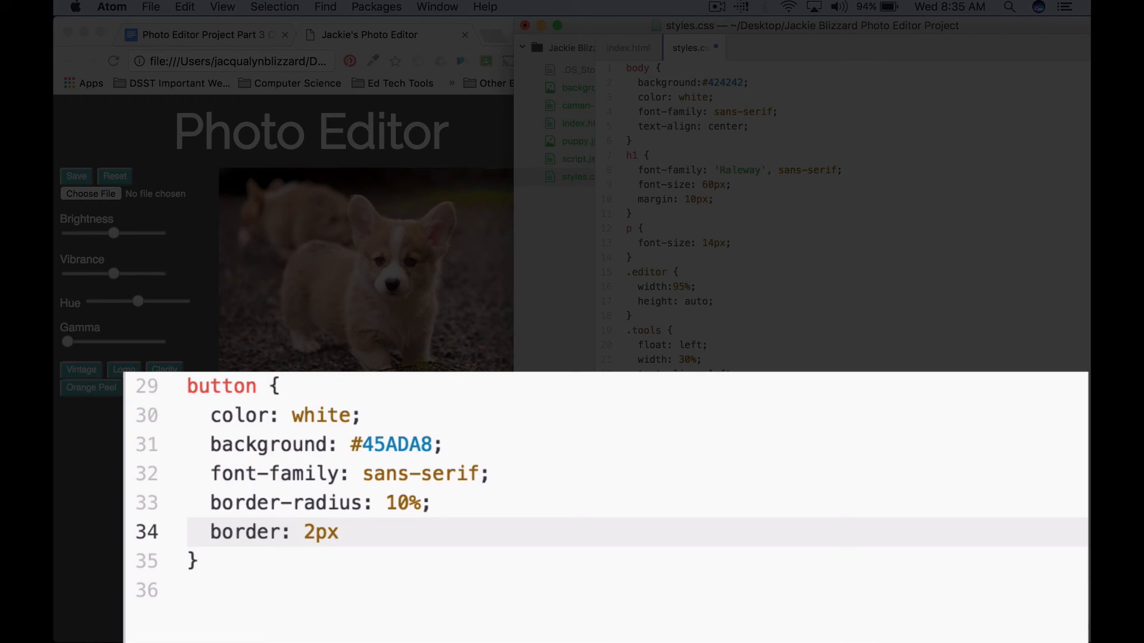
type("solid")
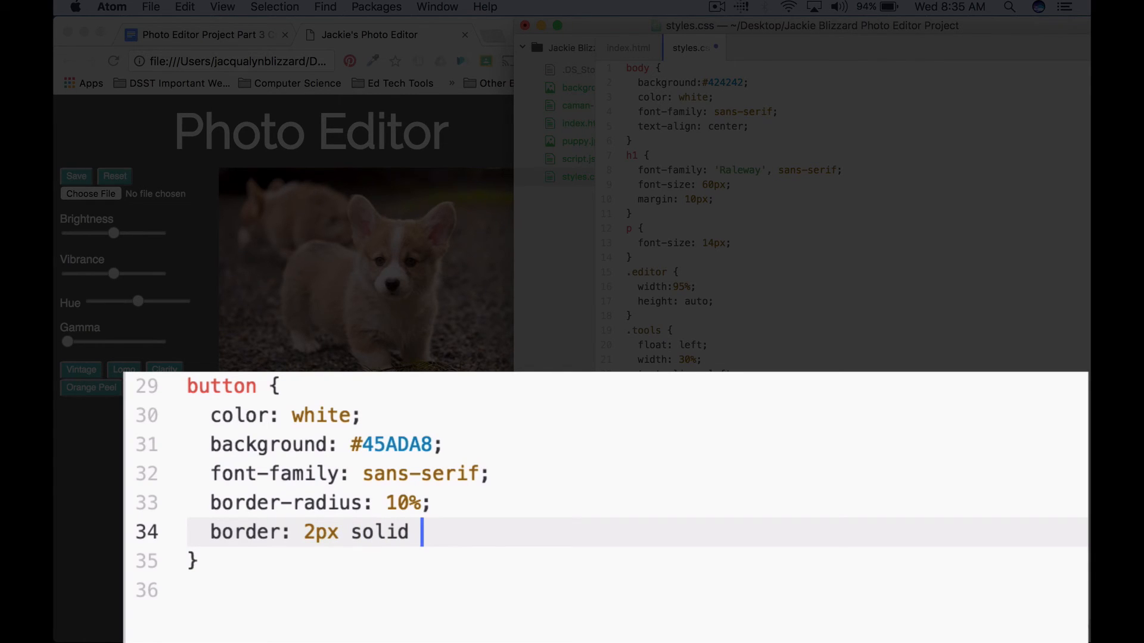
type("white;")
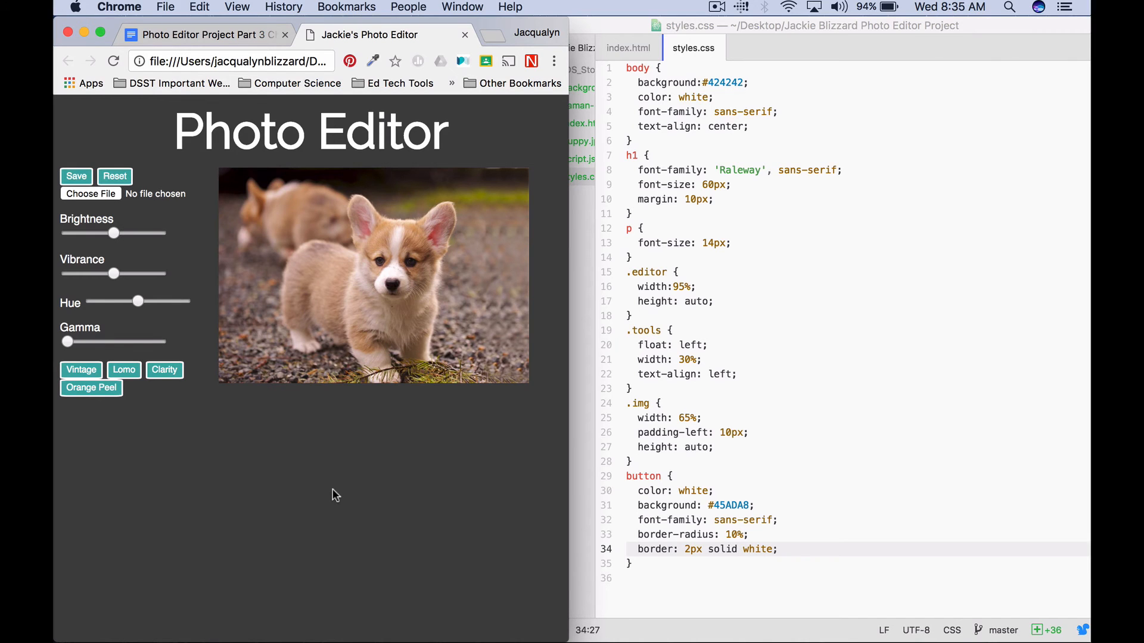
mouse_move(152, 323)
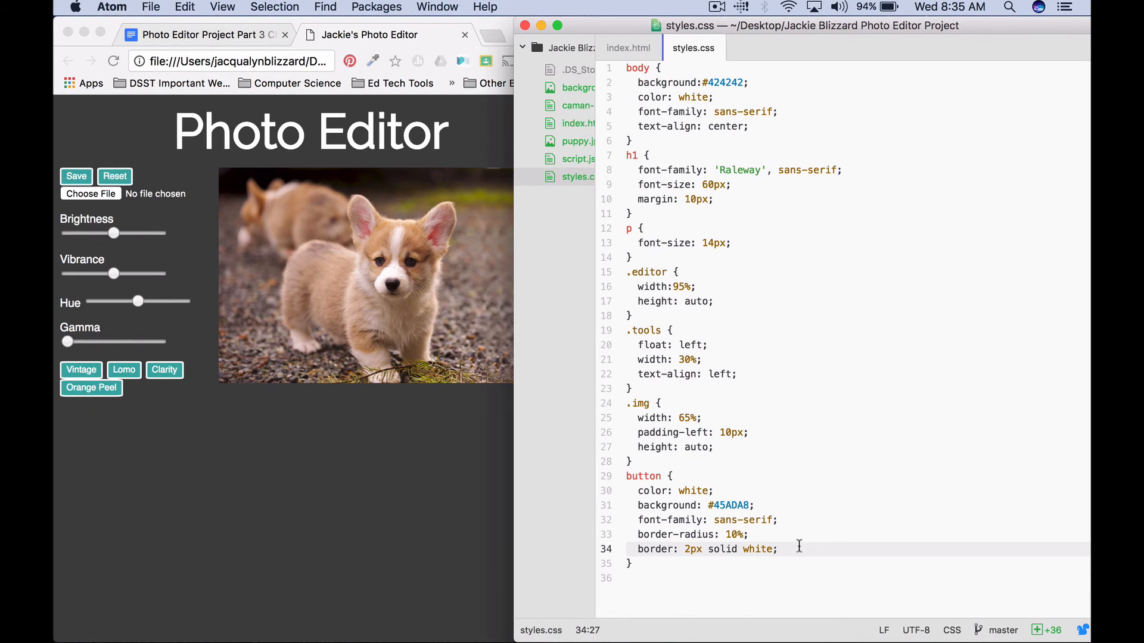
key("Return")
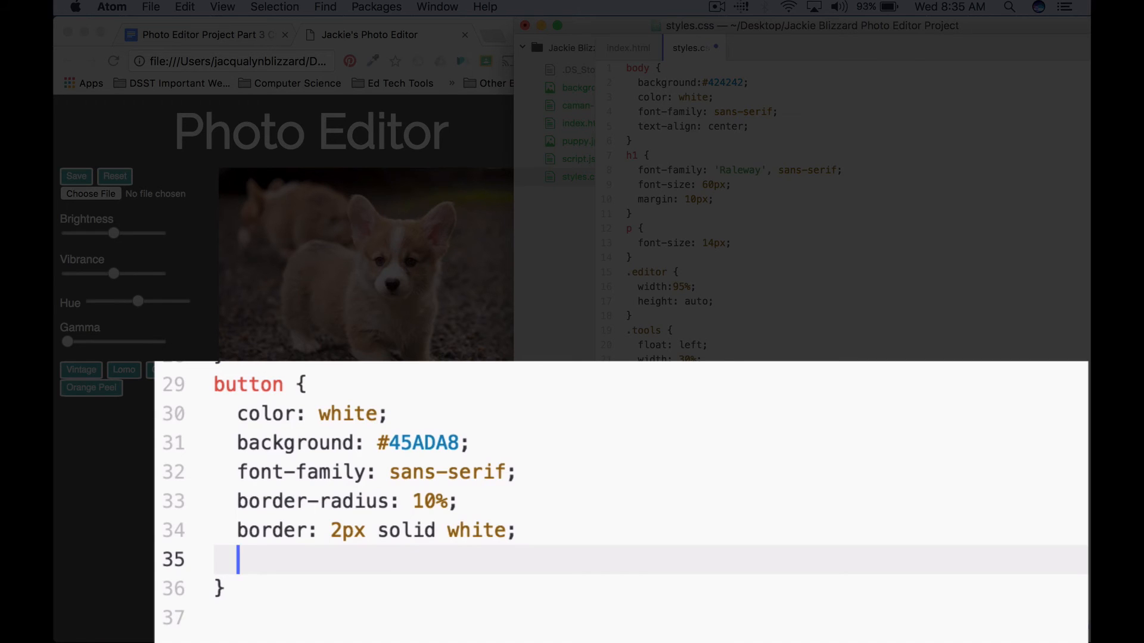
type("padding: 5")
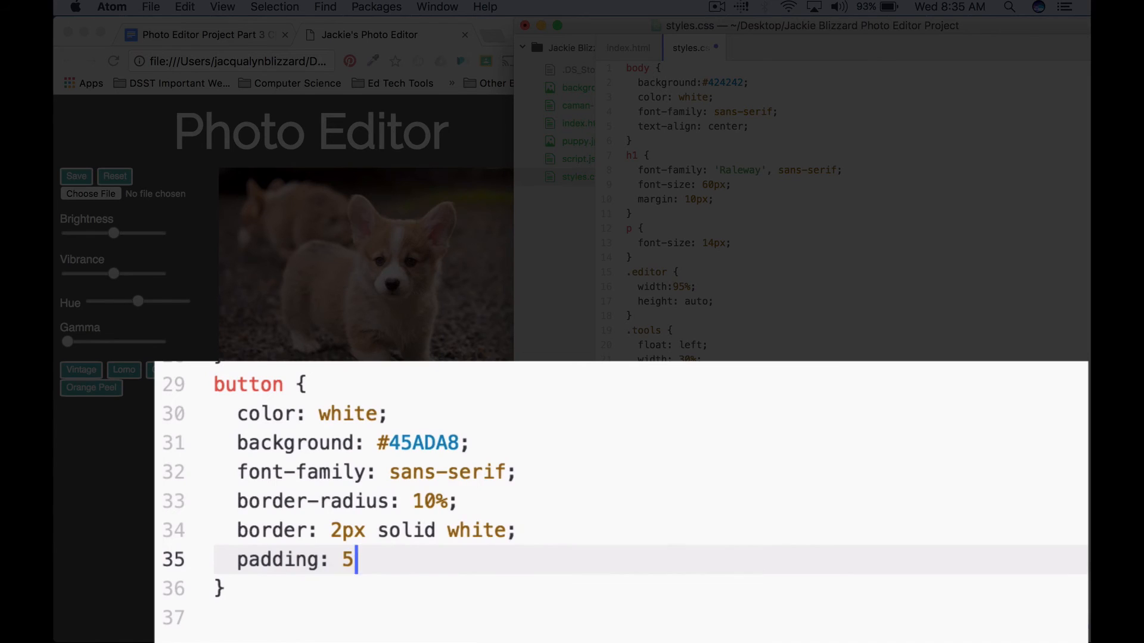
type("px;")
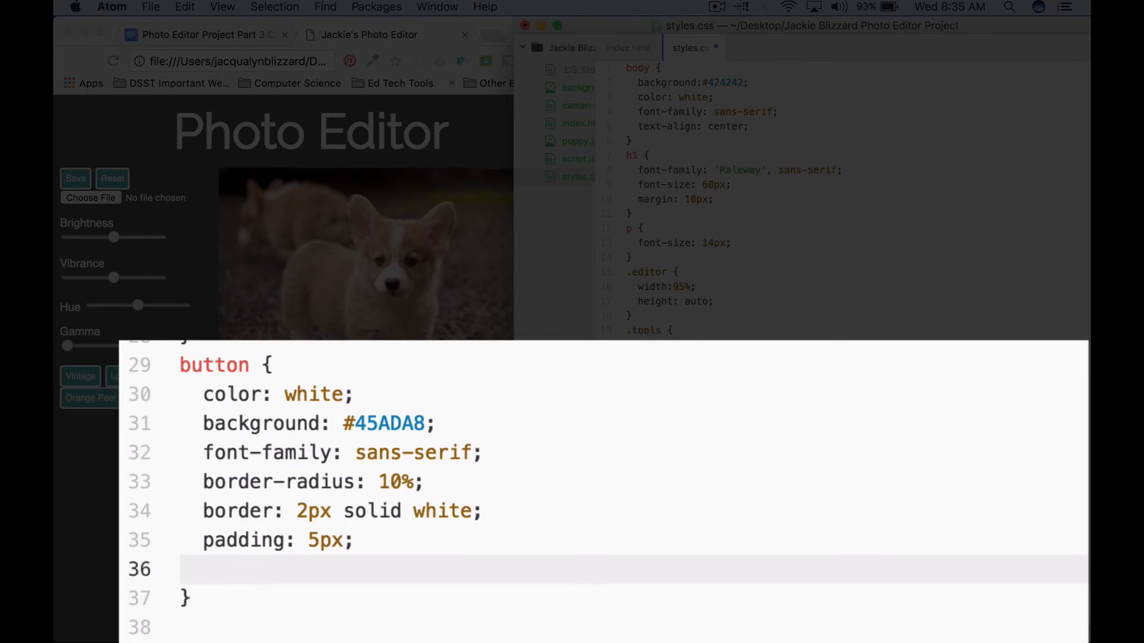
- Add margin-top: 2px to the button rule
type("margin-top:")
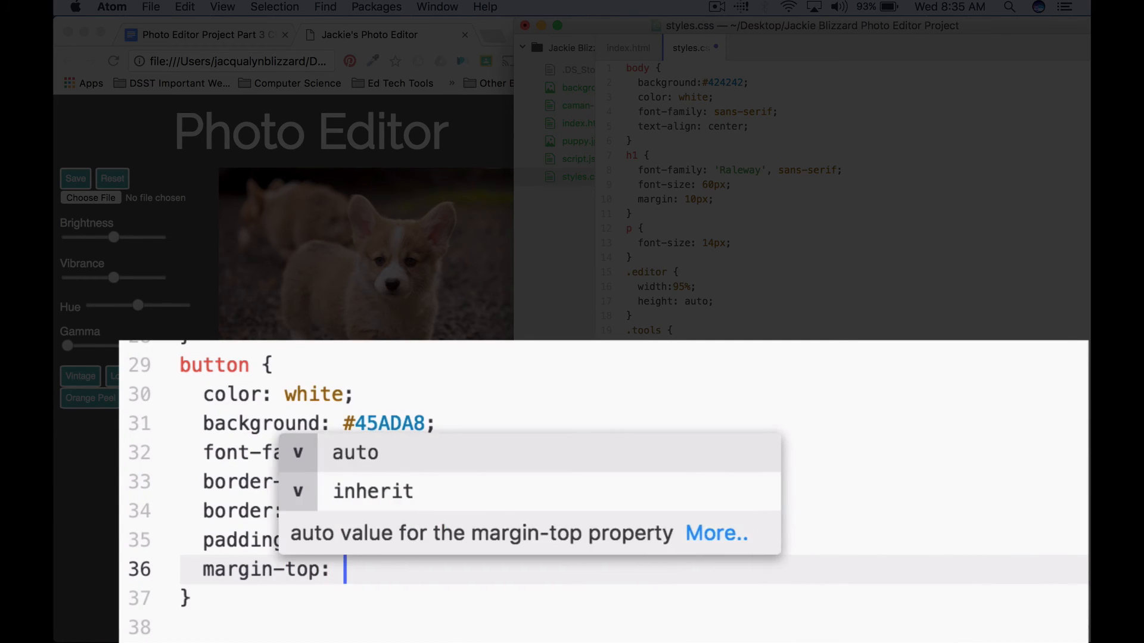
type("5px;")
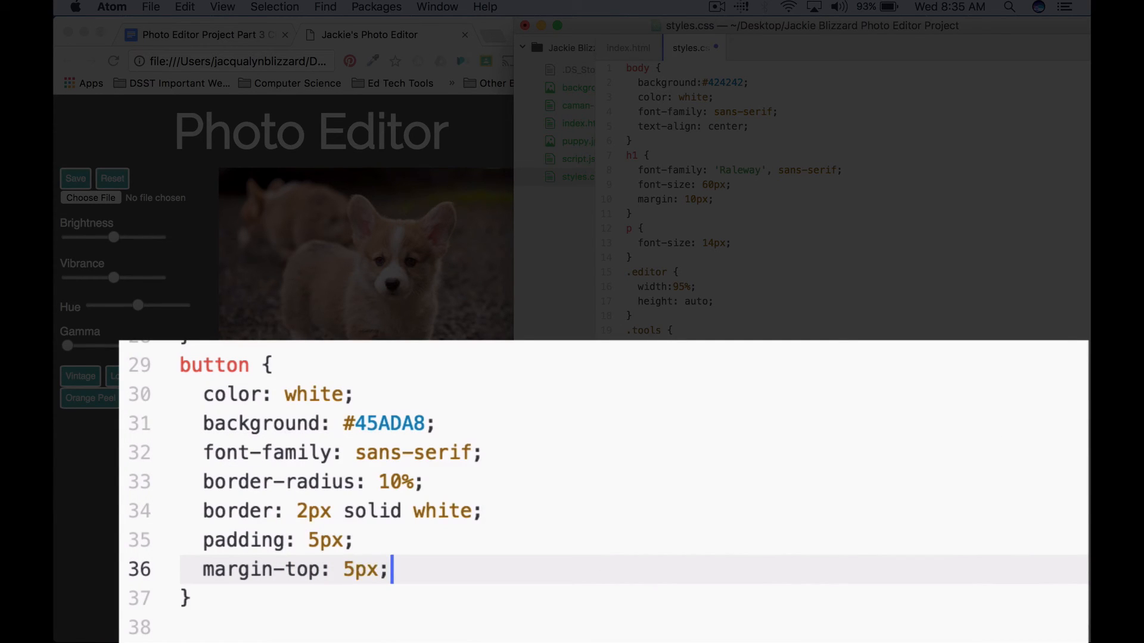
key("backspace")
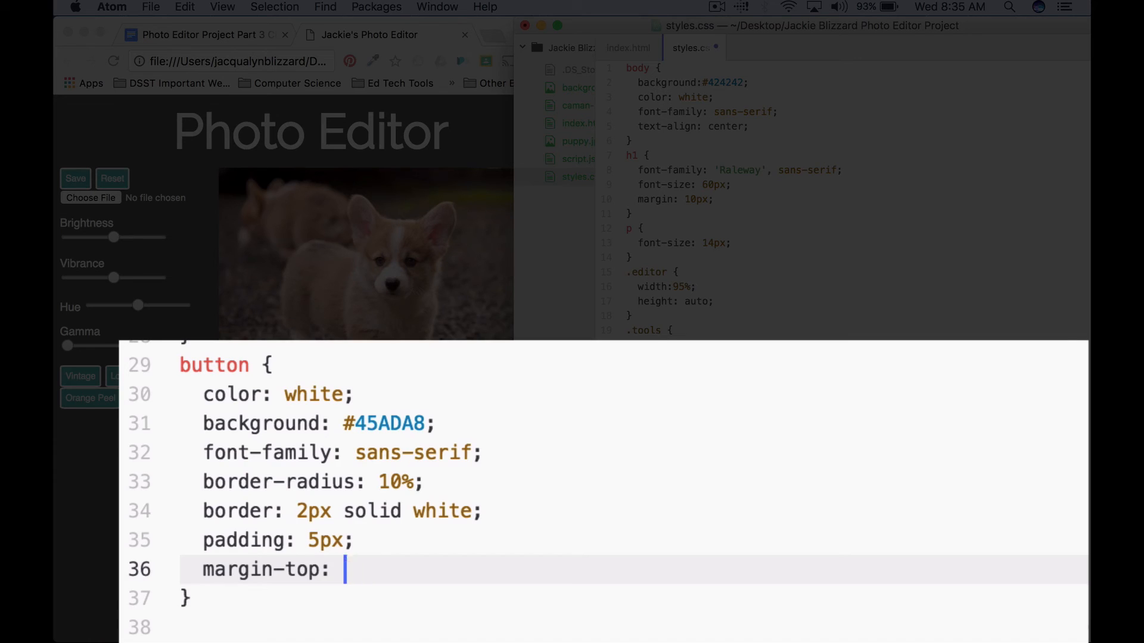
type("2px;")
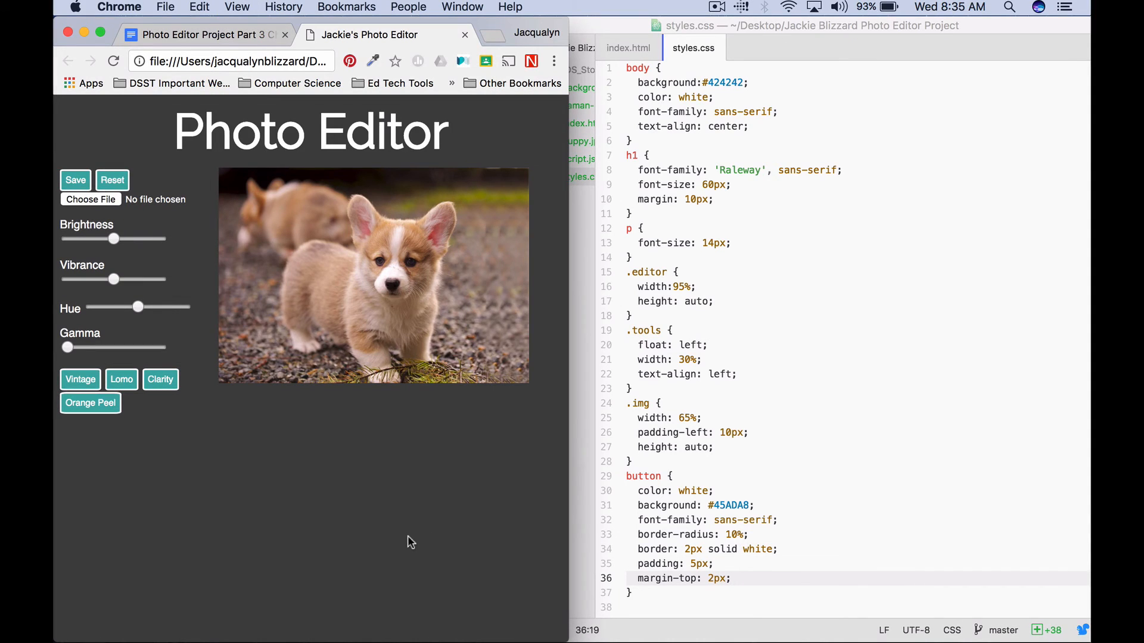
mouse_move(567, 431)
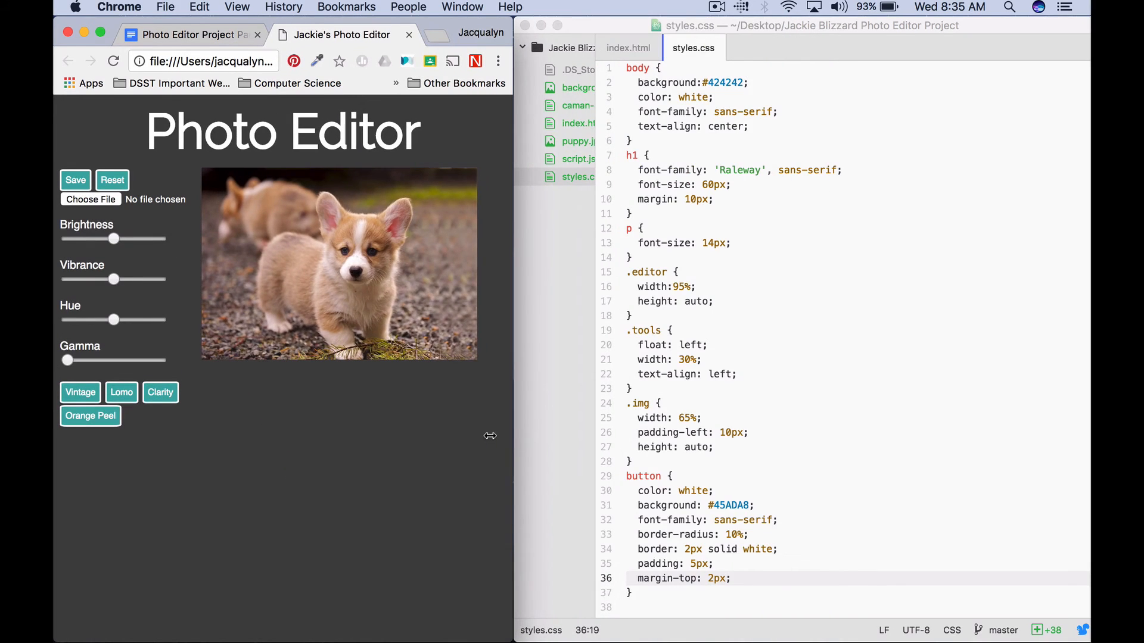
mouse_move(115, 220)
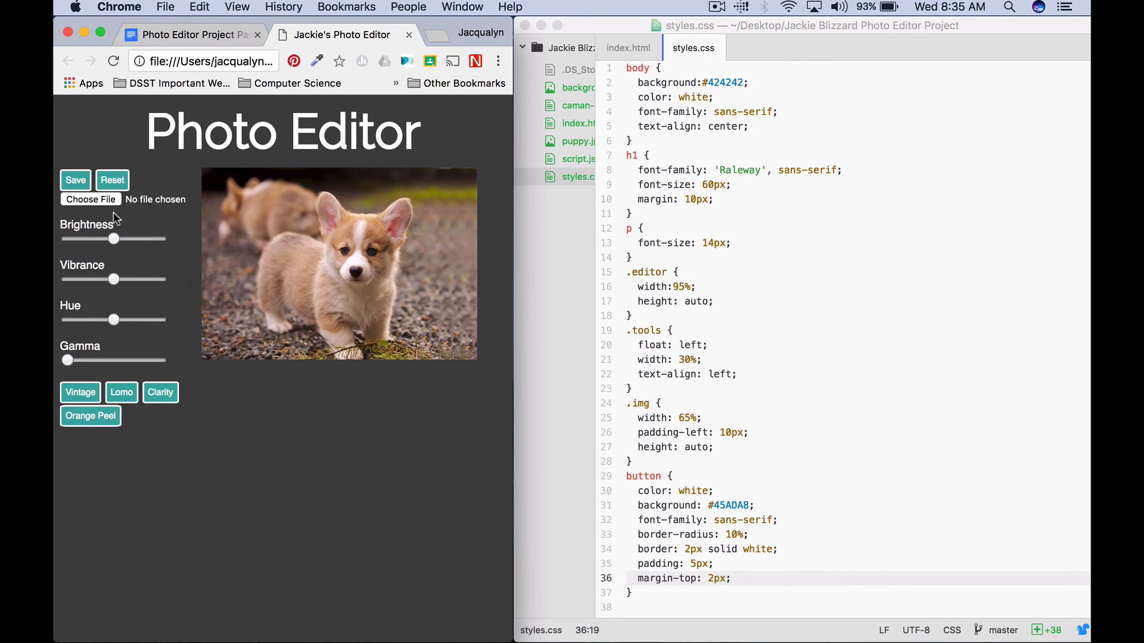
mouse_move(669, 532)
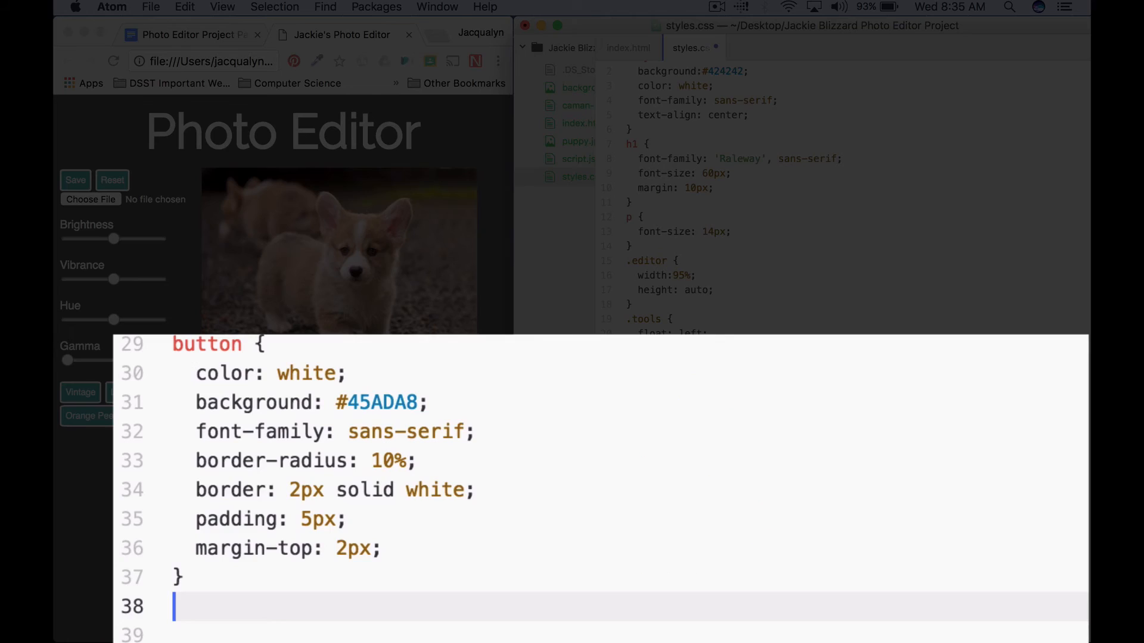
- Start an input[type="file"] rule and give it white text color
type("inp")
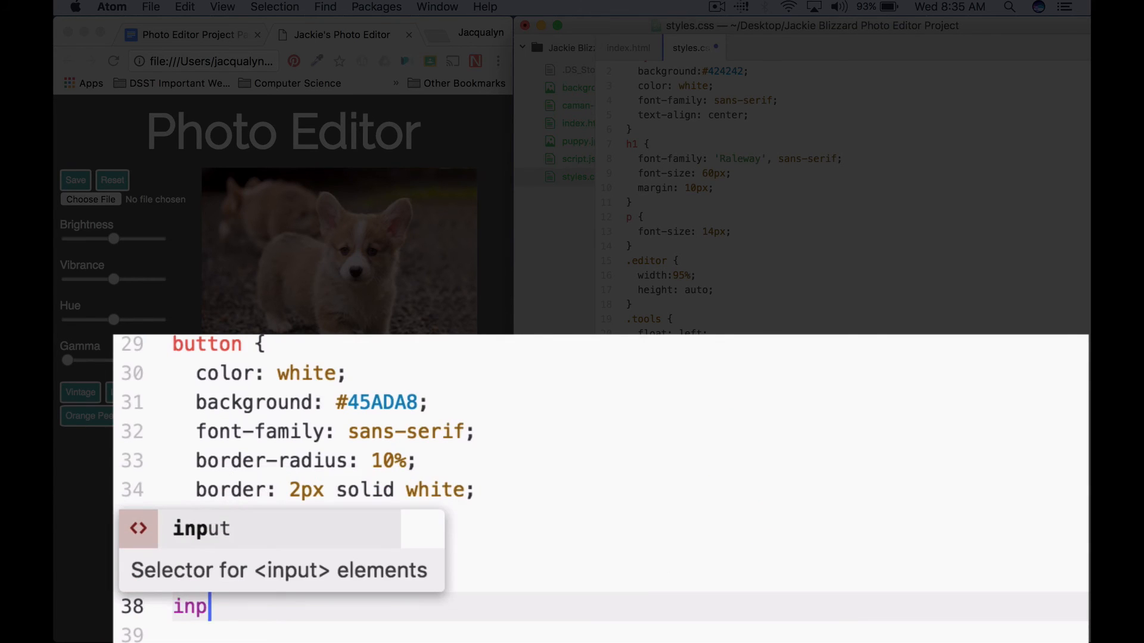
type("ut")
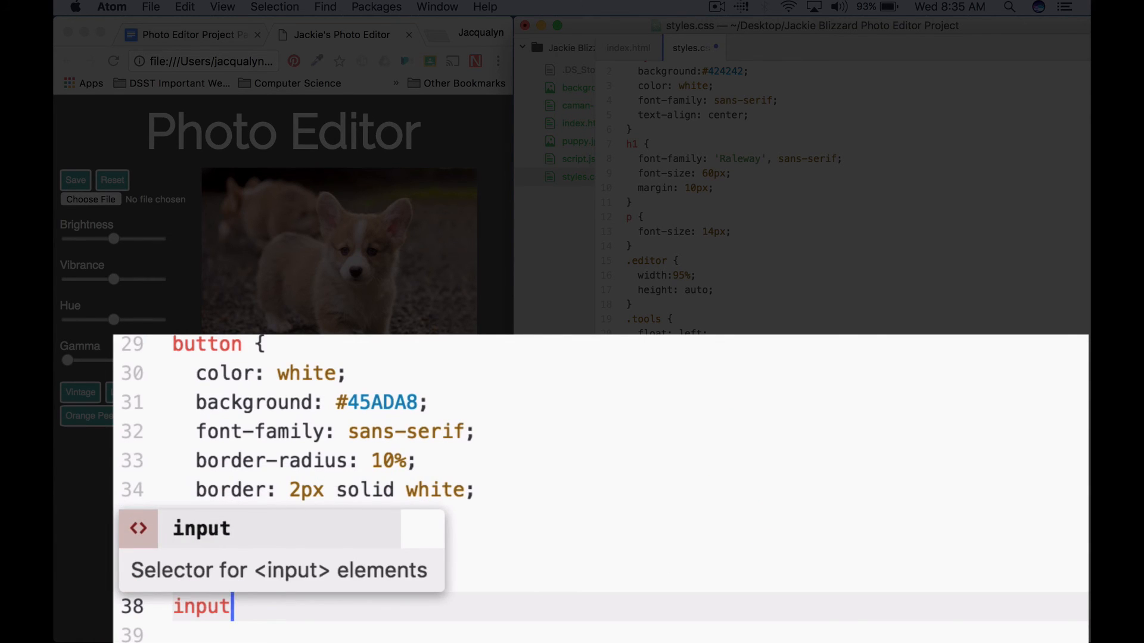
type("[type=]")
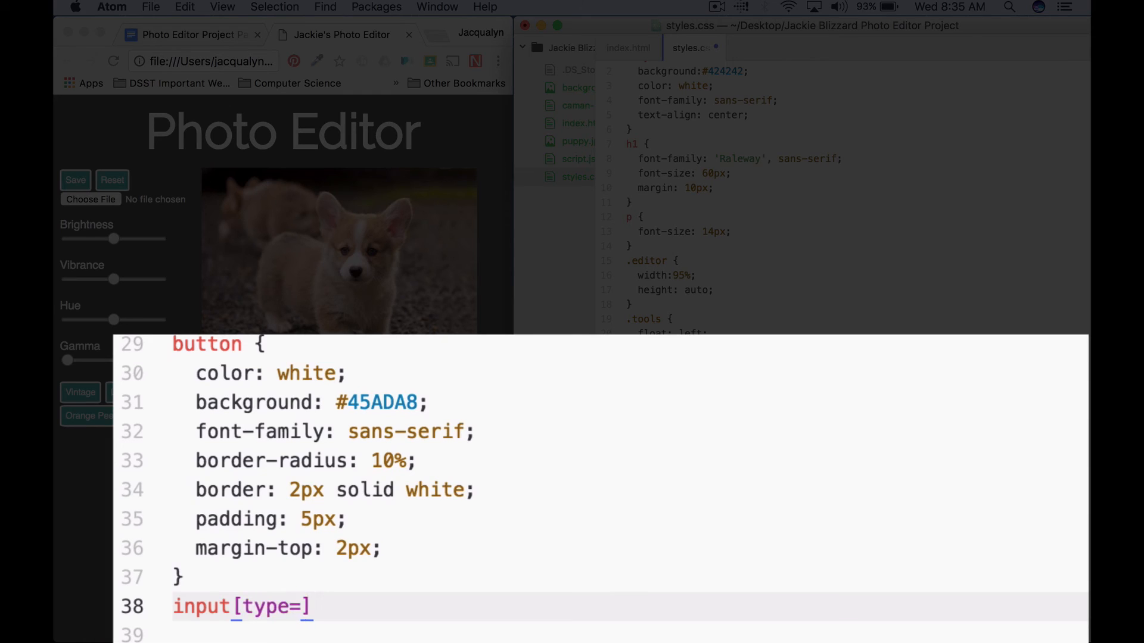
type("\"file\"")
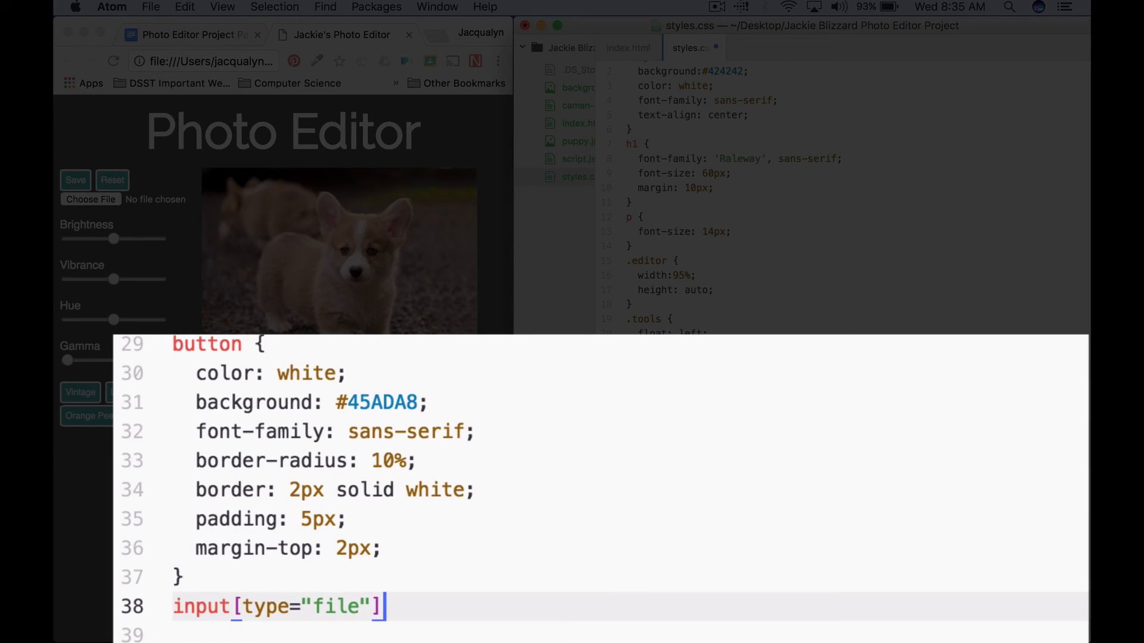
type("{")
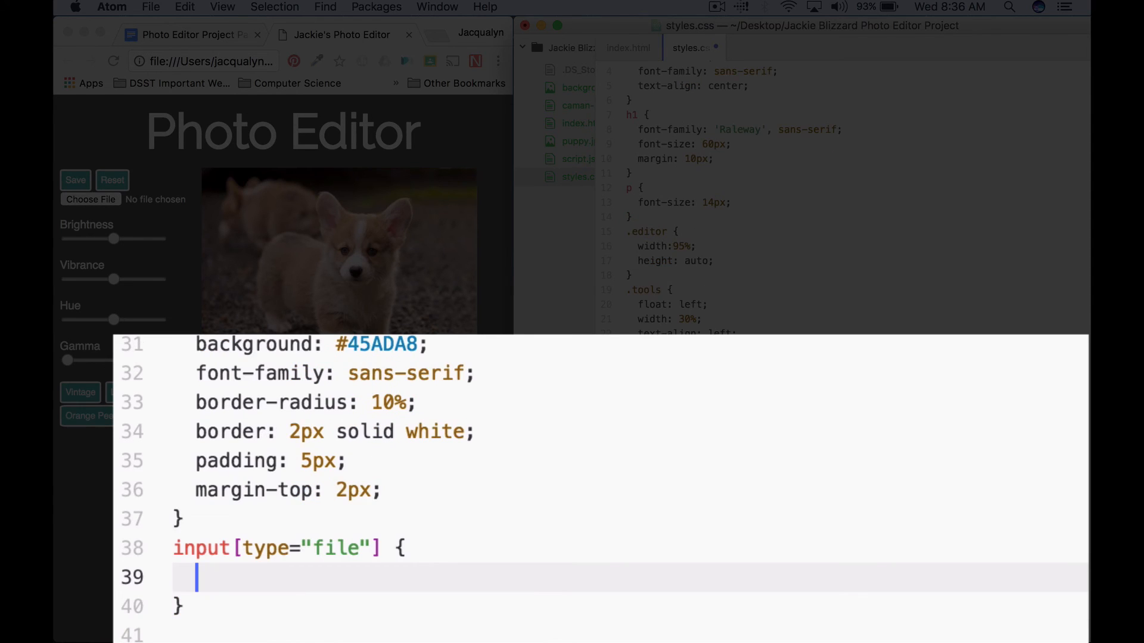
type("color:")
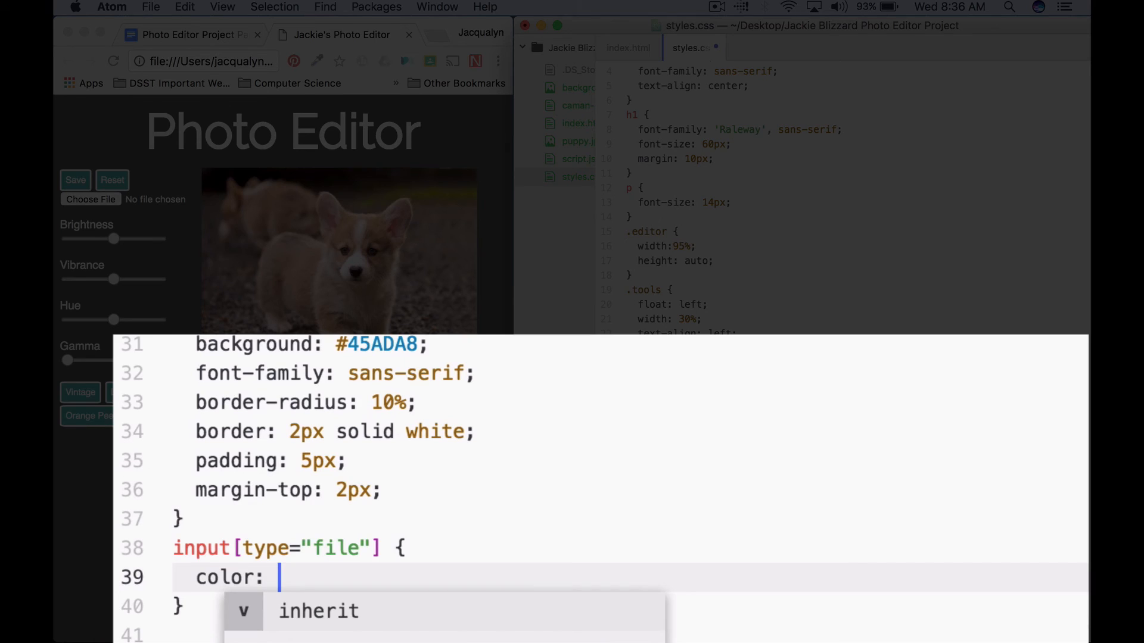
type("white;")
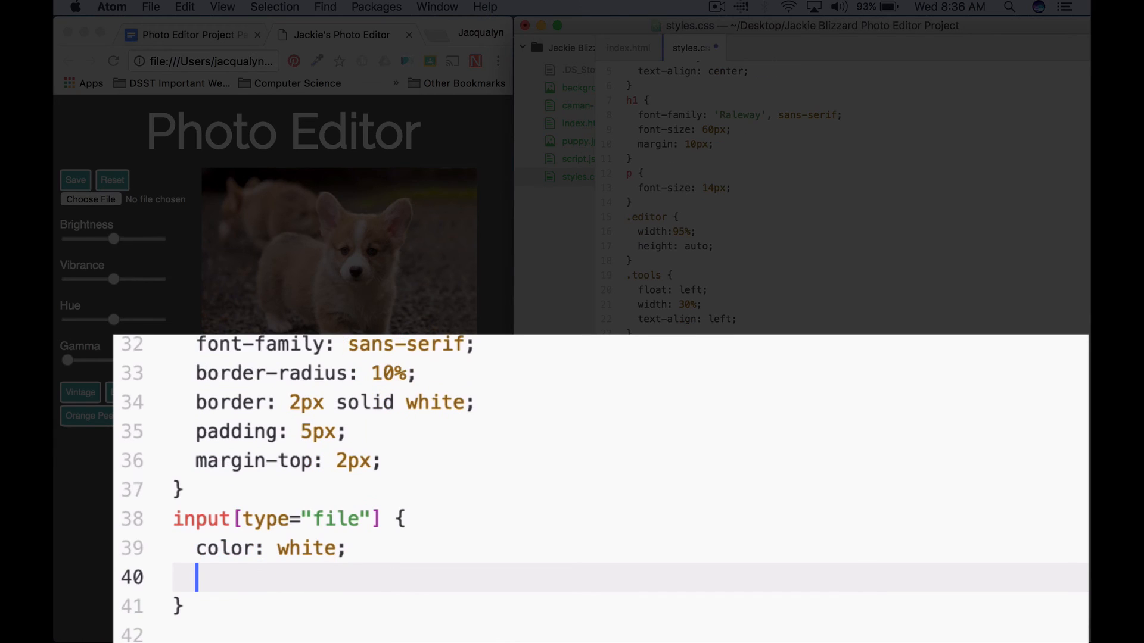
- Add a #45ADA8 teal background and a sans-serif font-family from autocomplete
type("background:")
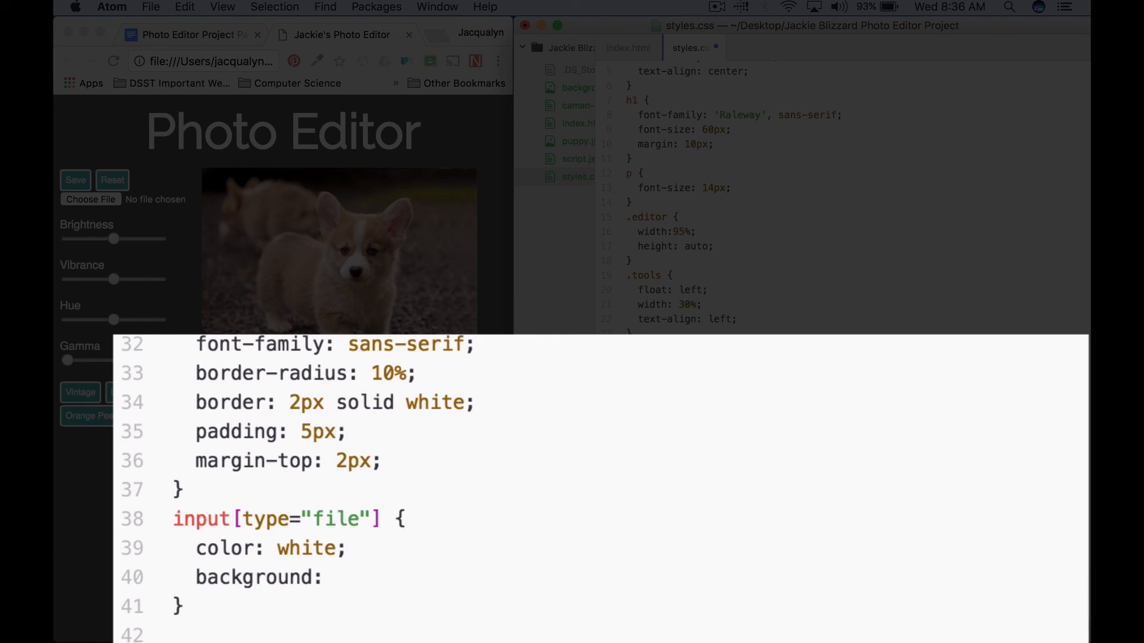
type("#45ADA8;")
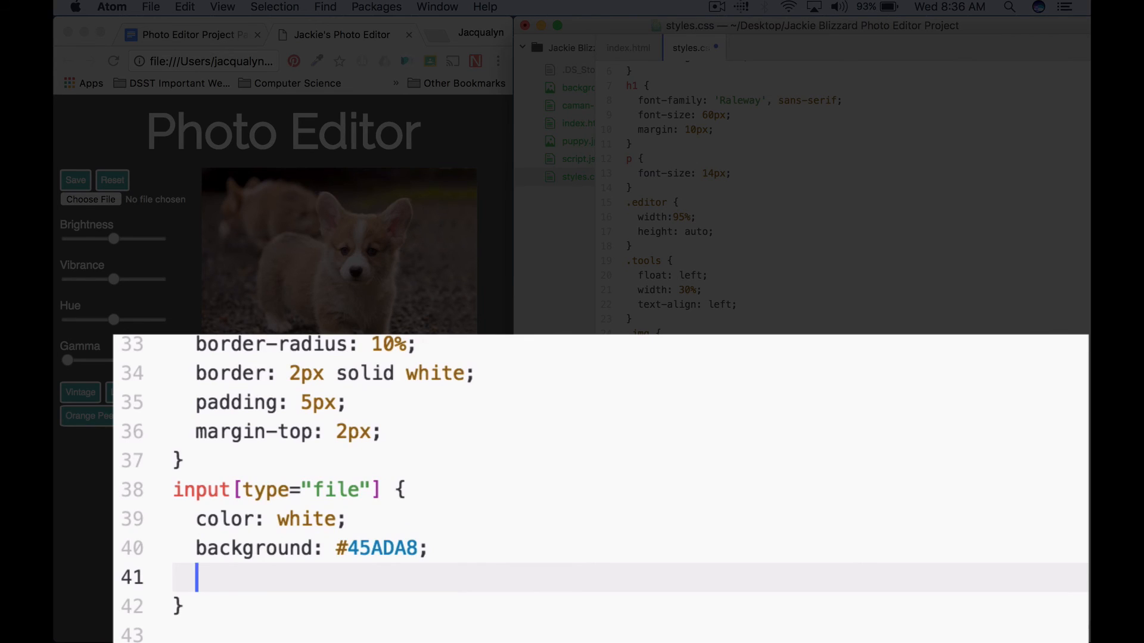
type("font-family:")
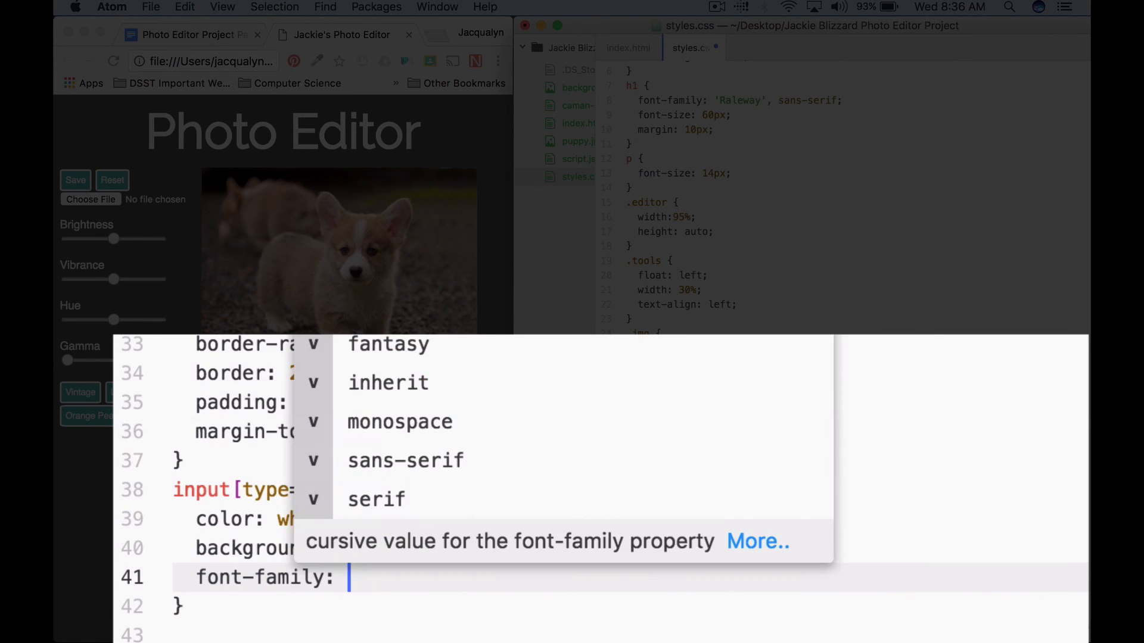
left_click(405, 460)
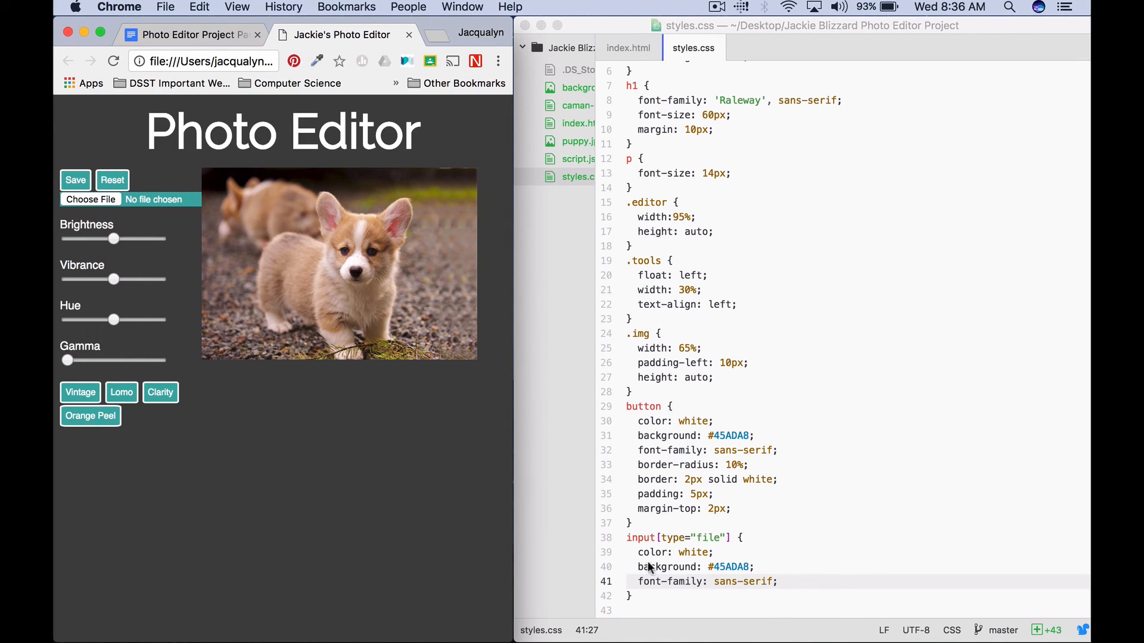
key("enter")
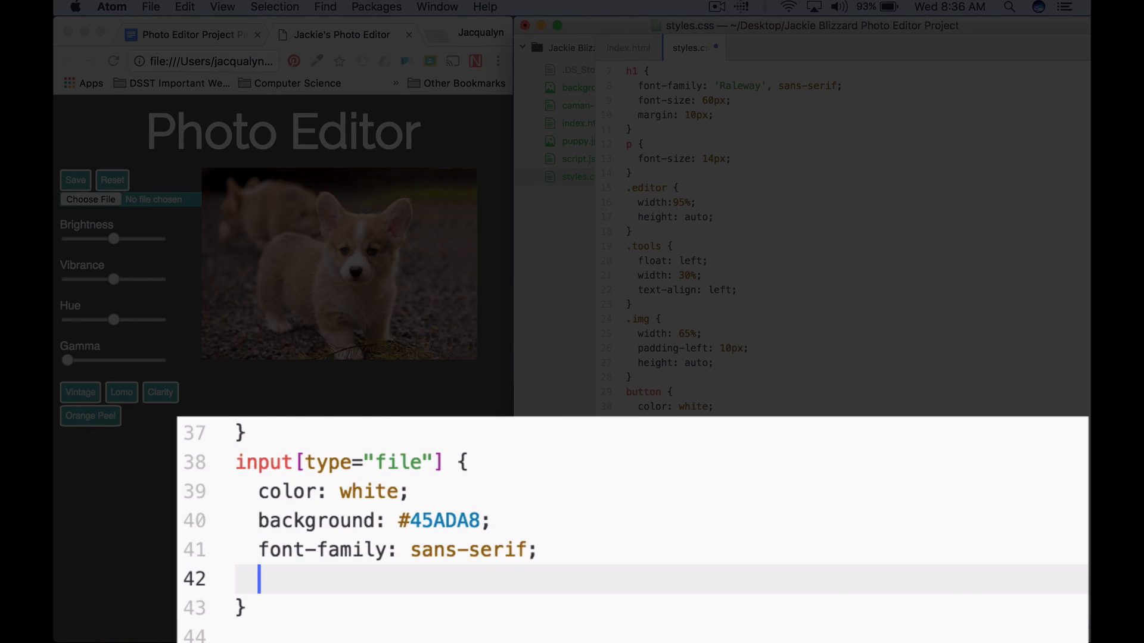
- Give the file input a 2% border-radius and a 2px solid white border
type("border-radius:")
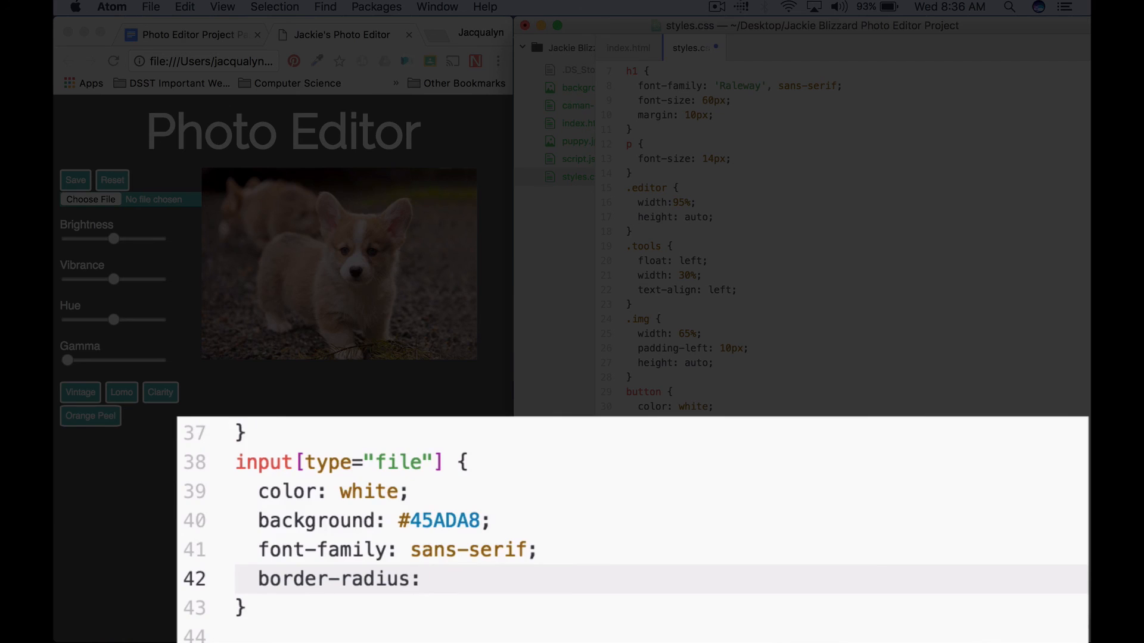
type("2")
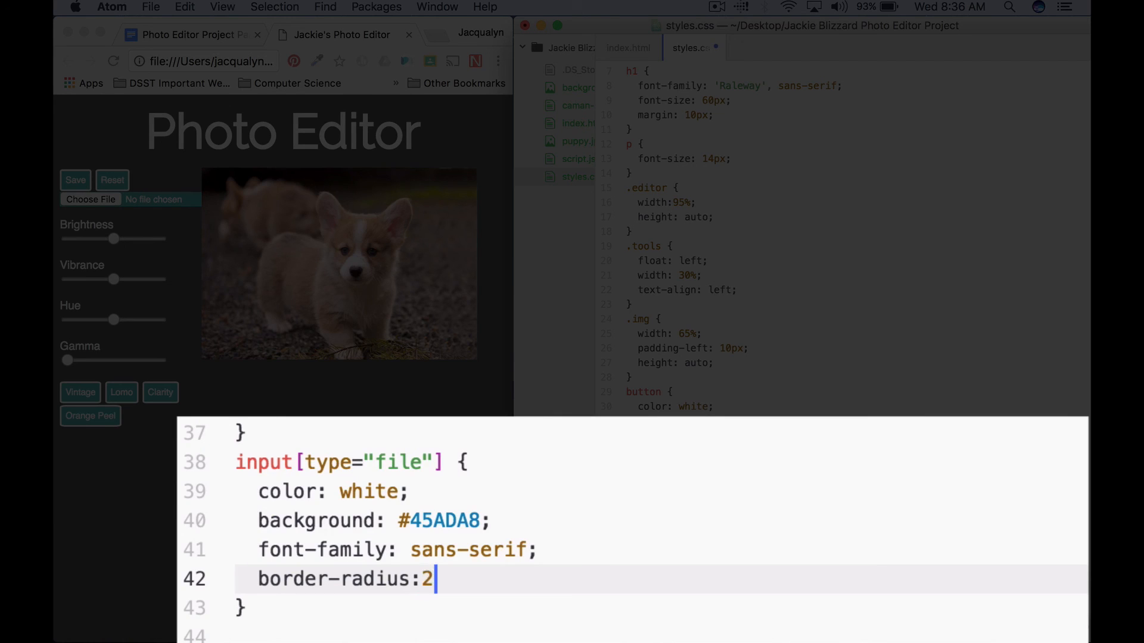
type("%;")
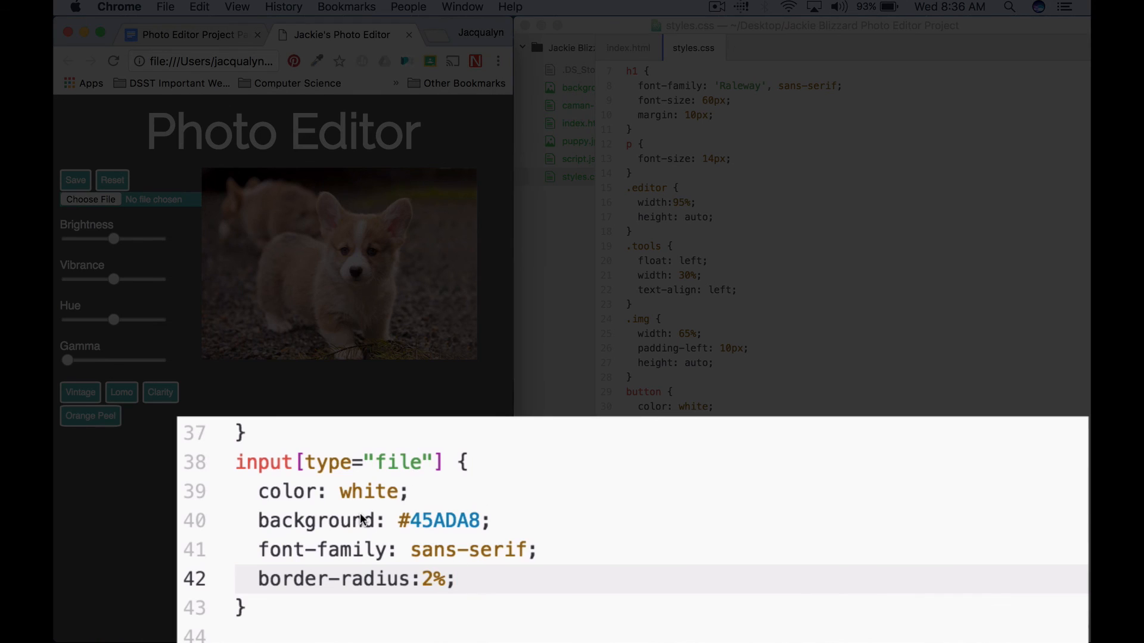
mouse_move(482, 561)
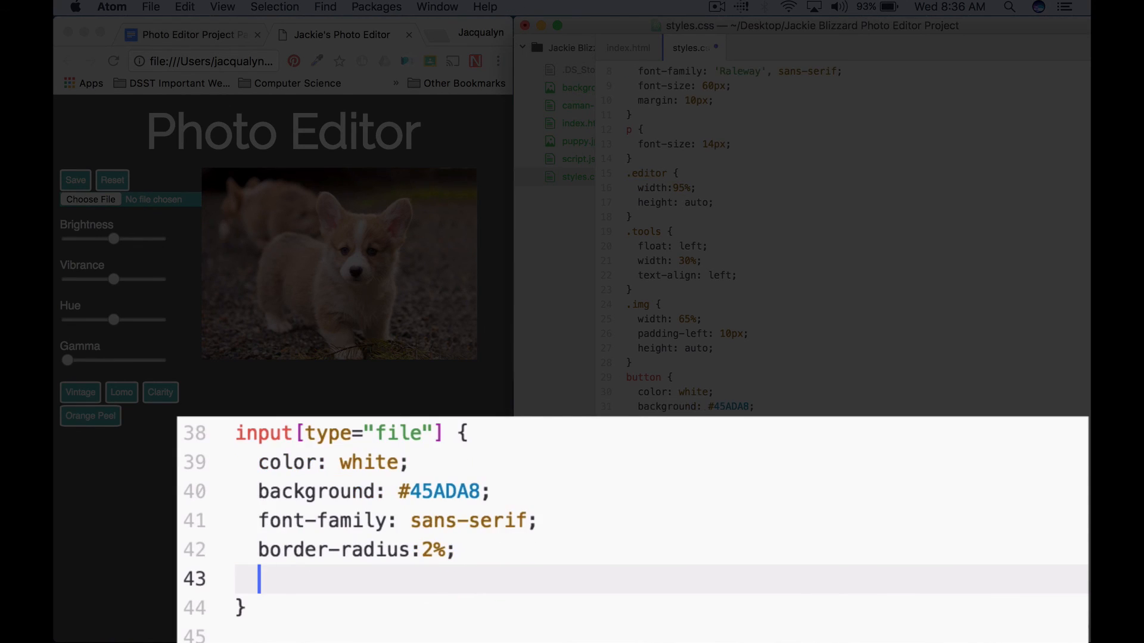
type("border:")
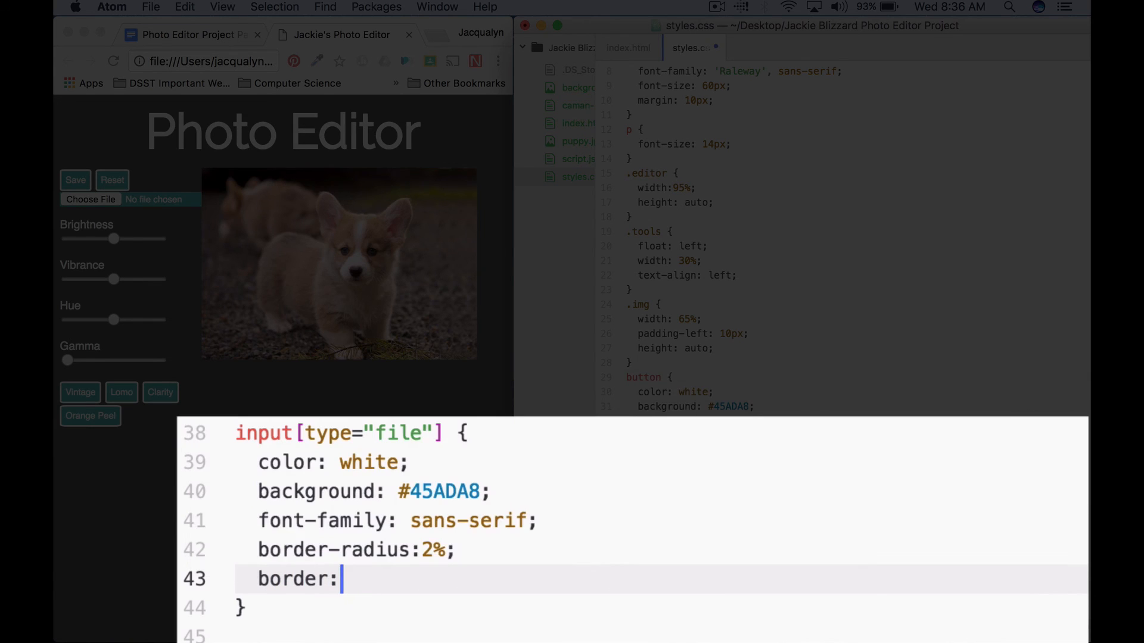
type("2px")
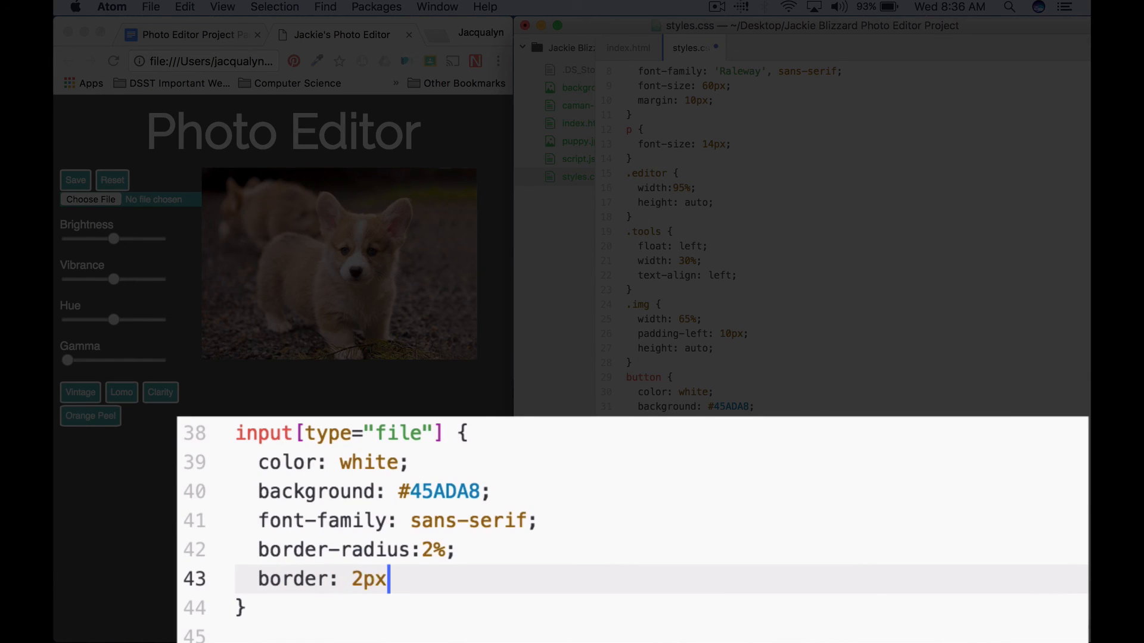
type("solid white;")
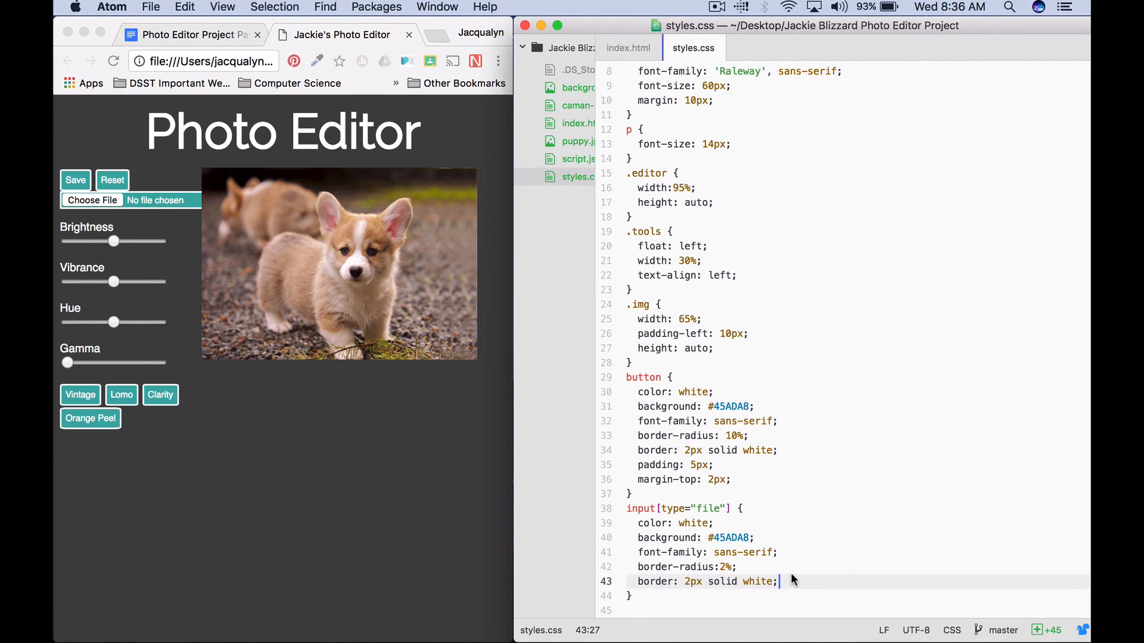
- Add 10px padding and a 5px top margin to the file input
type("padding:10px;")
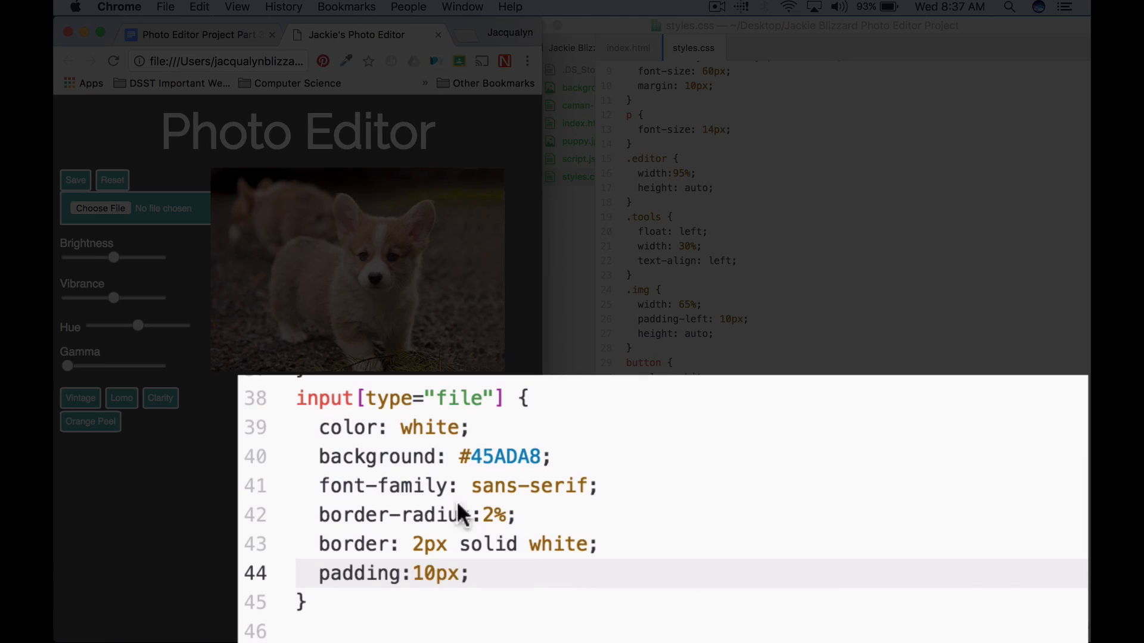
type("m")
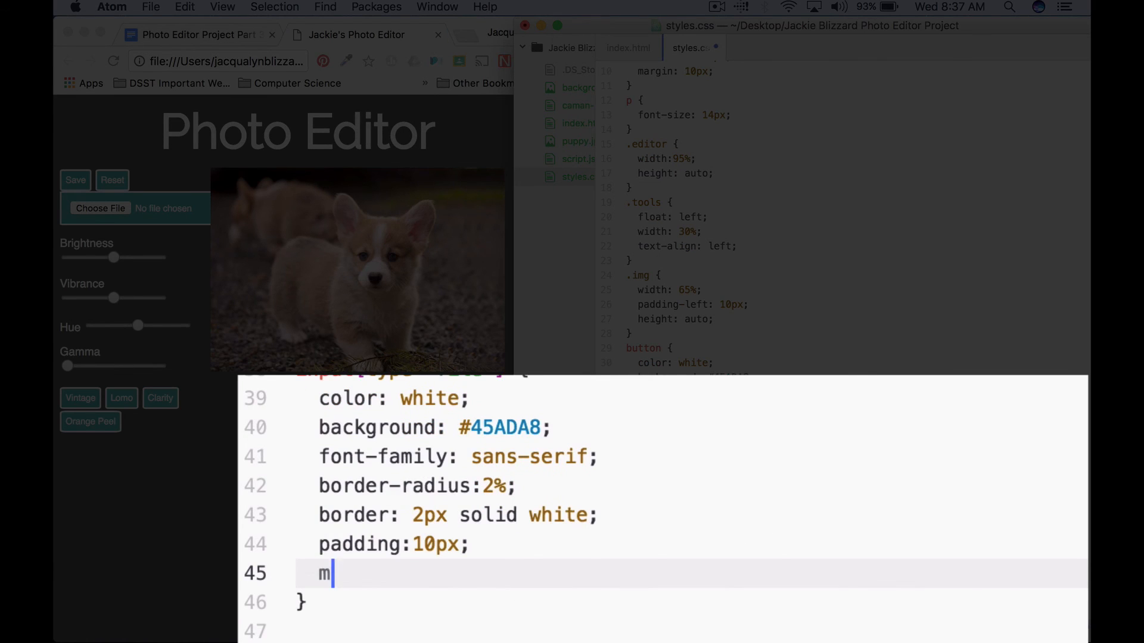
type("argin-t")
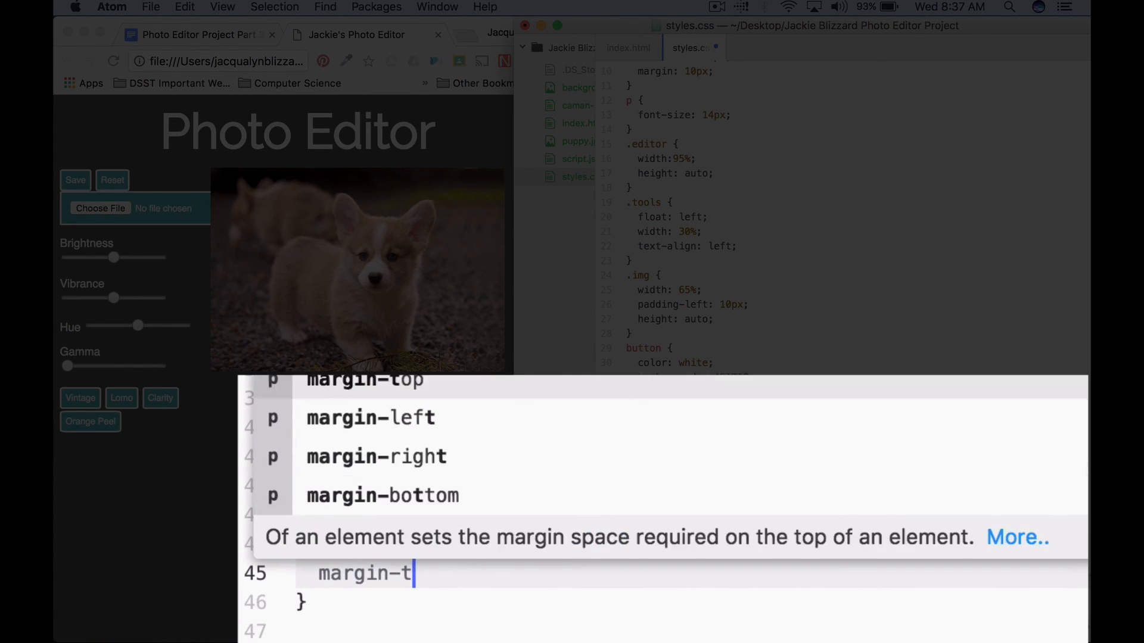
type("op: 5p")
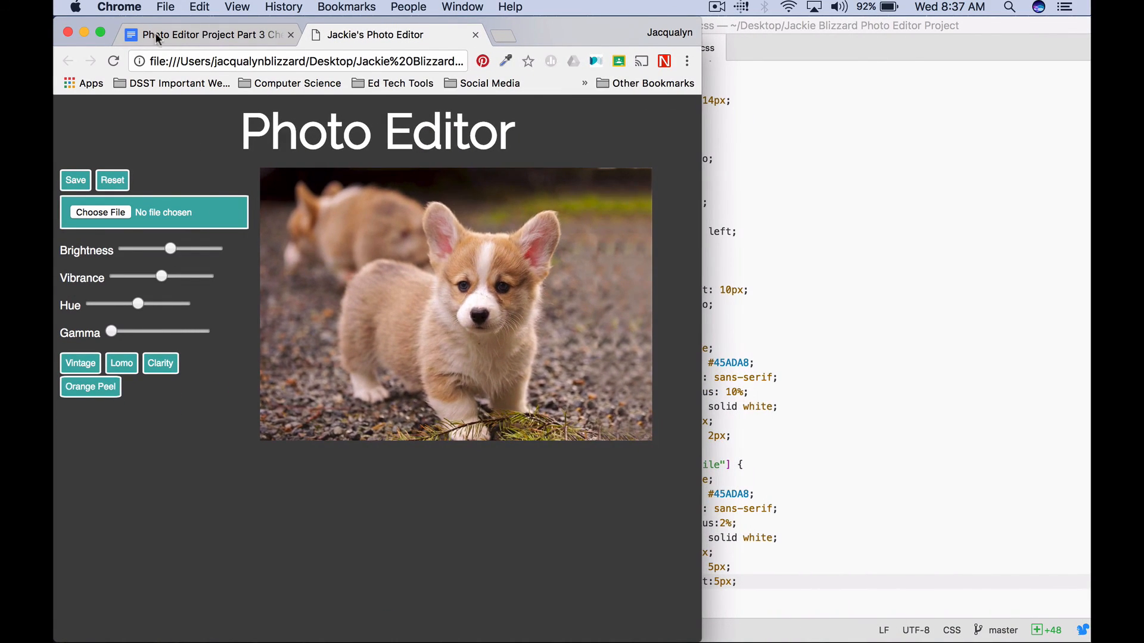
- Switch to the Photo Editor Project Part 3 Checklist tab in Chrome
left_click(206, 35)
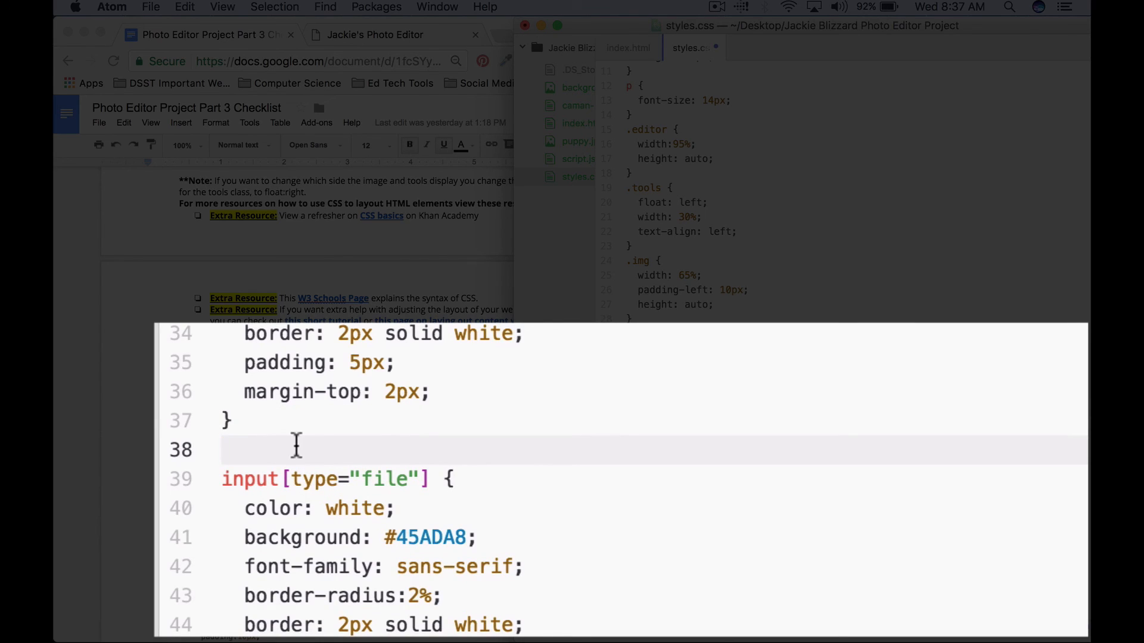
- Write /*Write your comment*/ on the blank line above the file-input rule
type("/*")
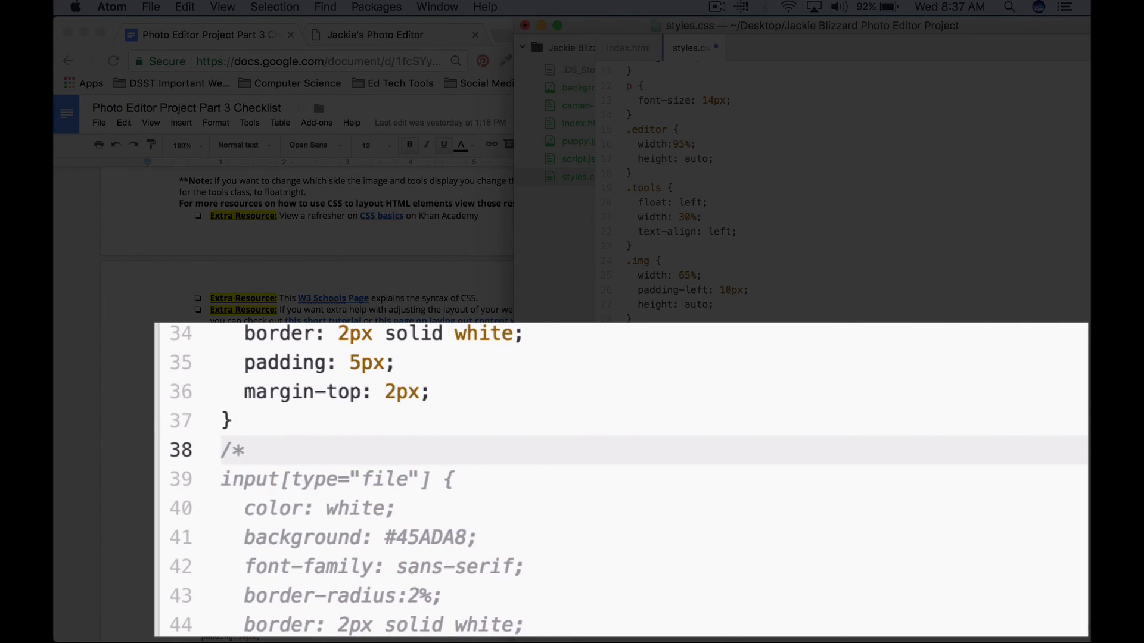
type("Write your comm")
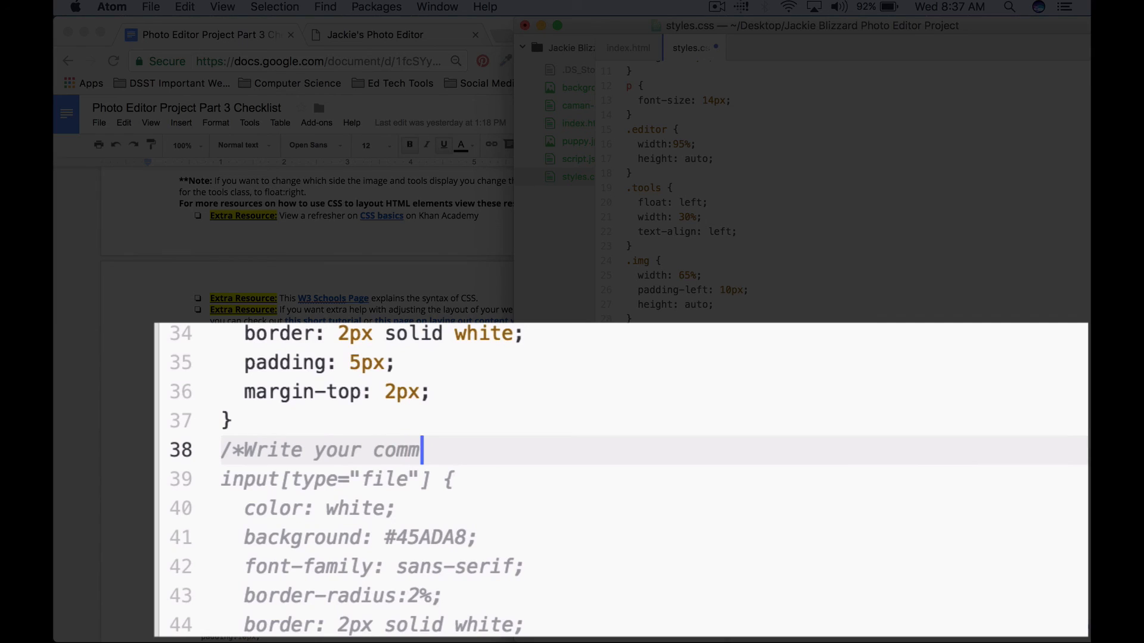
type("ent*/")
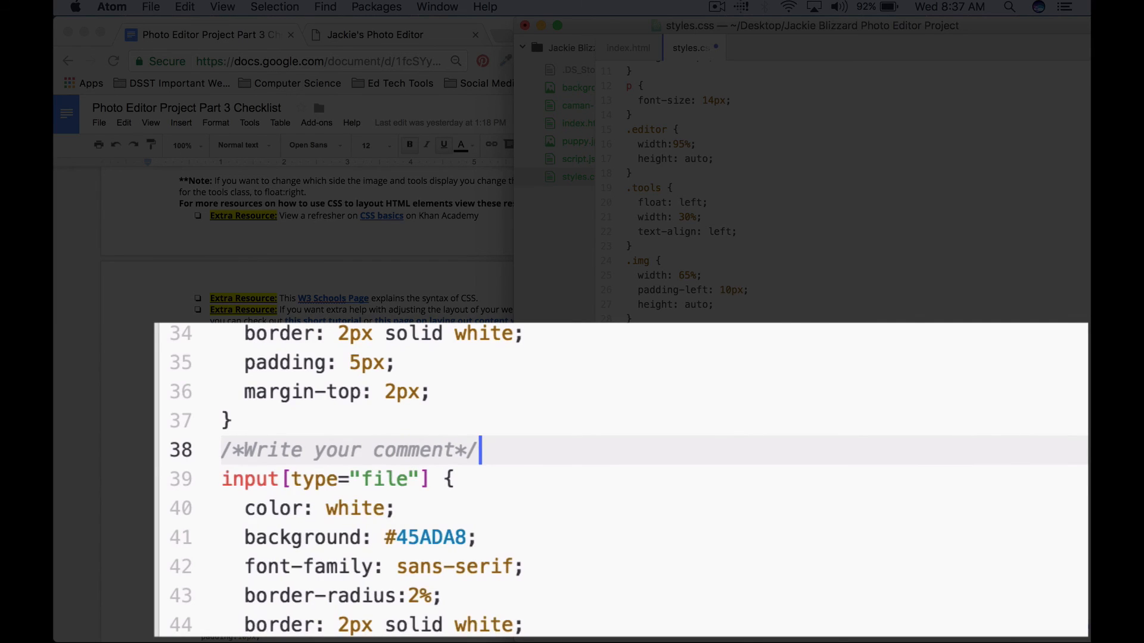